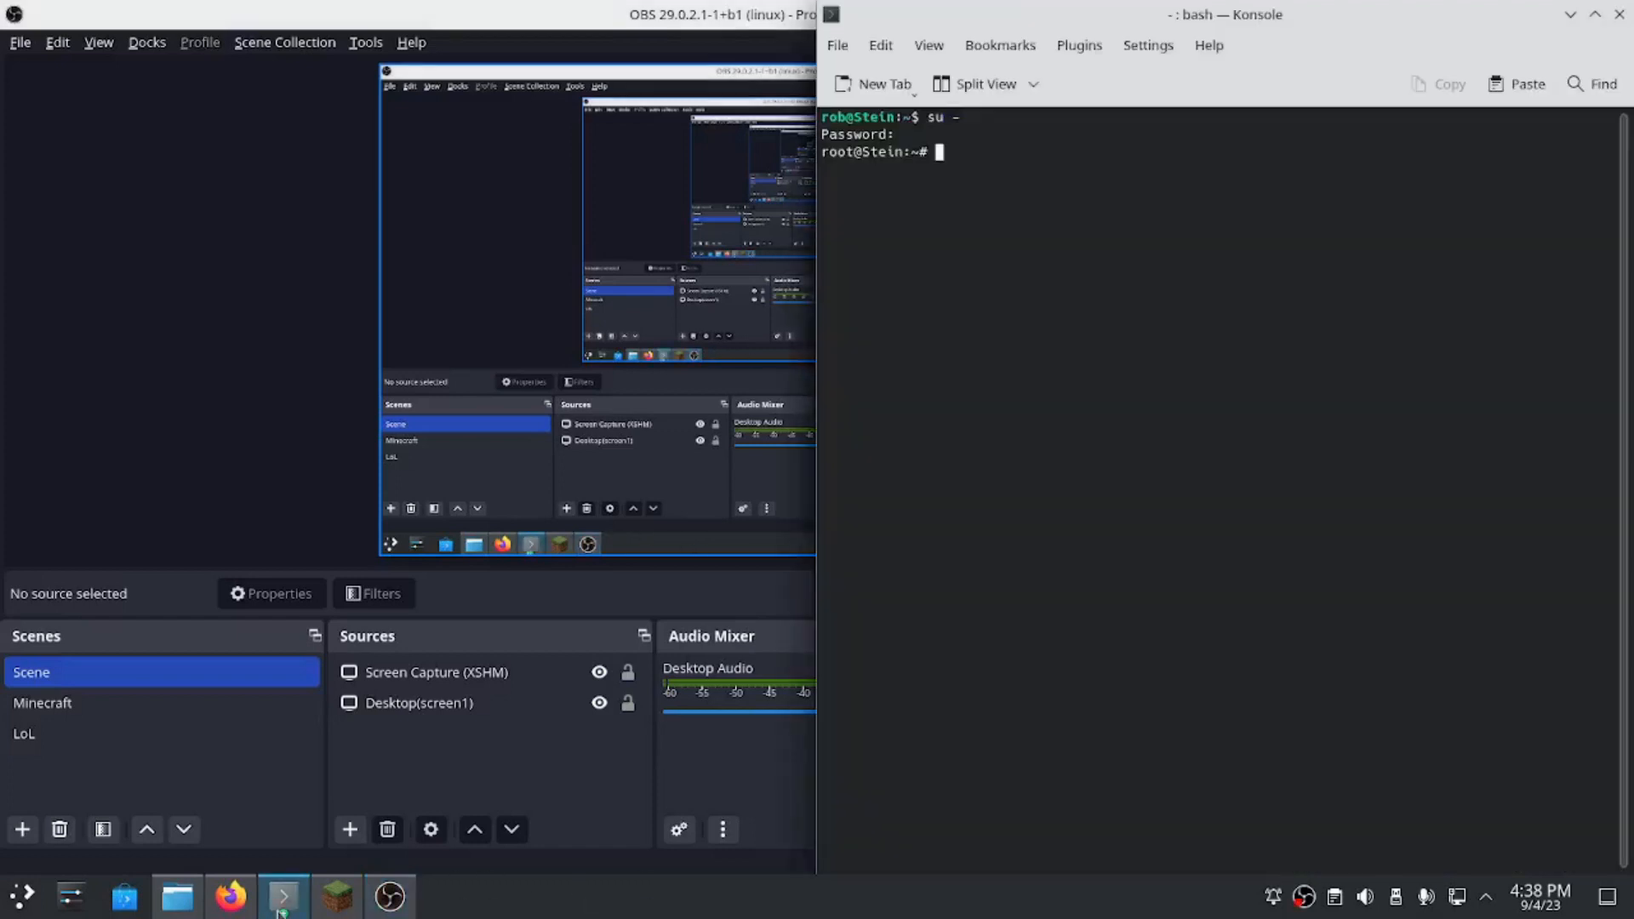
# Run 'apt search dolphin' in the root shell and scroll through the matching packages.
pyautogui.click(282, 895)
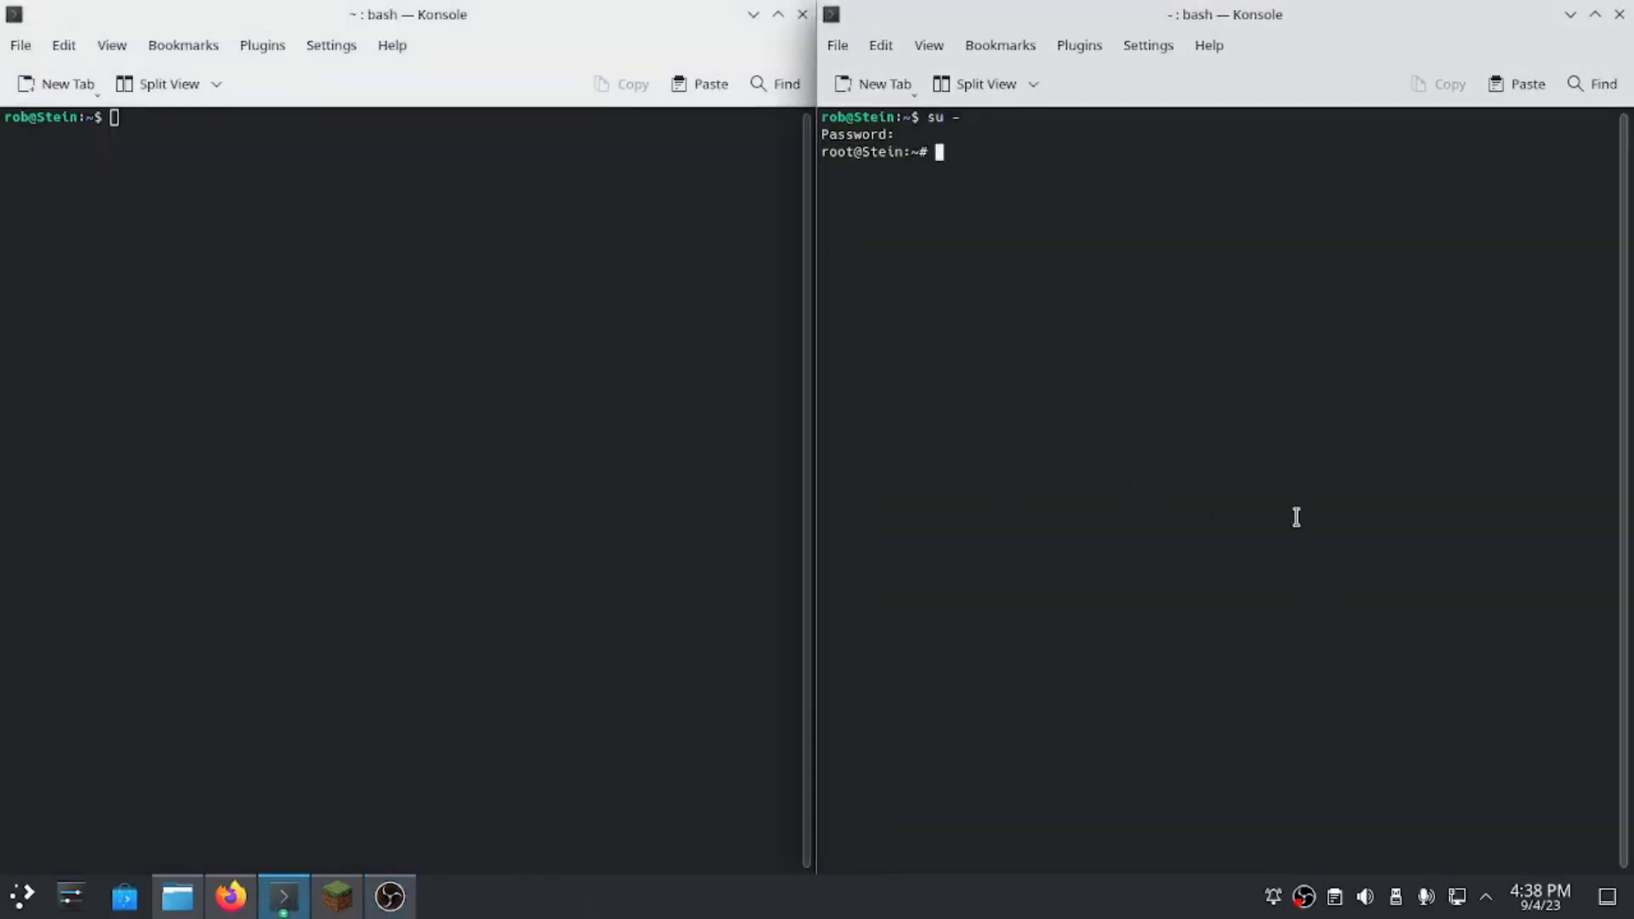
pyautogui.write('apt s')
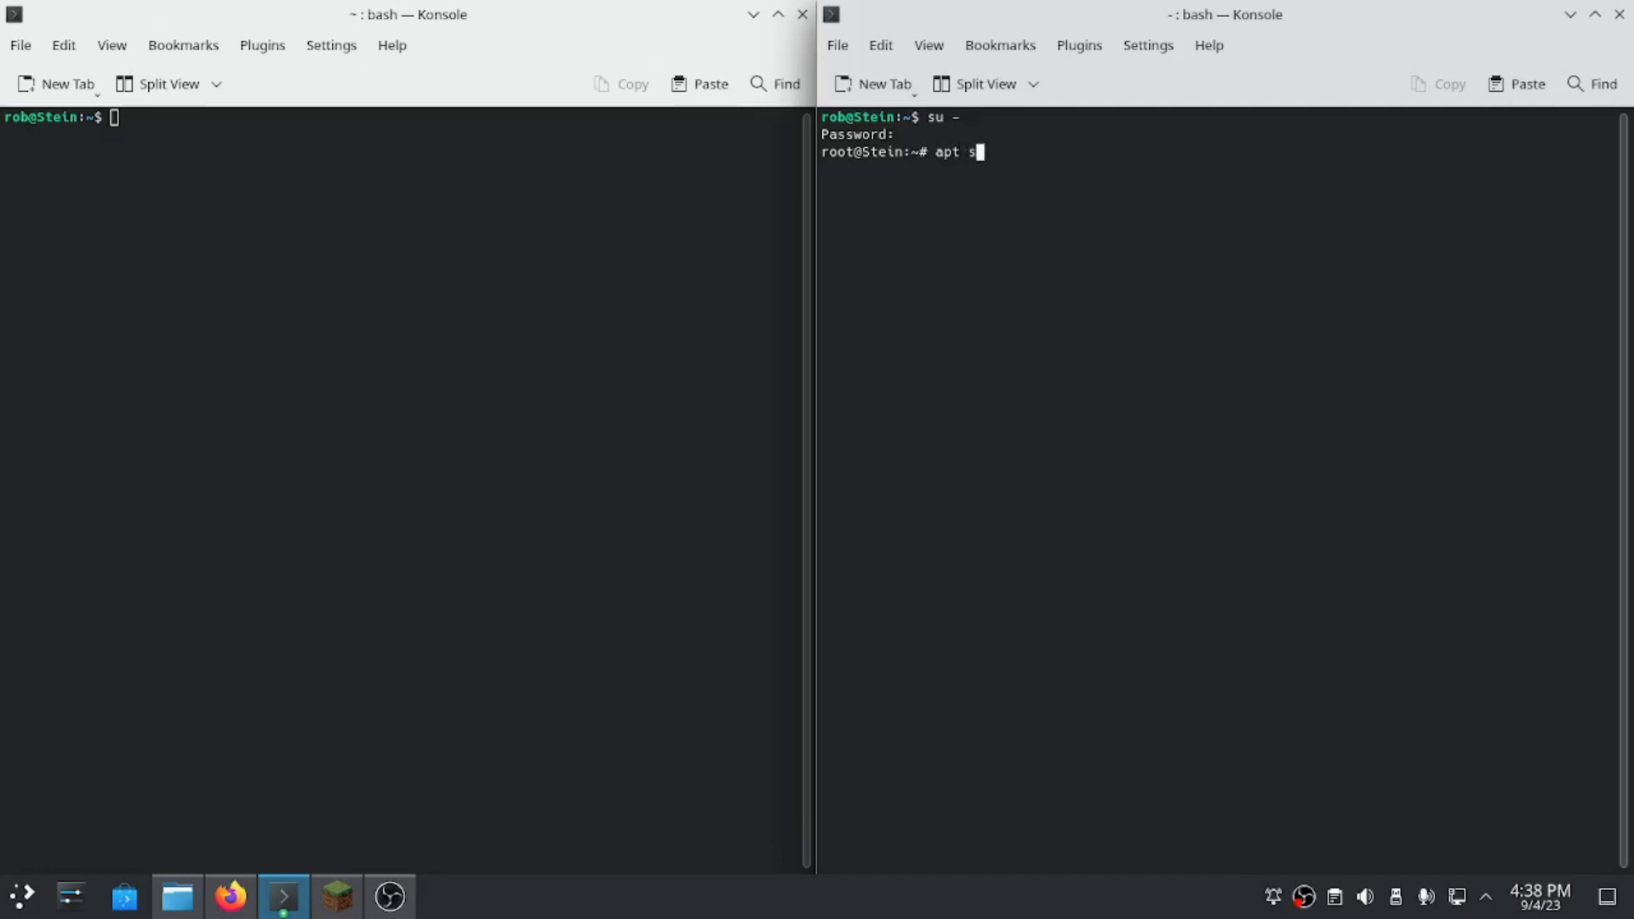
pyautogui.write('earch dolphin')
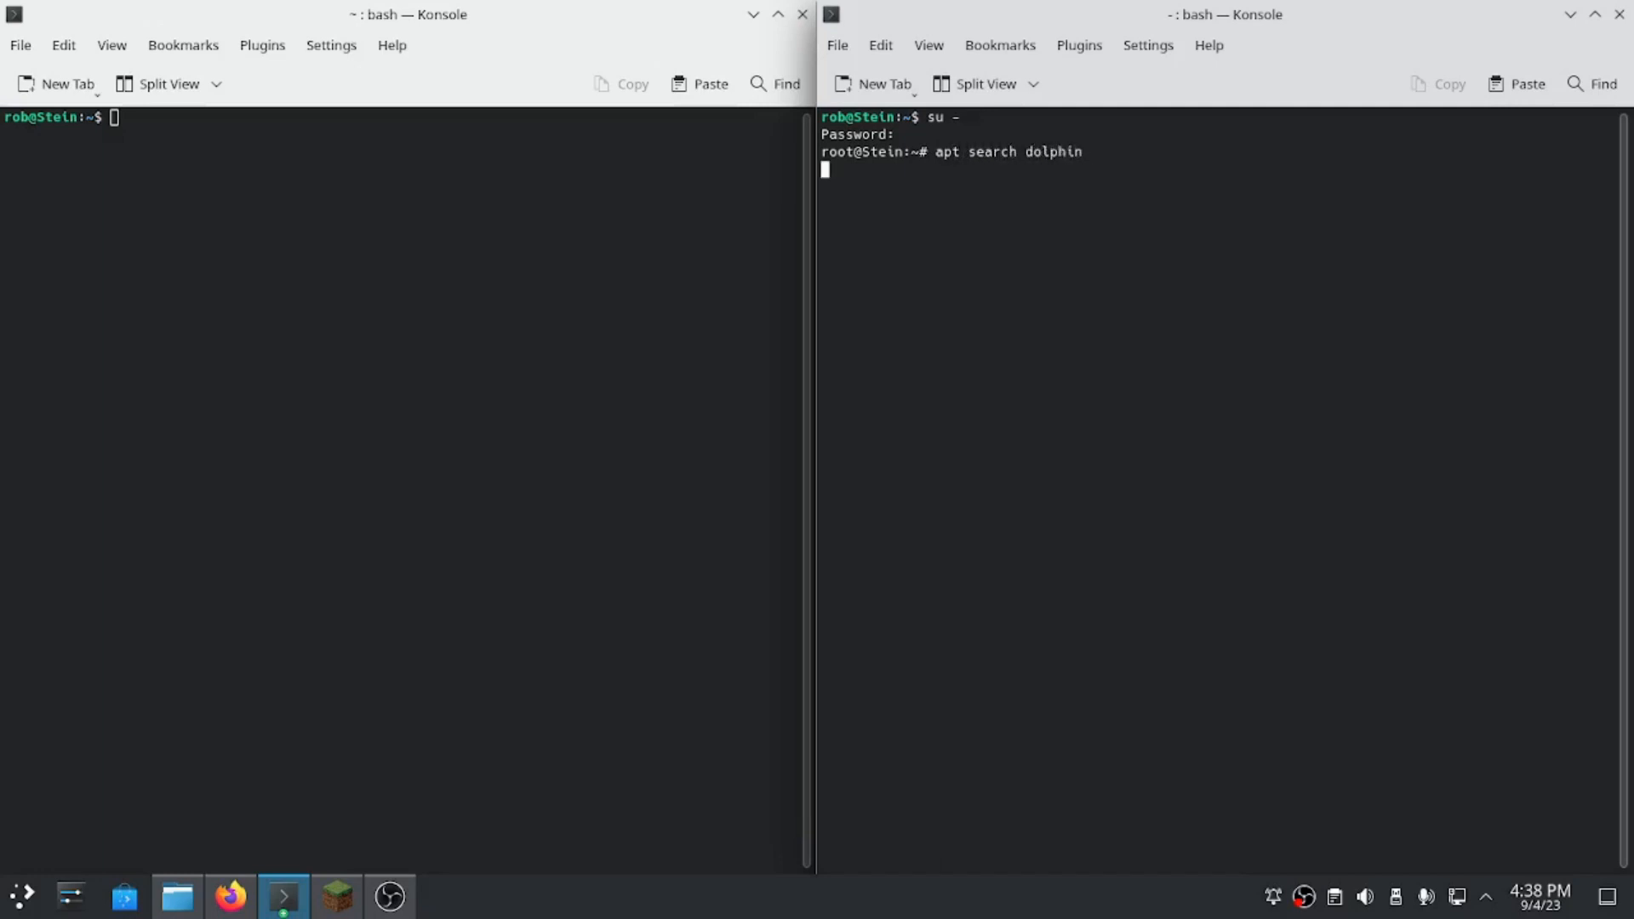
pyautogui.press('Return')
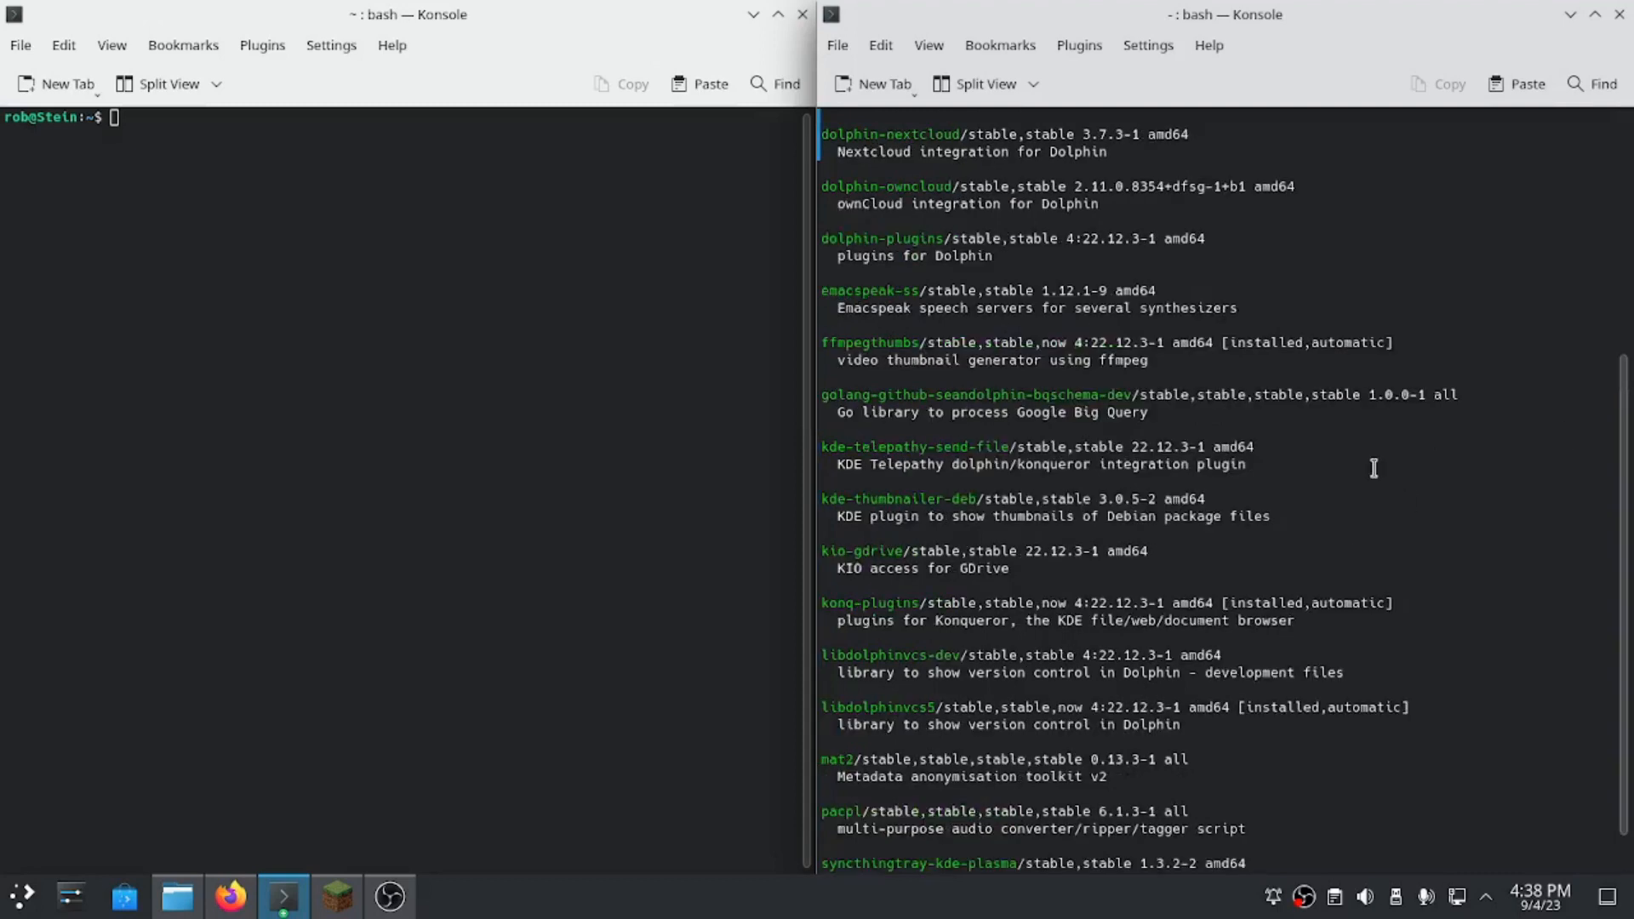
pyautogui.scroll(3)
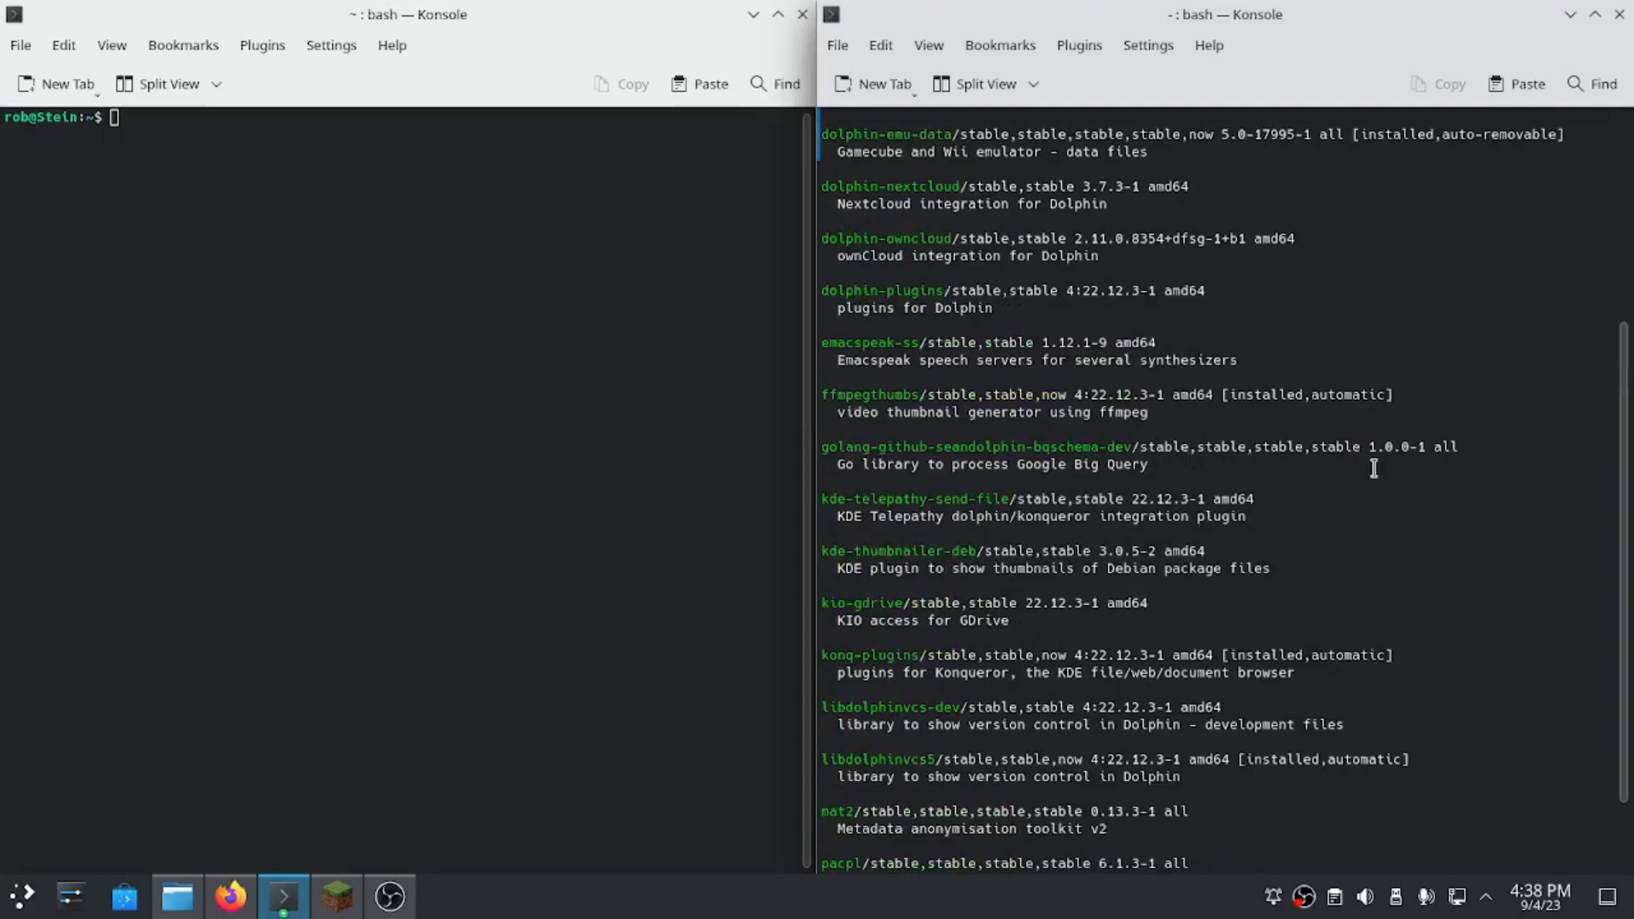
pyautogui.scroll(3)
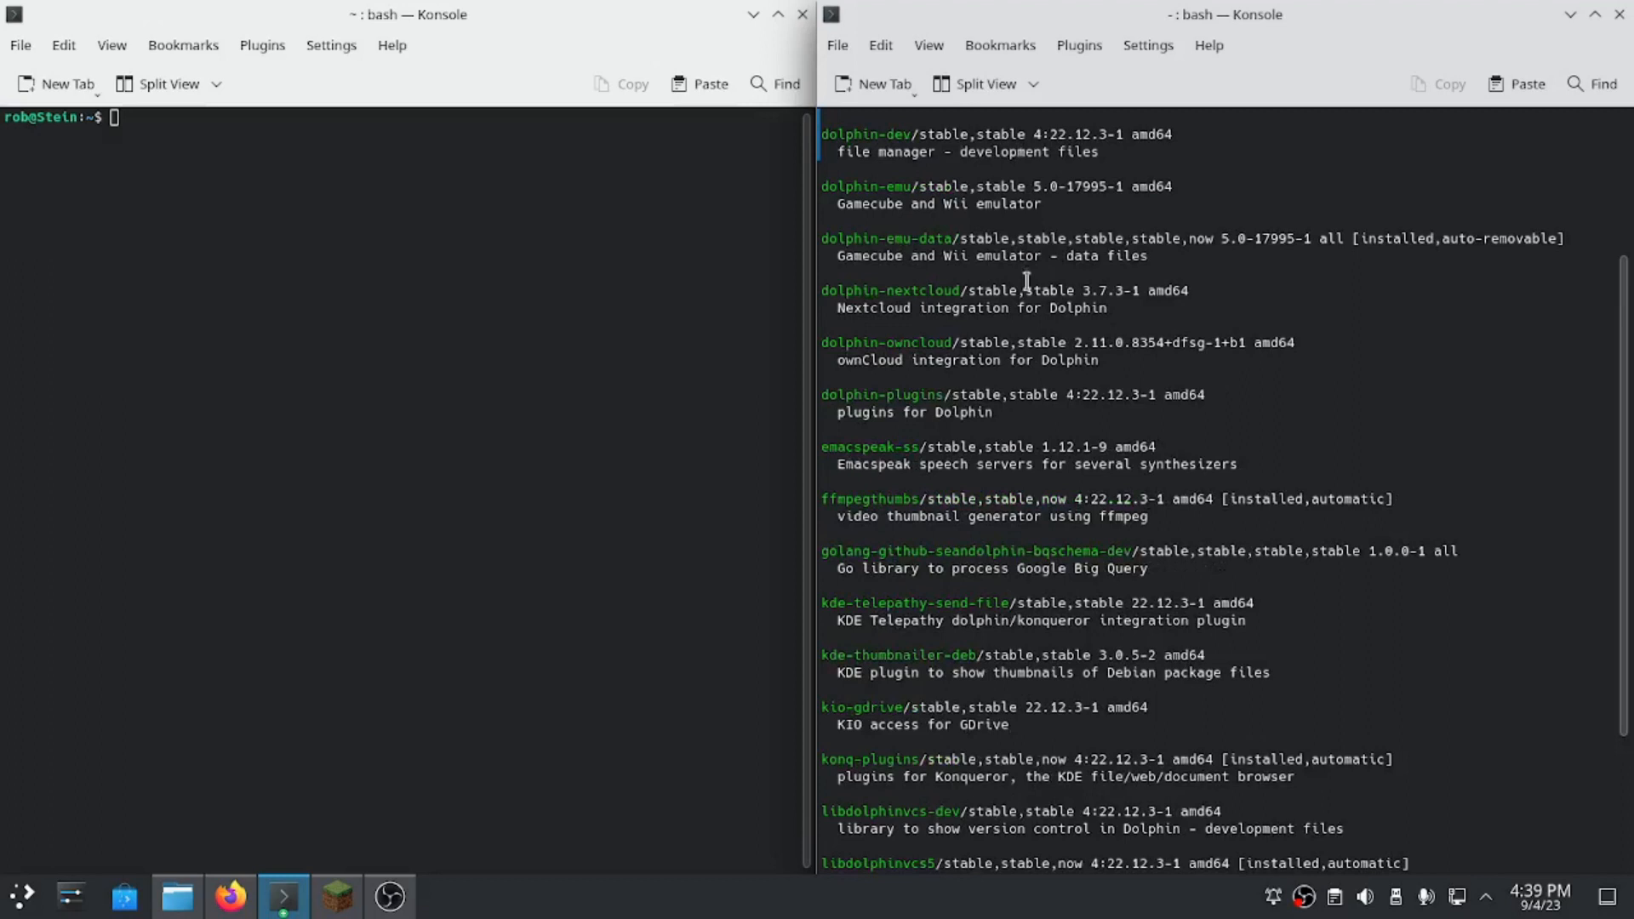
pyautogui.moveTo(820, 194)
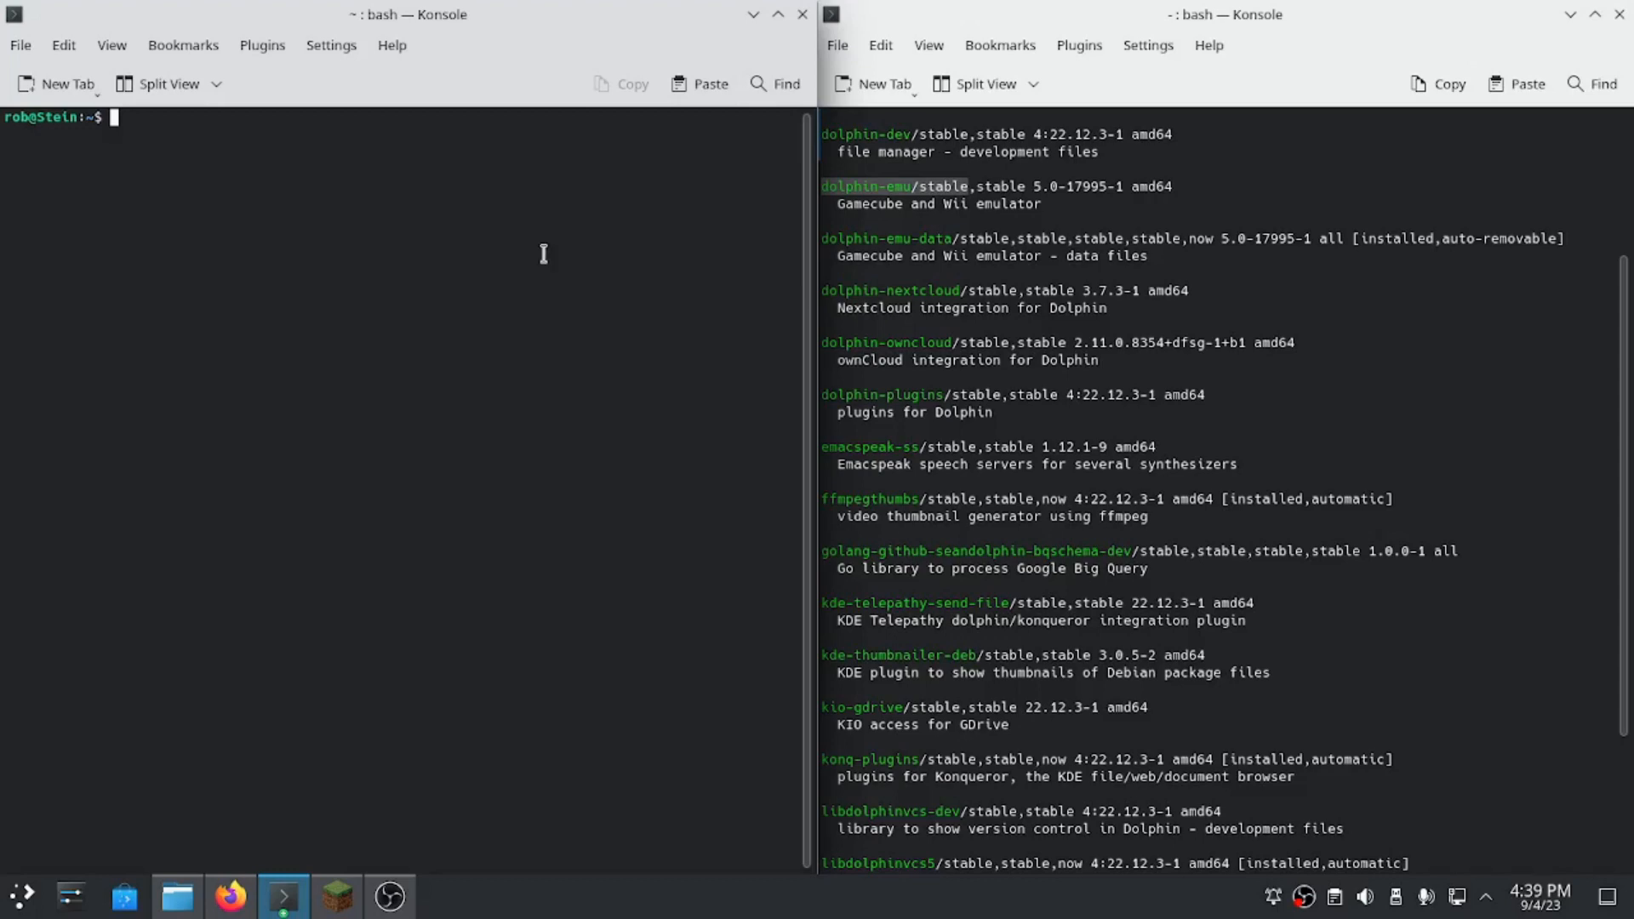
pyautogui.scroll(-3)
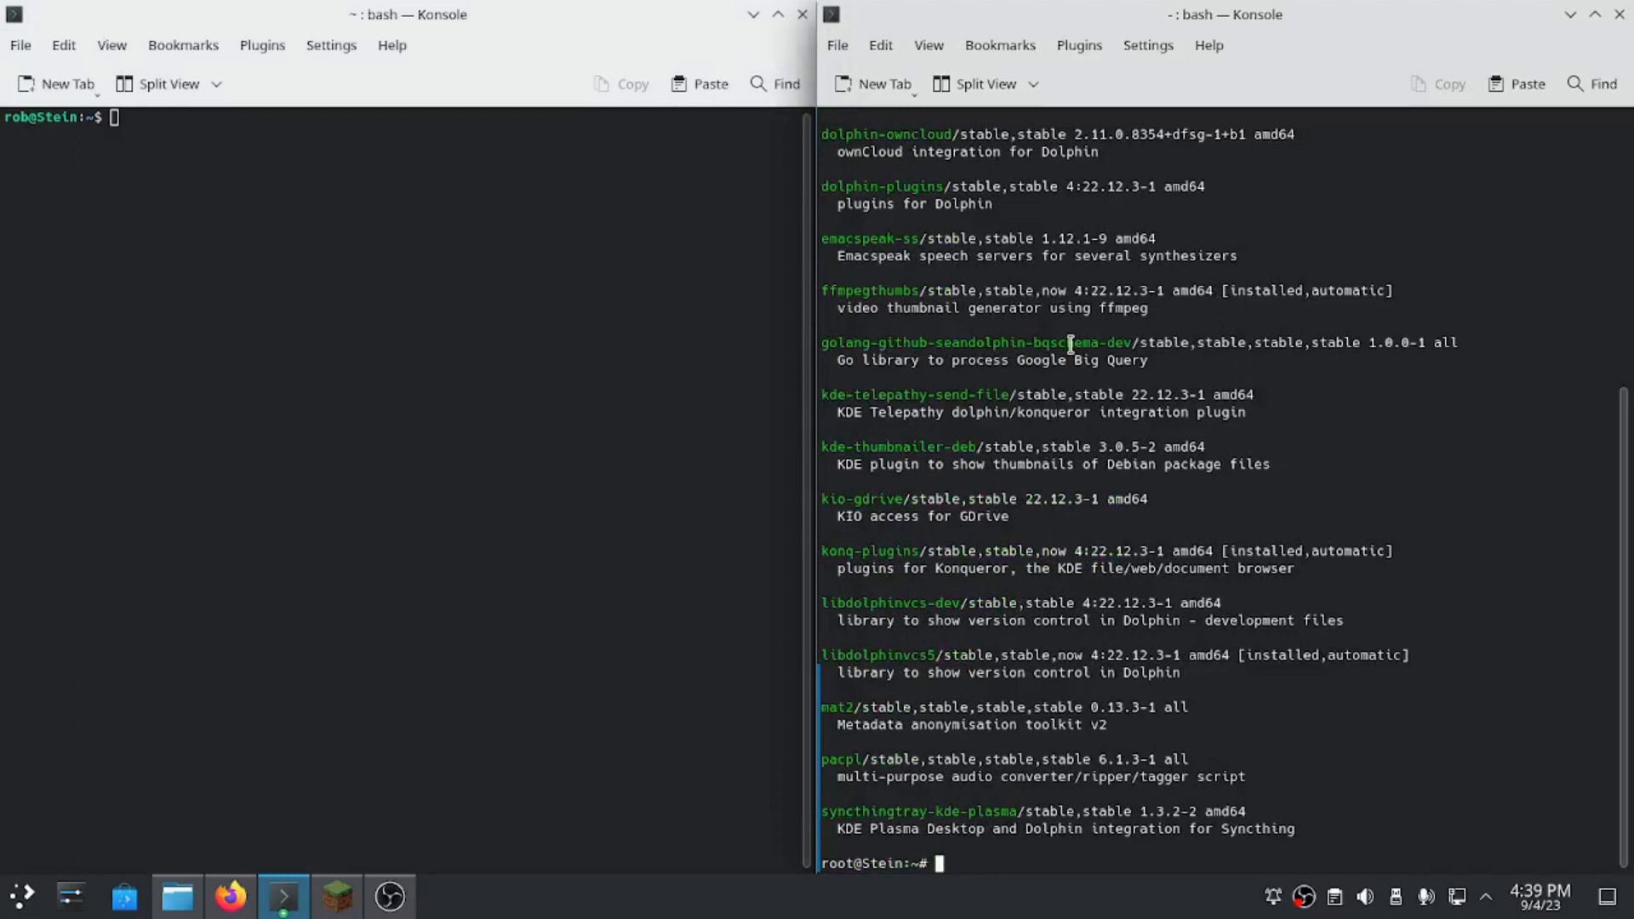
# Run 'apt install dolphin-emu' as root to install the emulator package.
pyautogui.write('apt')
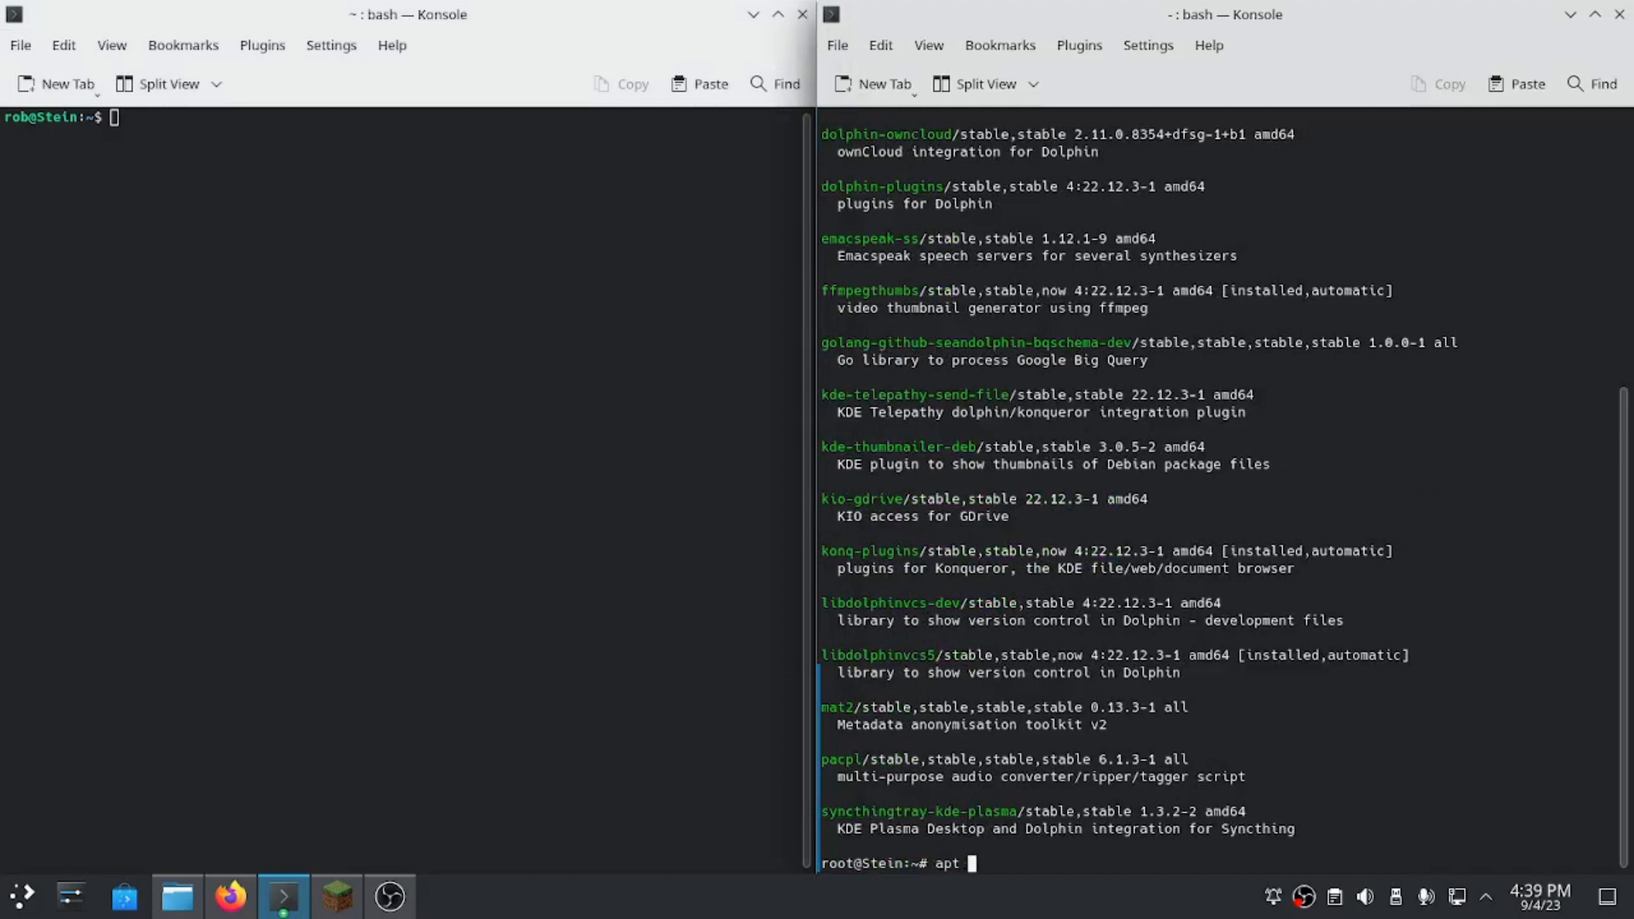
pyautogui.write('instal')
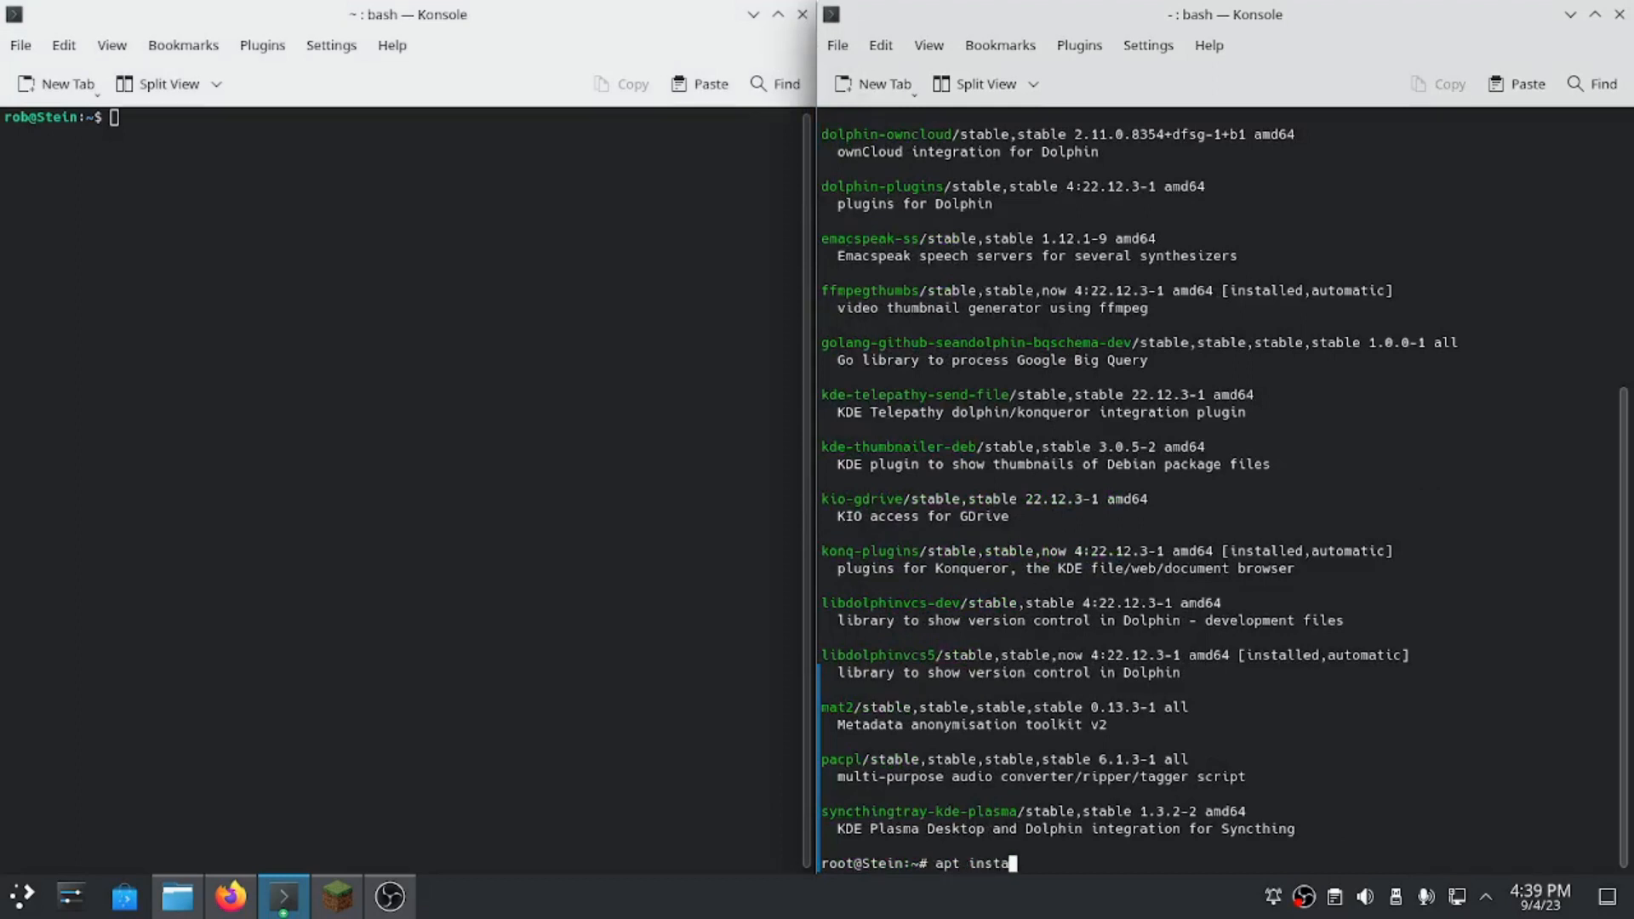
pyautogui.write('ll dol')
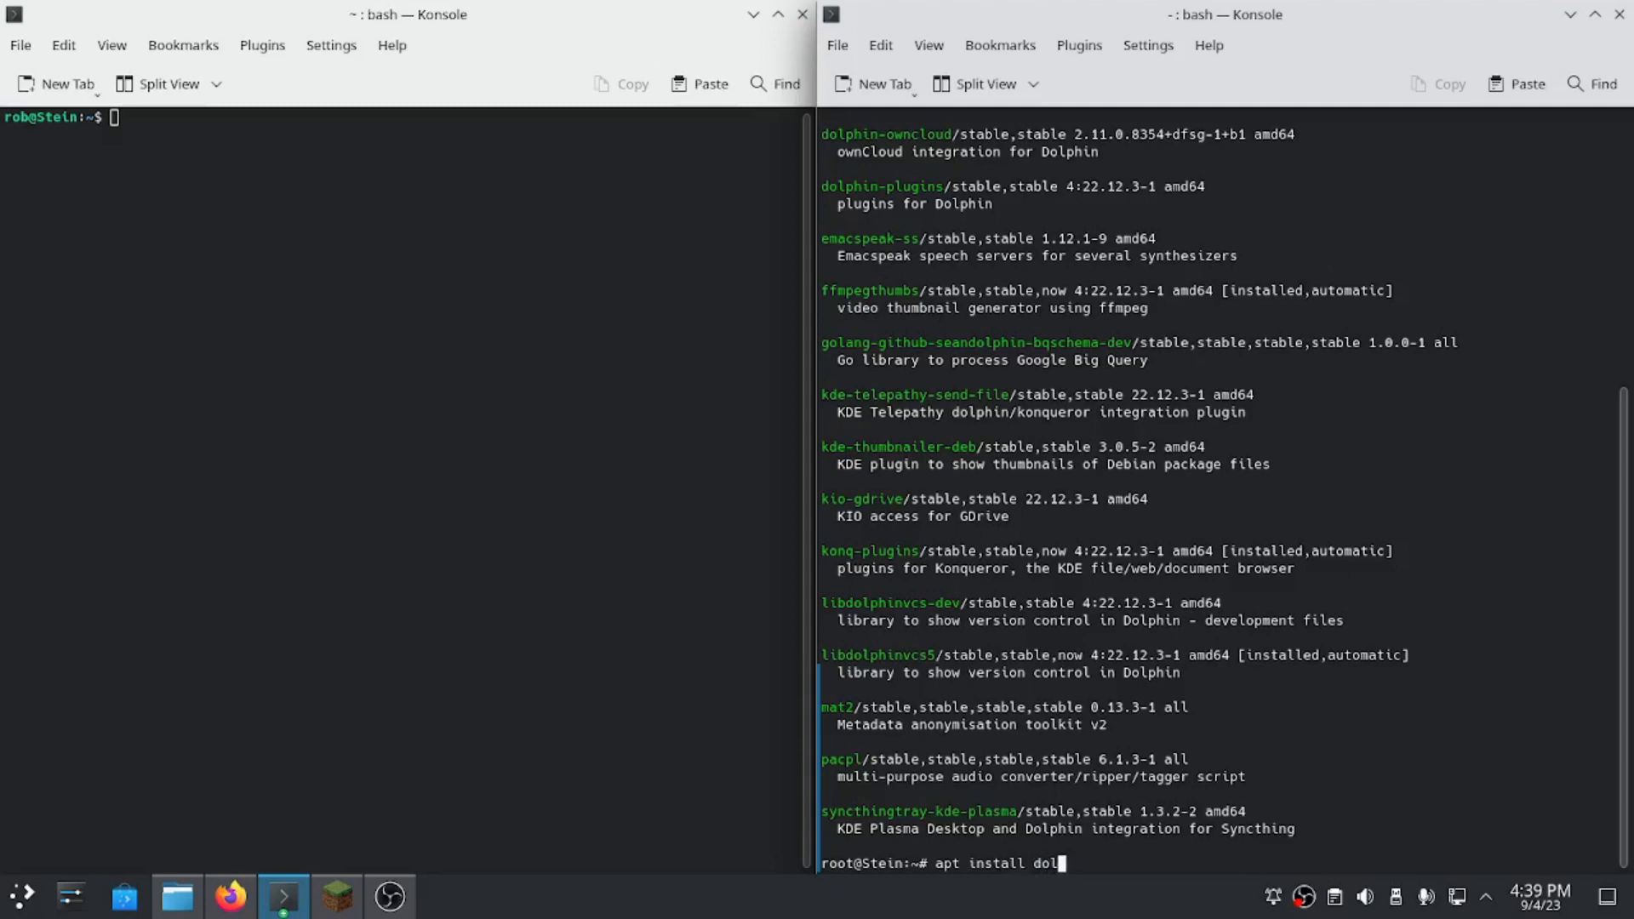
pyautogui.write('phin')
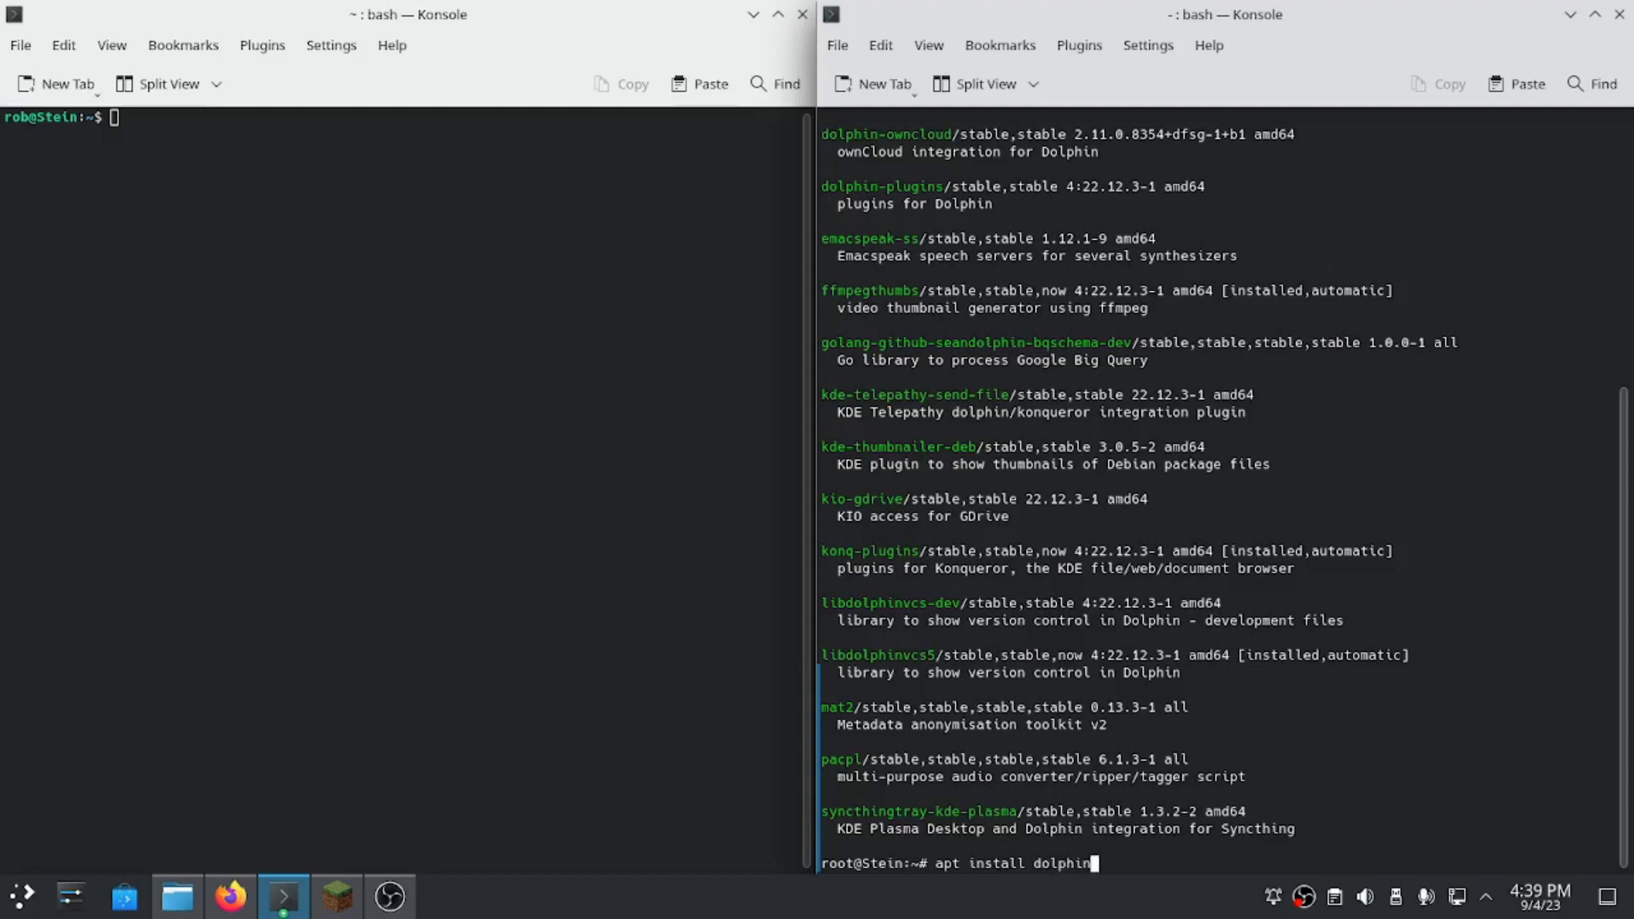
pyautogui.press('Return')
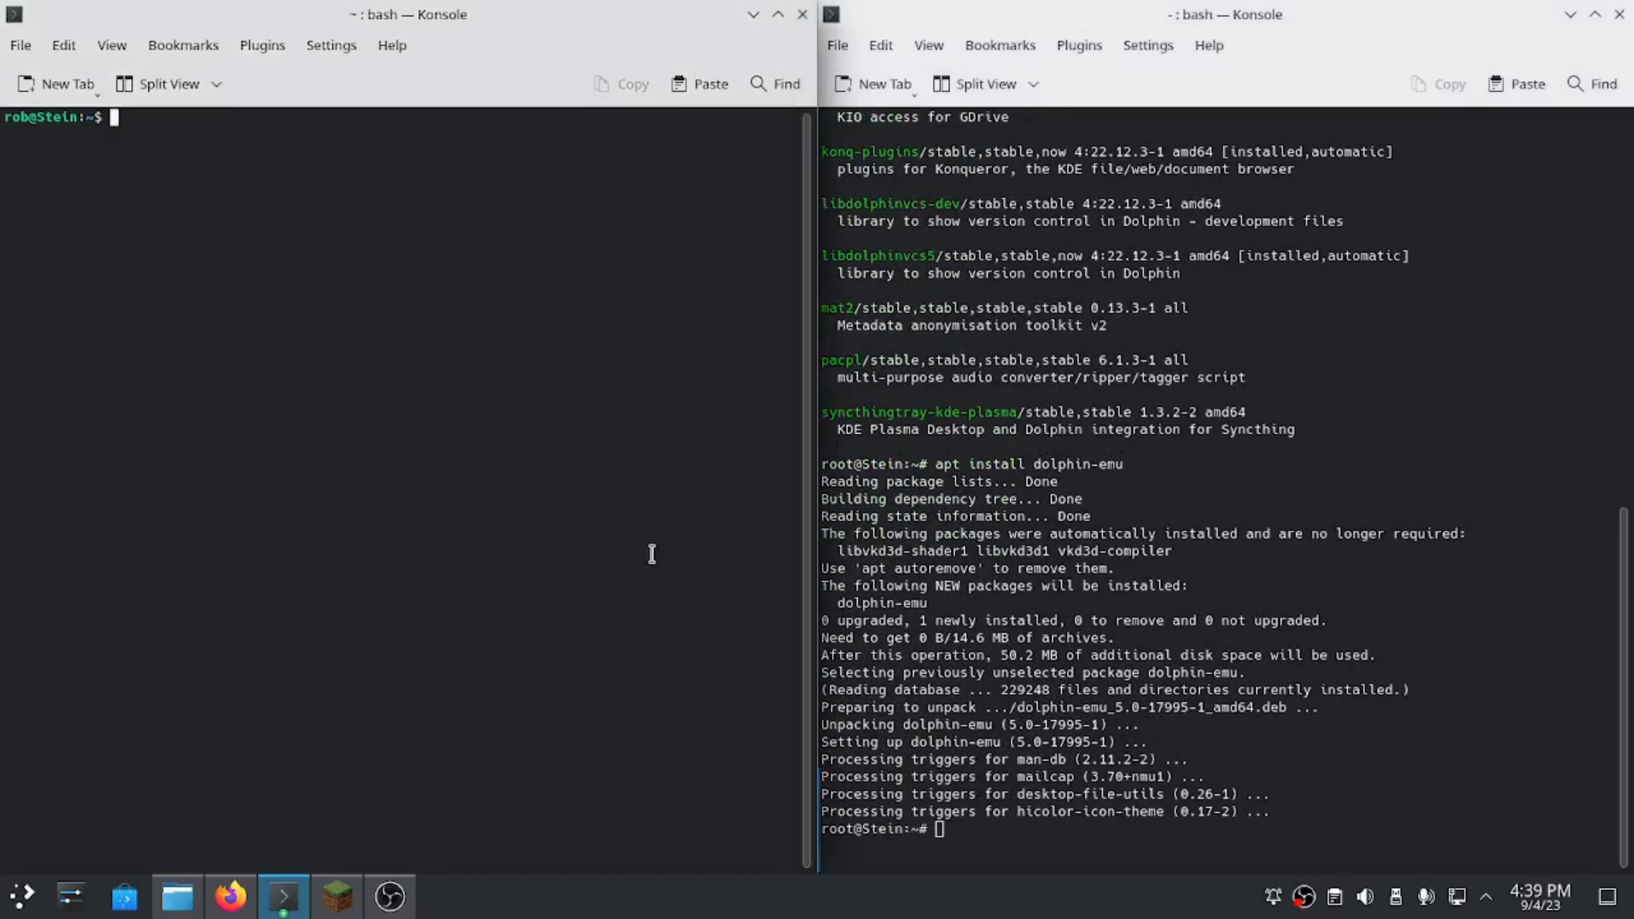
# From the user shell, tab-complete 'dolphin' to 'dolphin-emu' and launch the emulator.
pyautogui.write('dolphin')
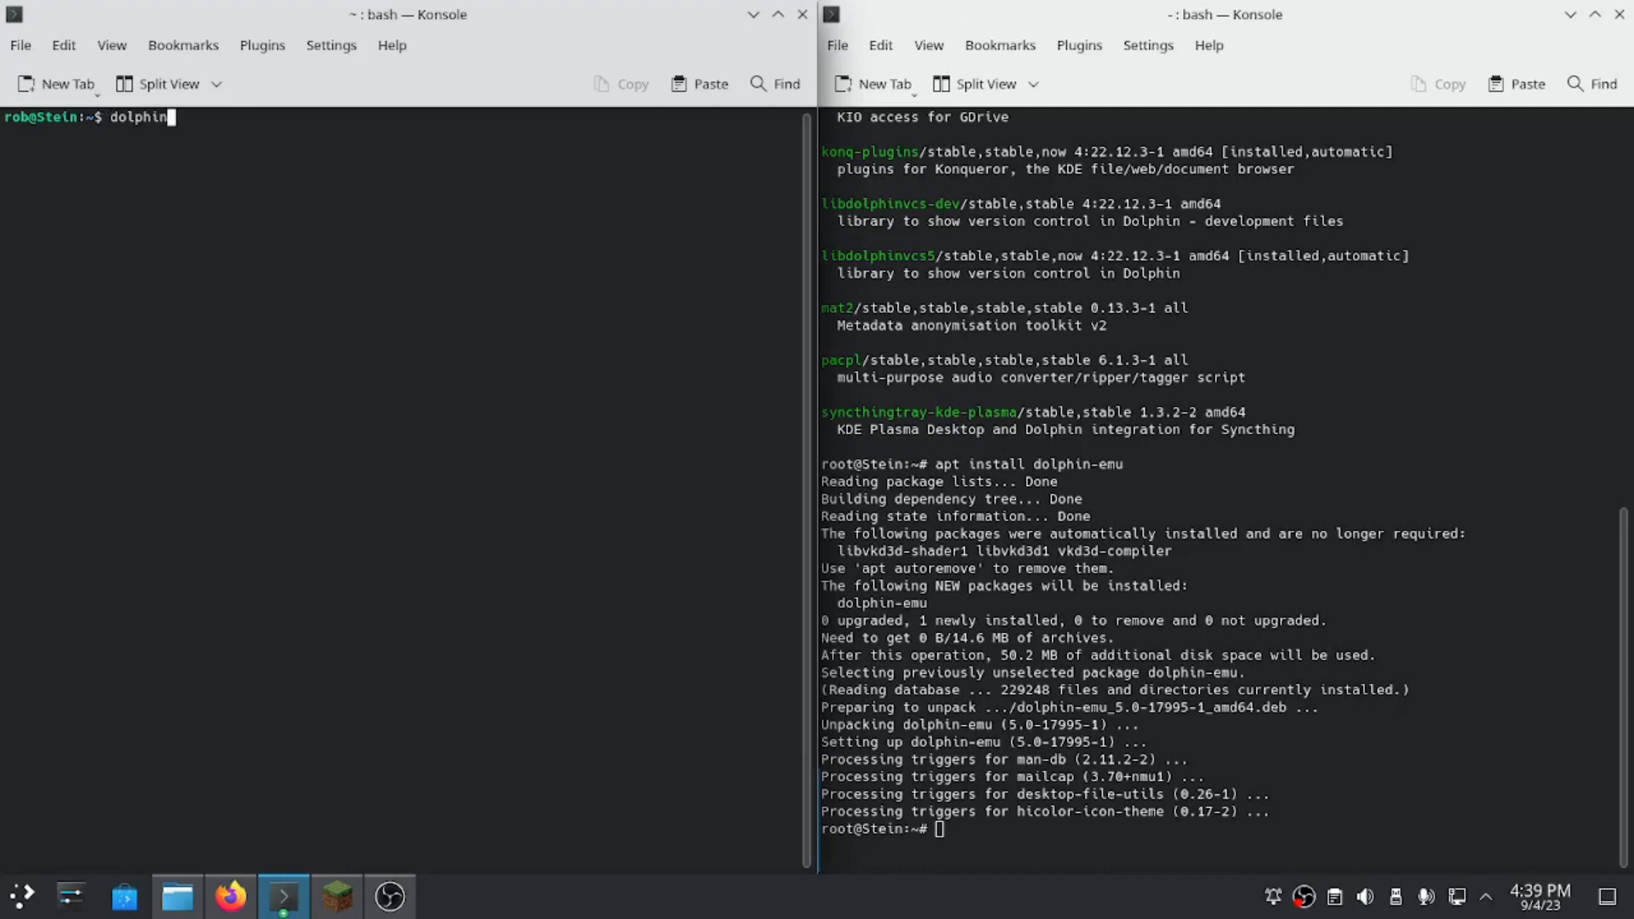
pyautogui.press('Tab')
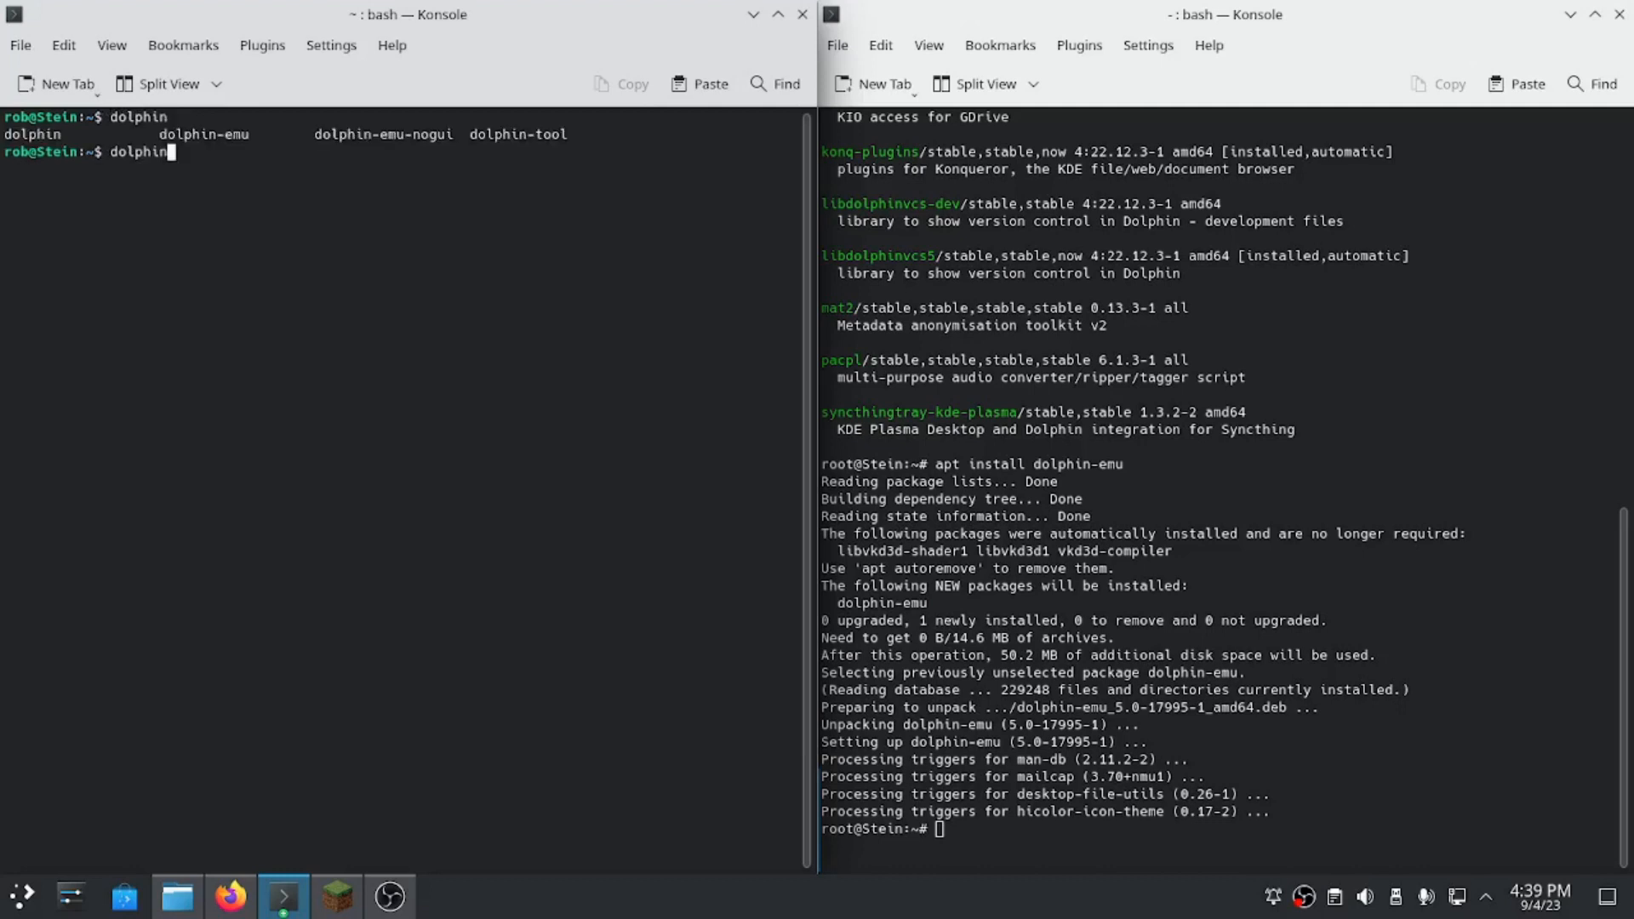
pyautogui.write('-')
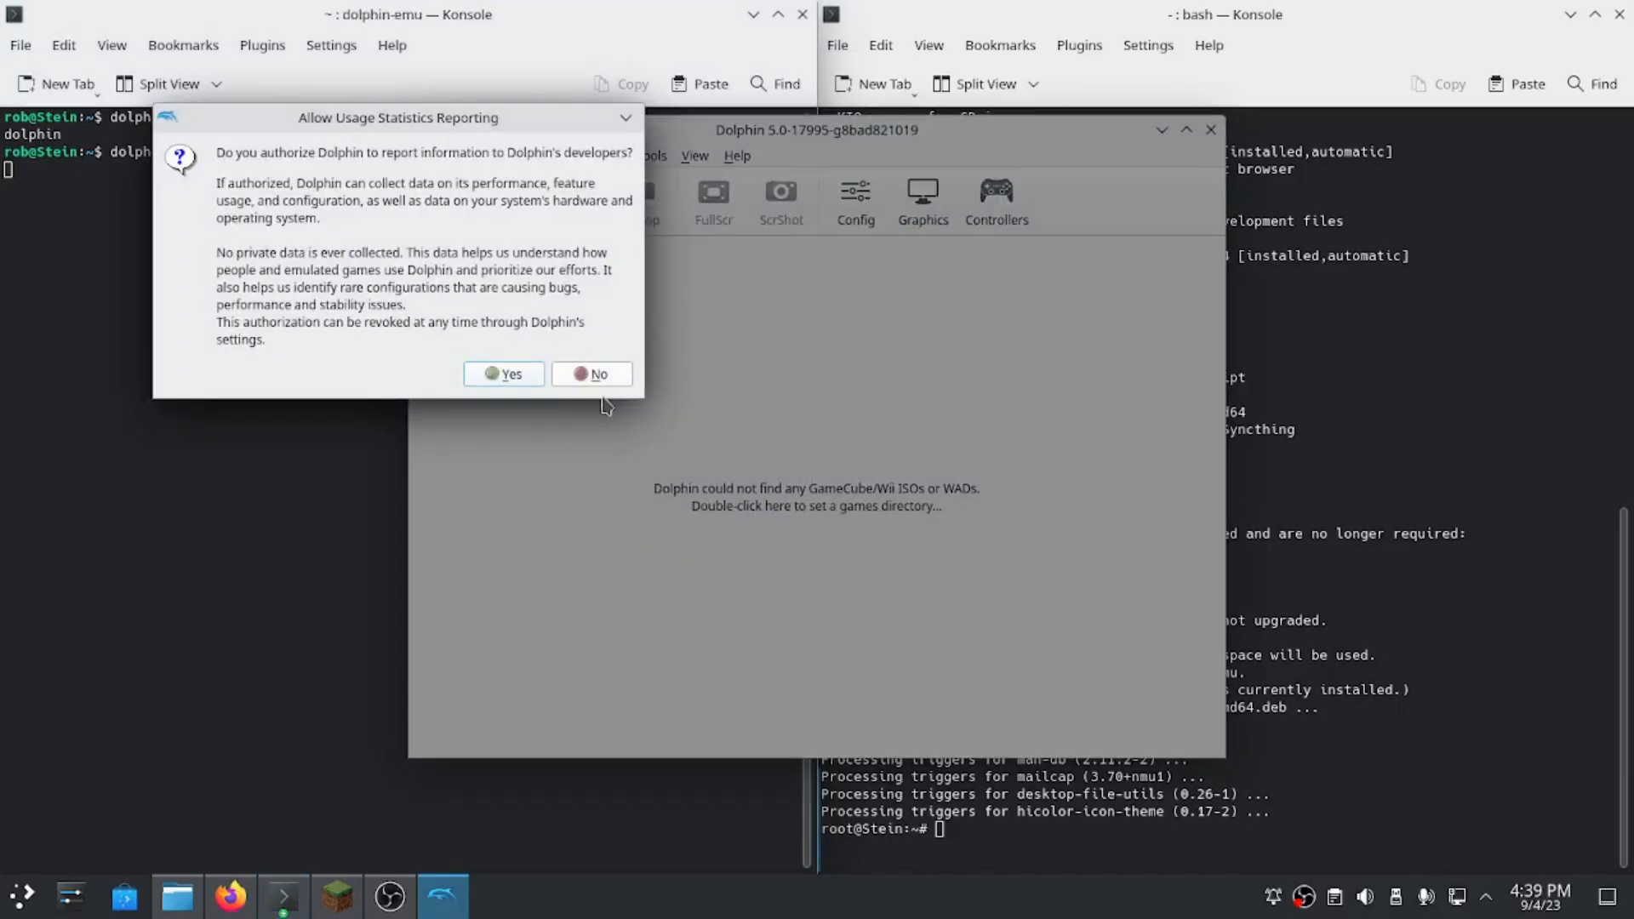
pyautogui.moveTo(594, 407)
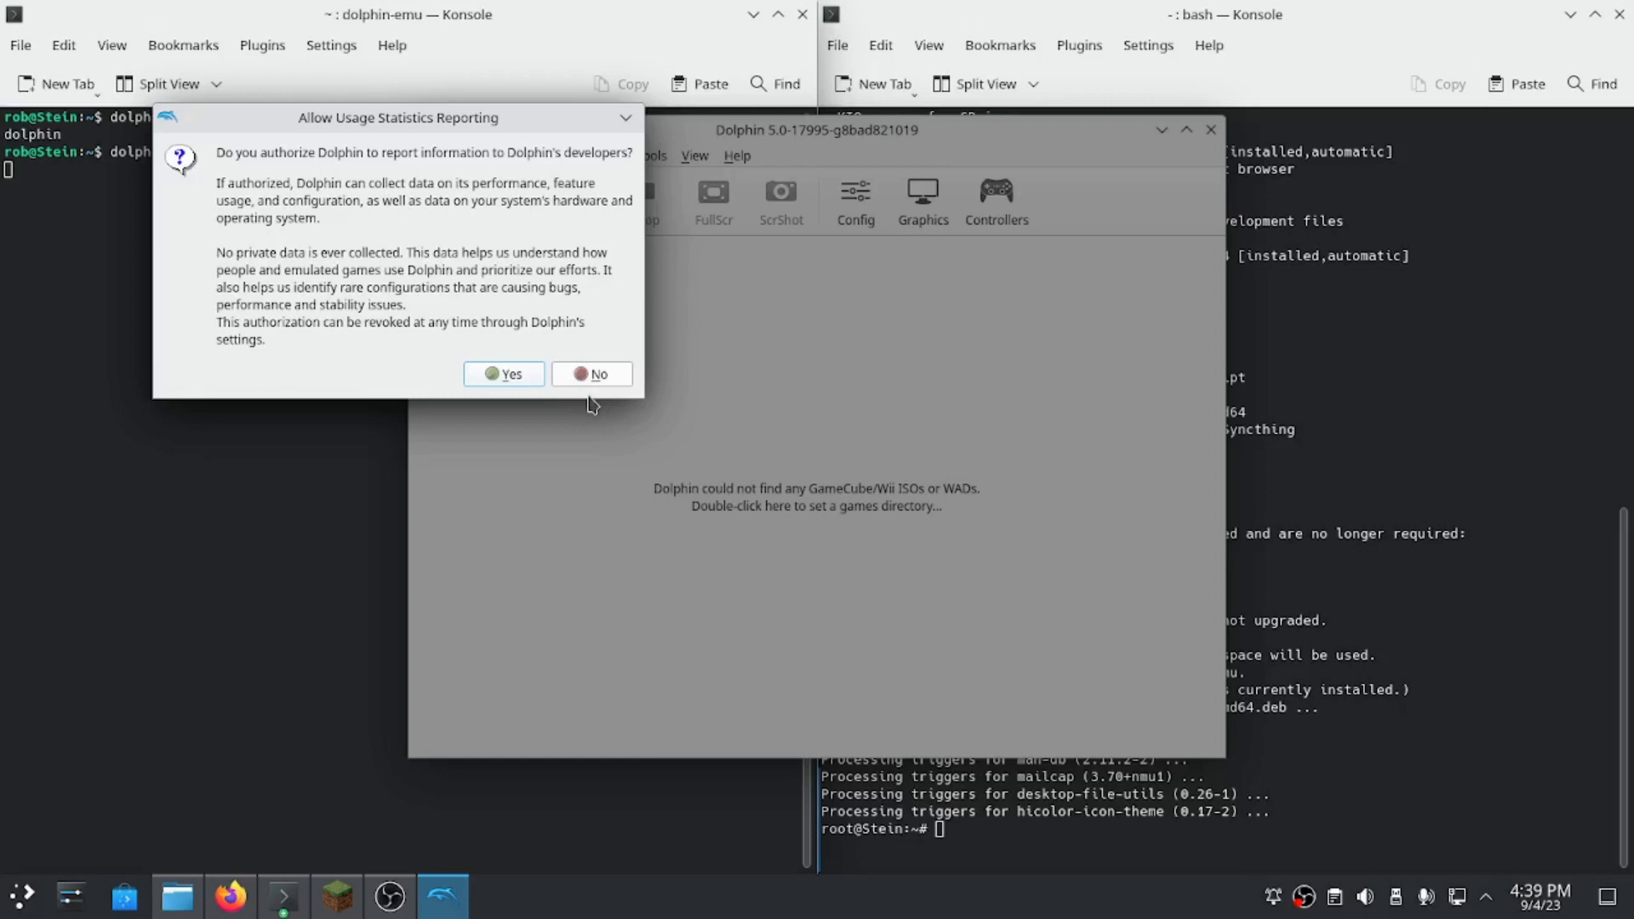
pyautogui.moveTo(592, 378)
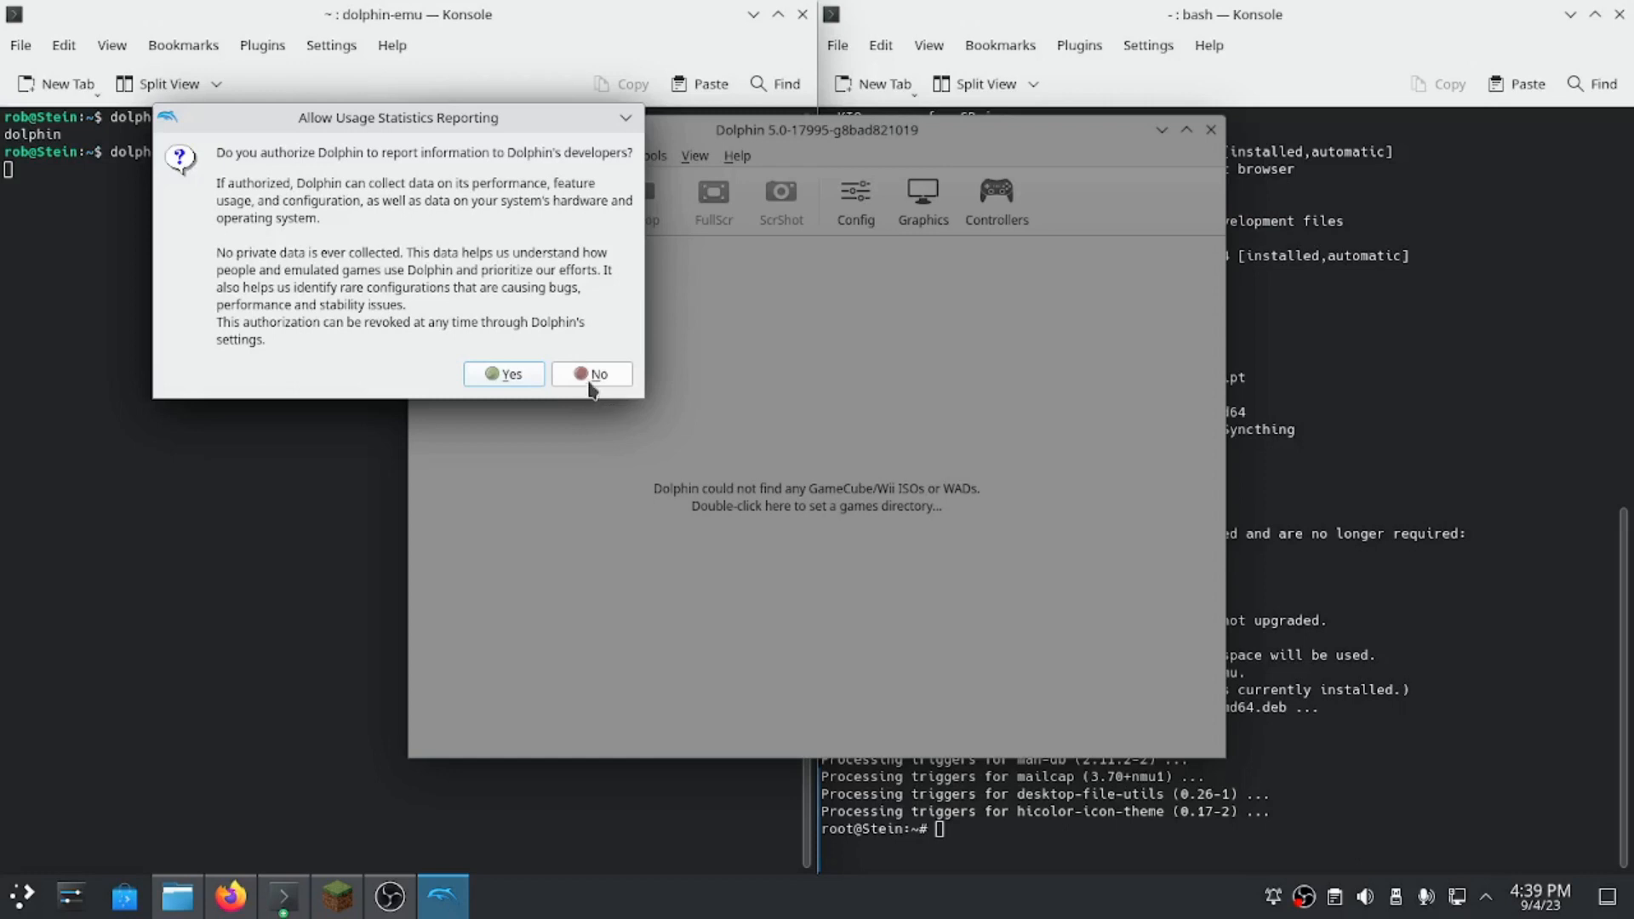
# Decline usage statistics and show Controller Settings with a Standard Controller on port 1.
pyautogui.click(591, 373)
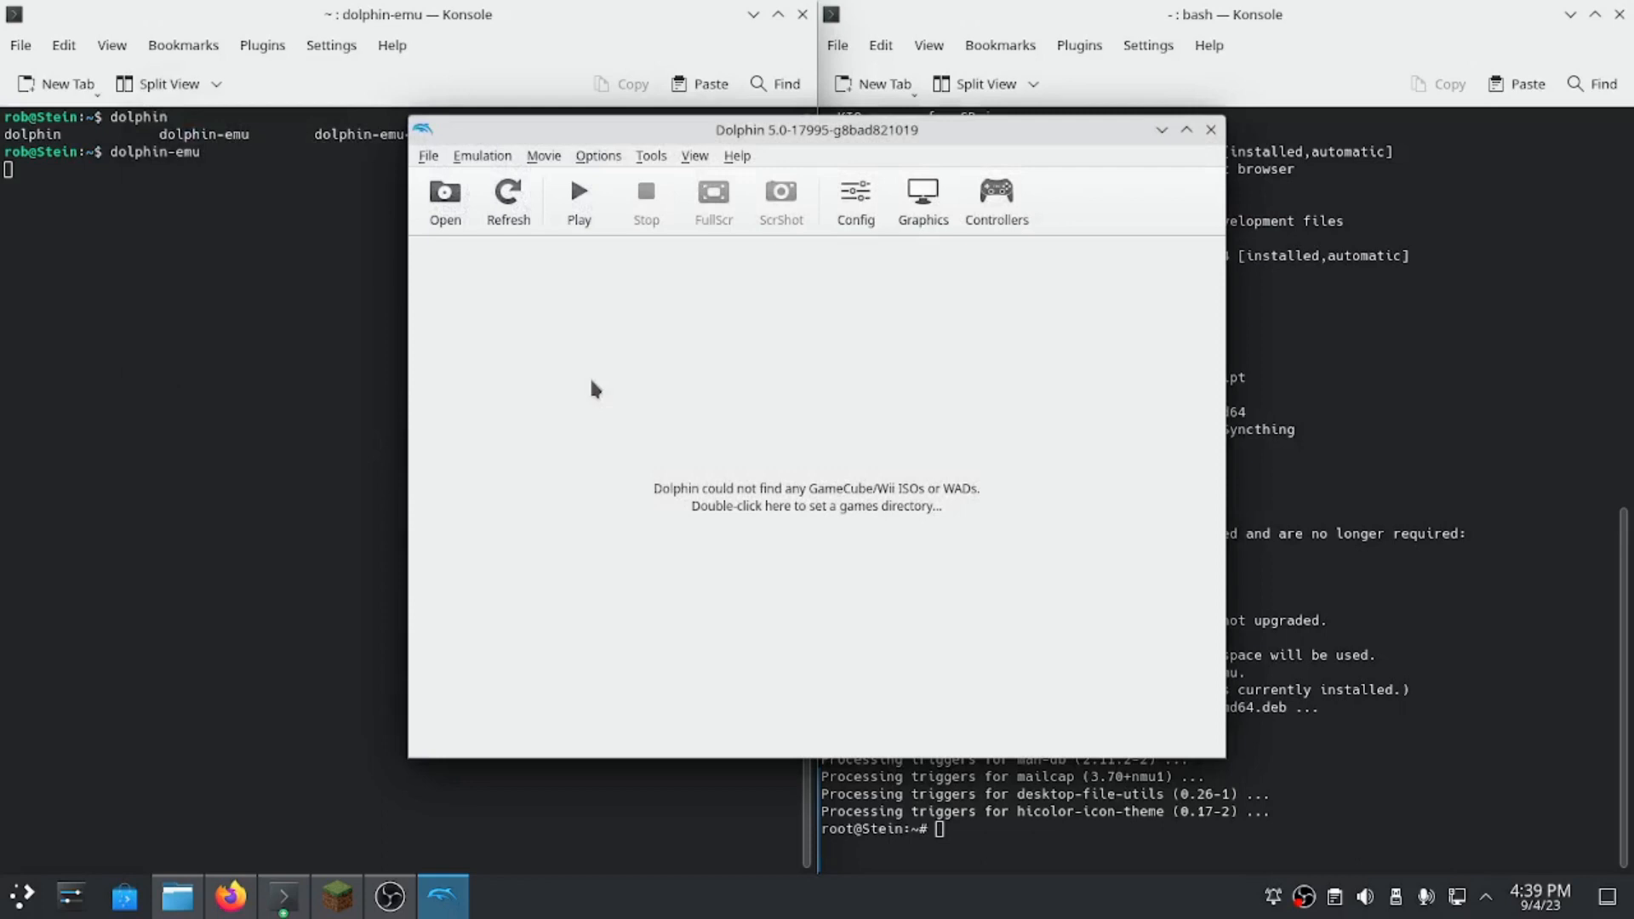
pyautogui.moveTo(501, 169)
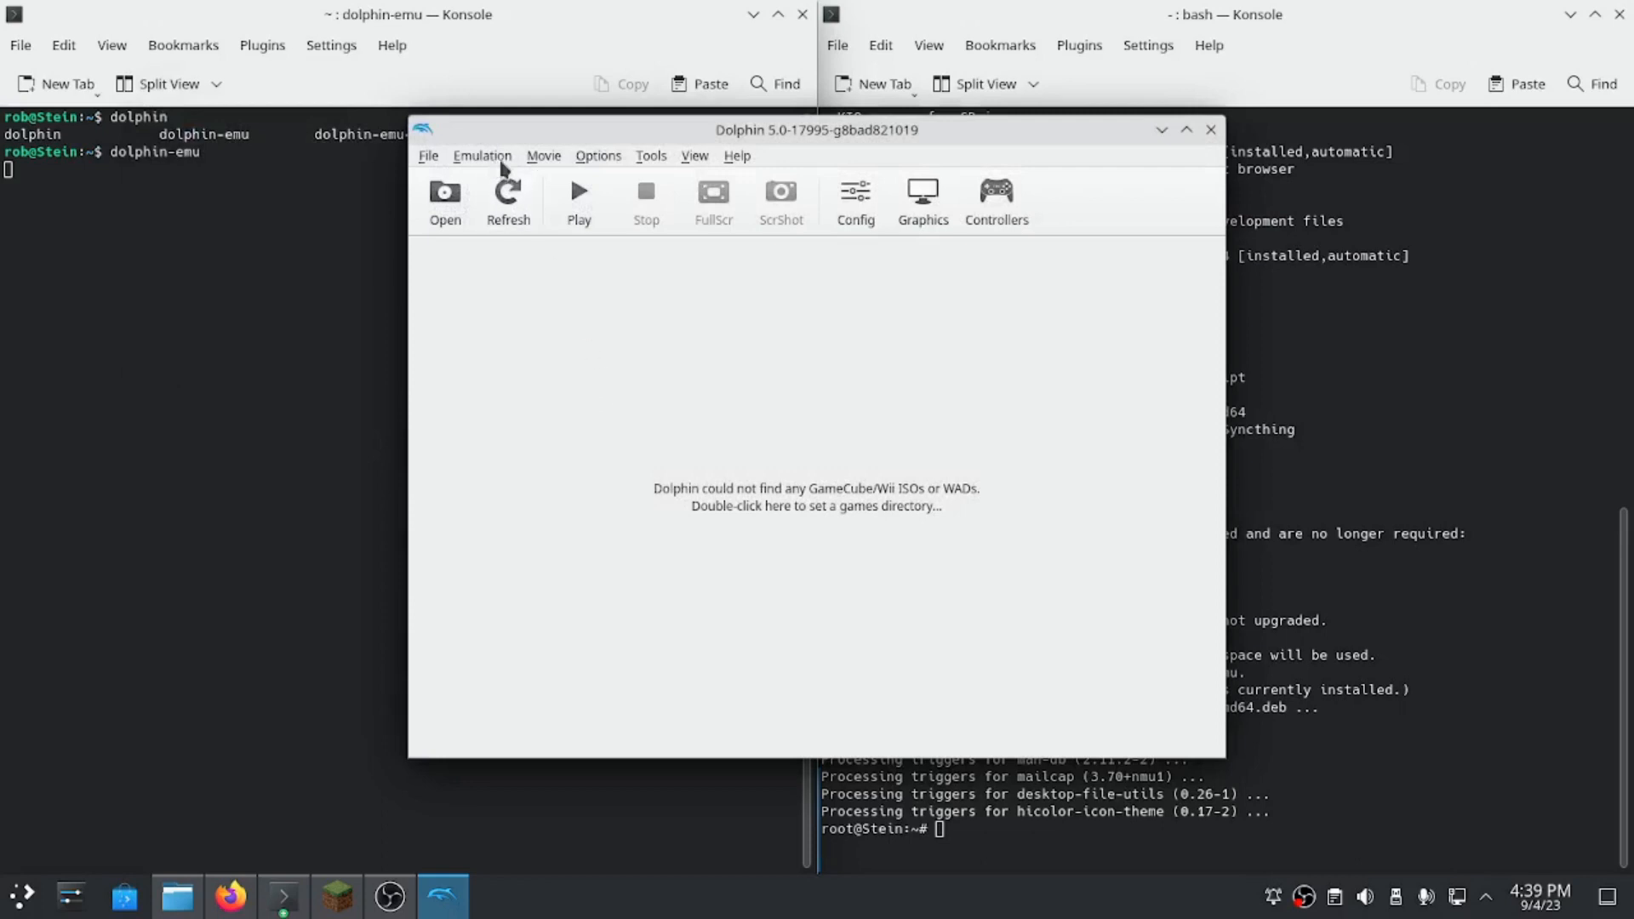
pyautogui.moveTo(996, 197)
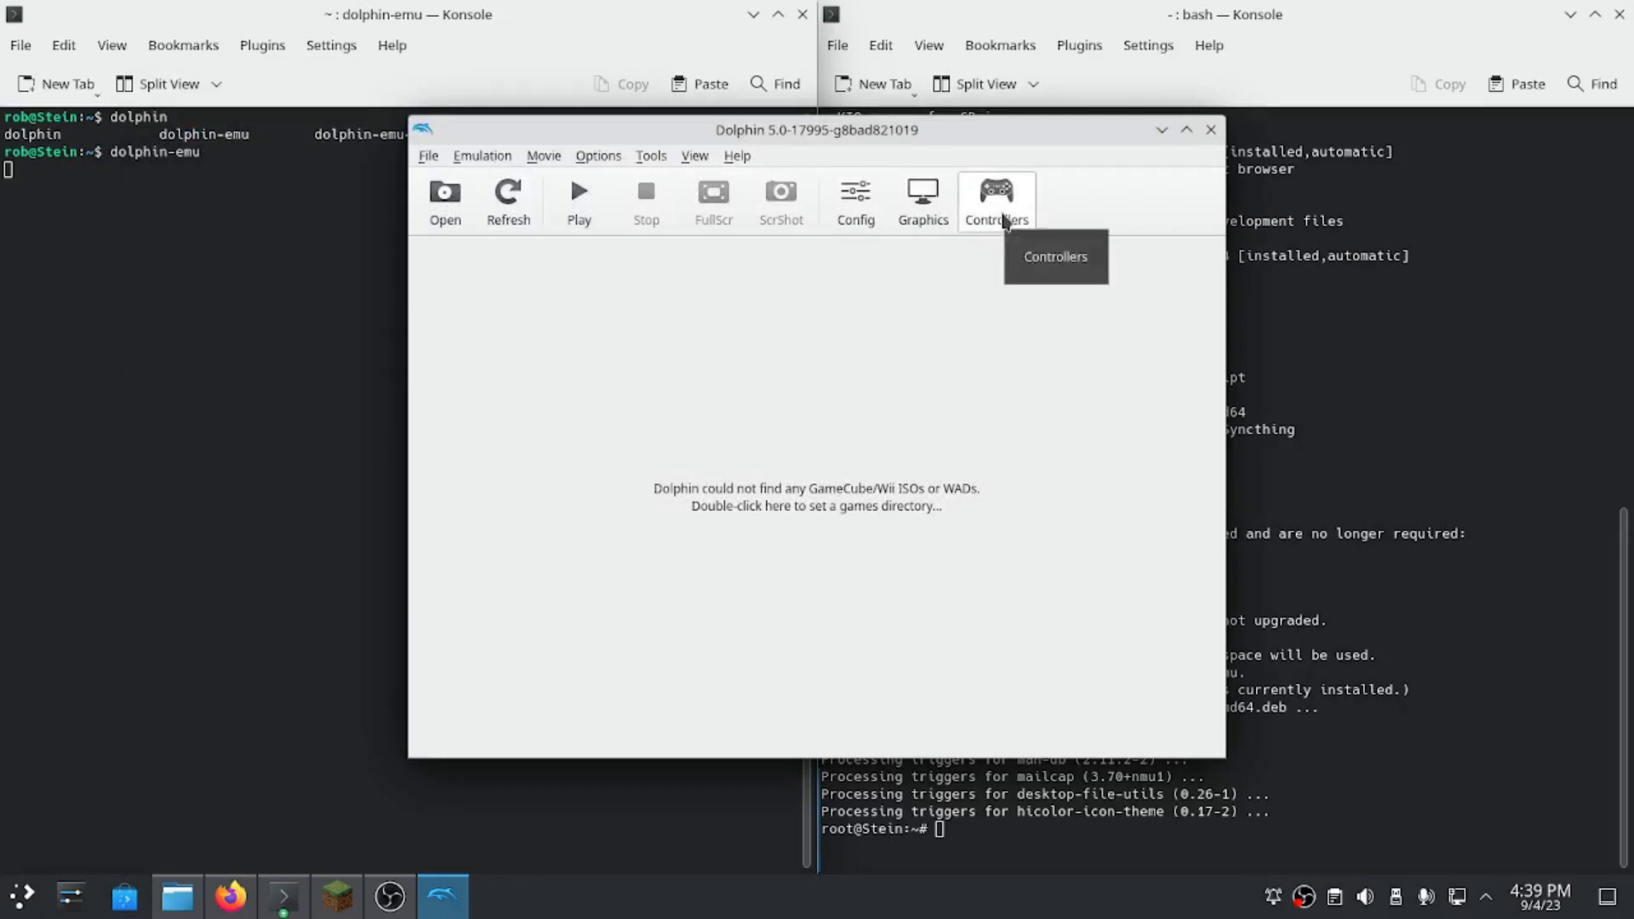
pyautogui.click(994, 197)
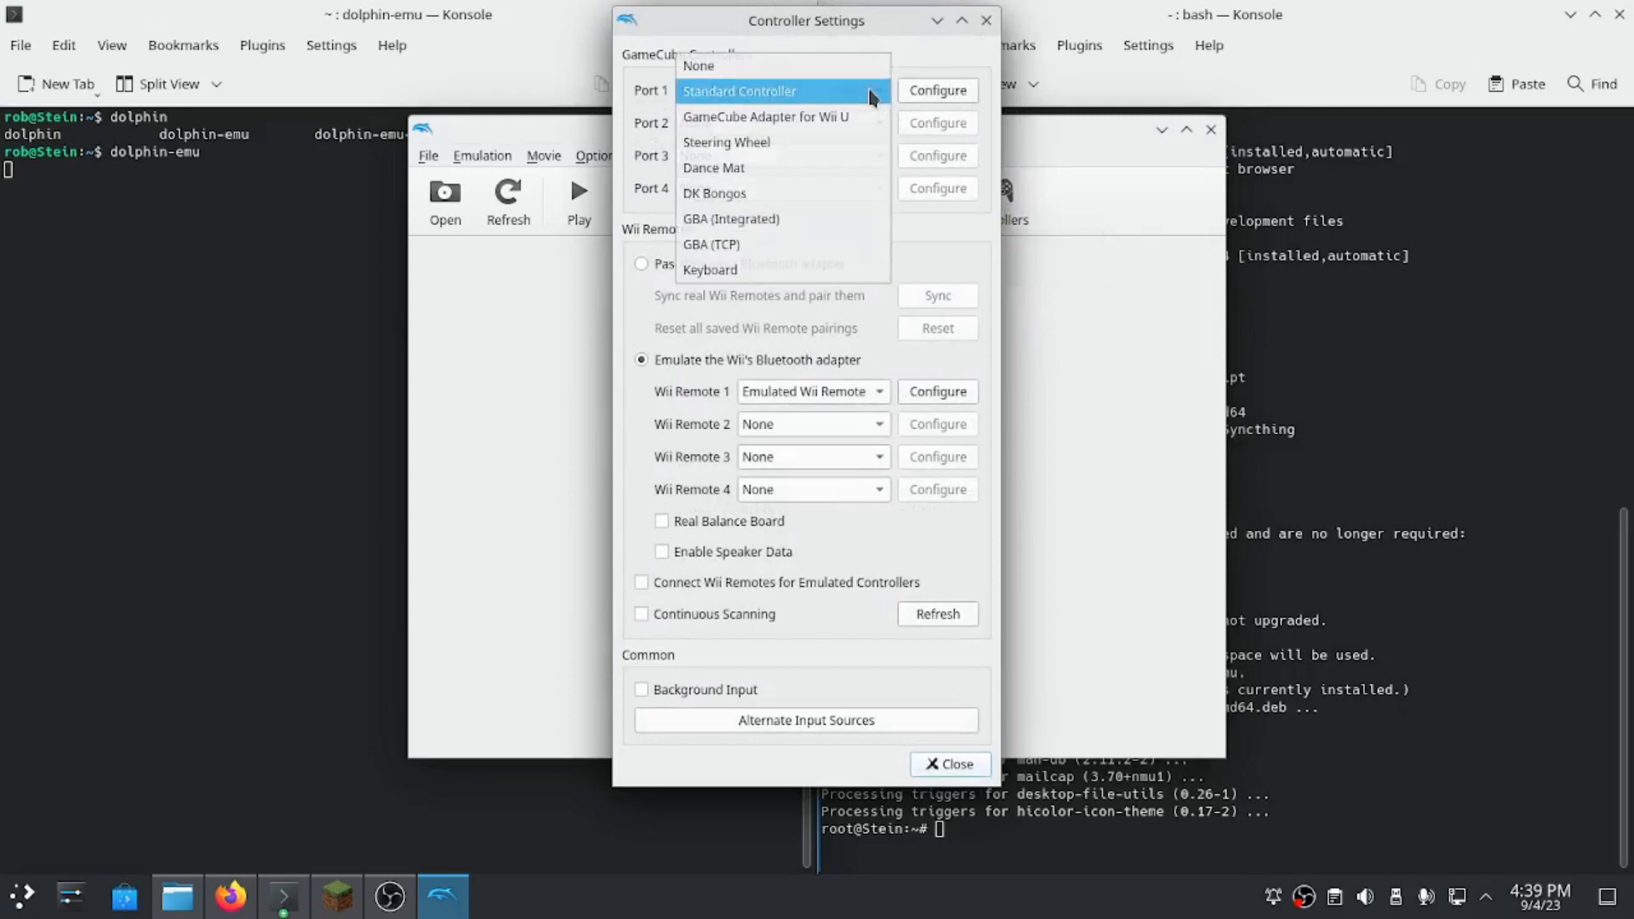
pyautogui.click(739, 90)
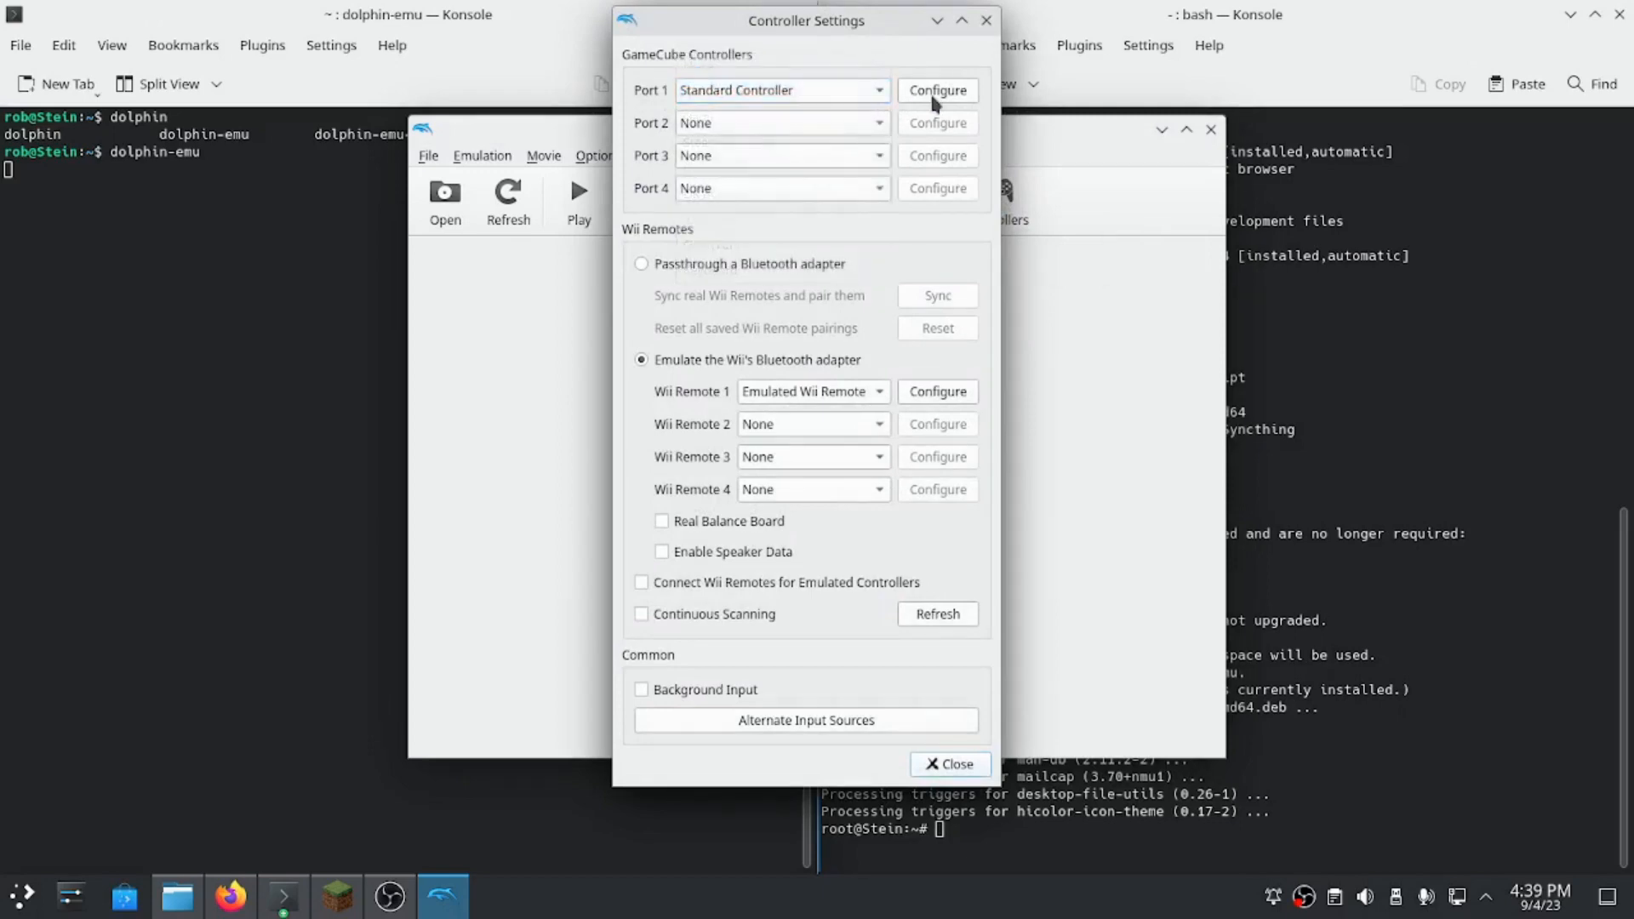
pyautogui.click(934, 90)
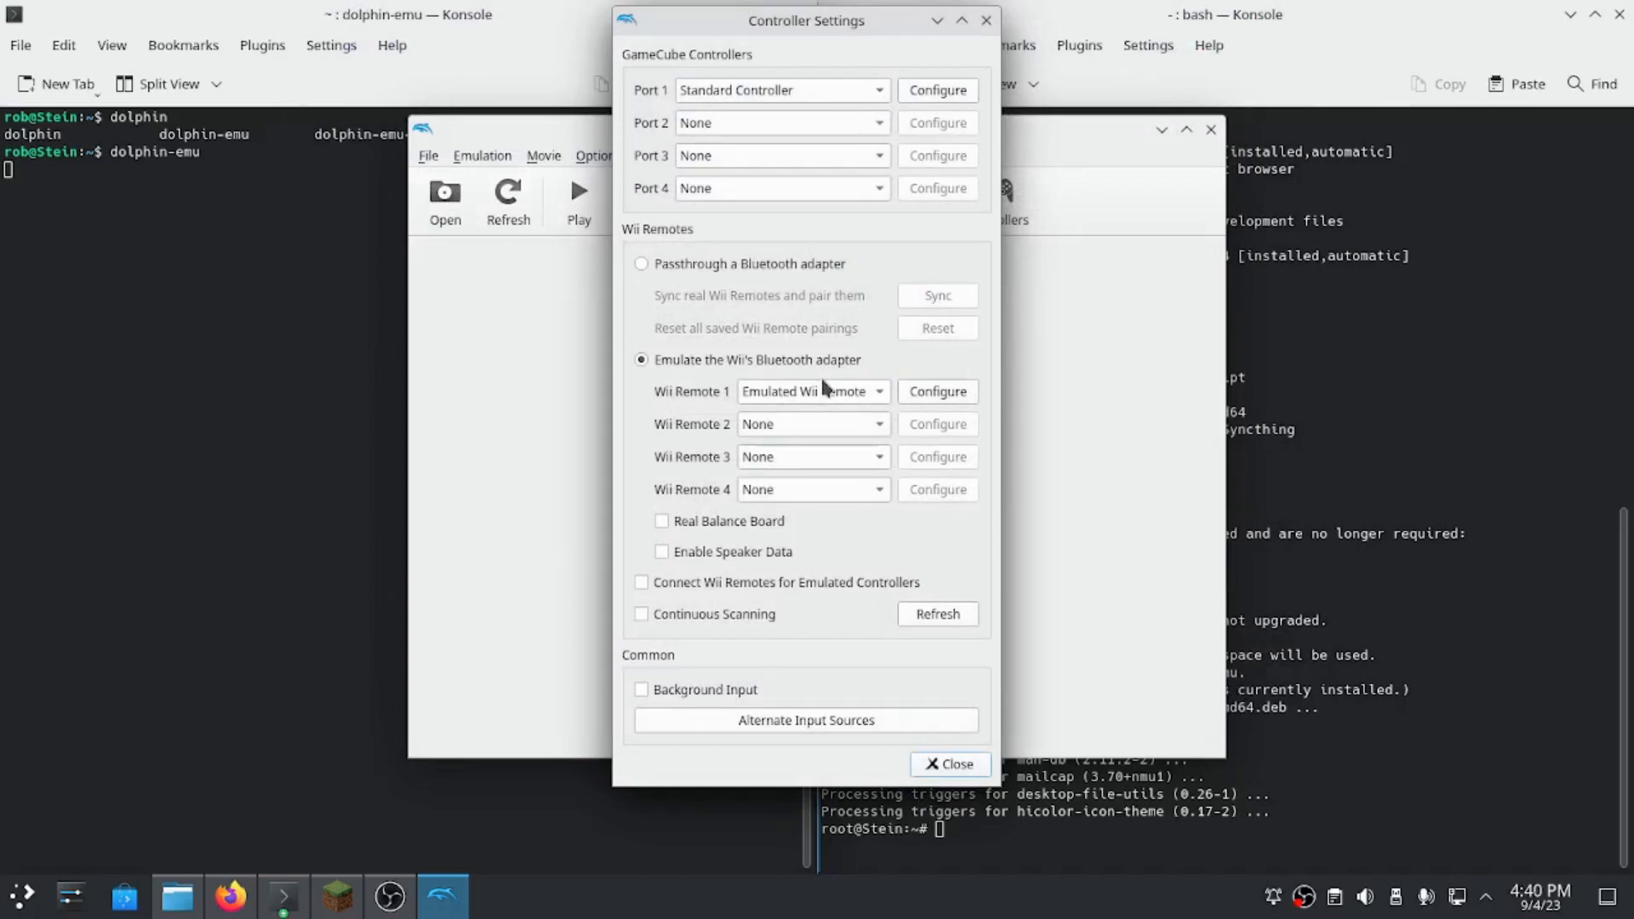
pyautogui.moveTo(718, 303)
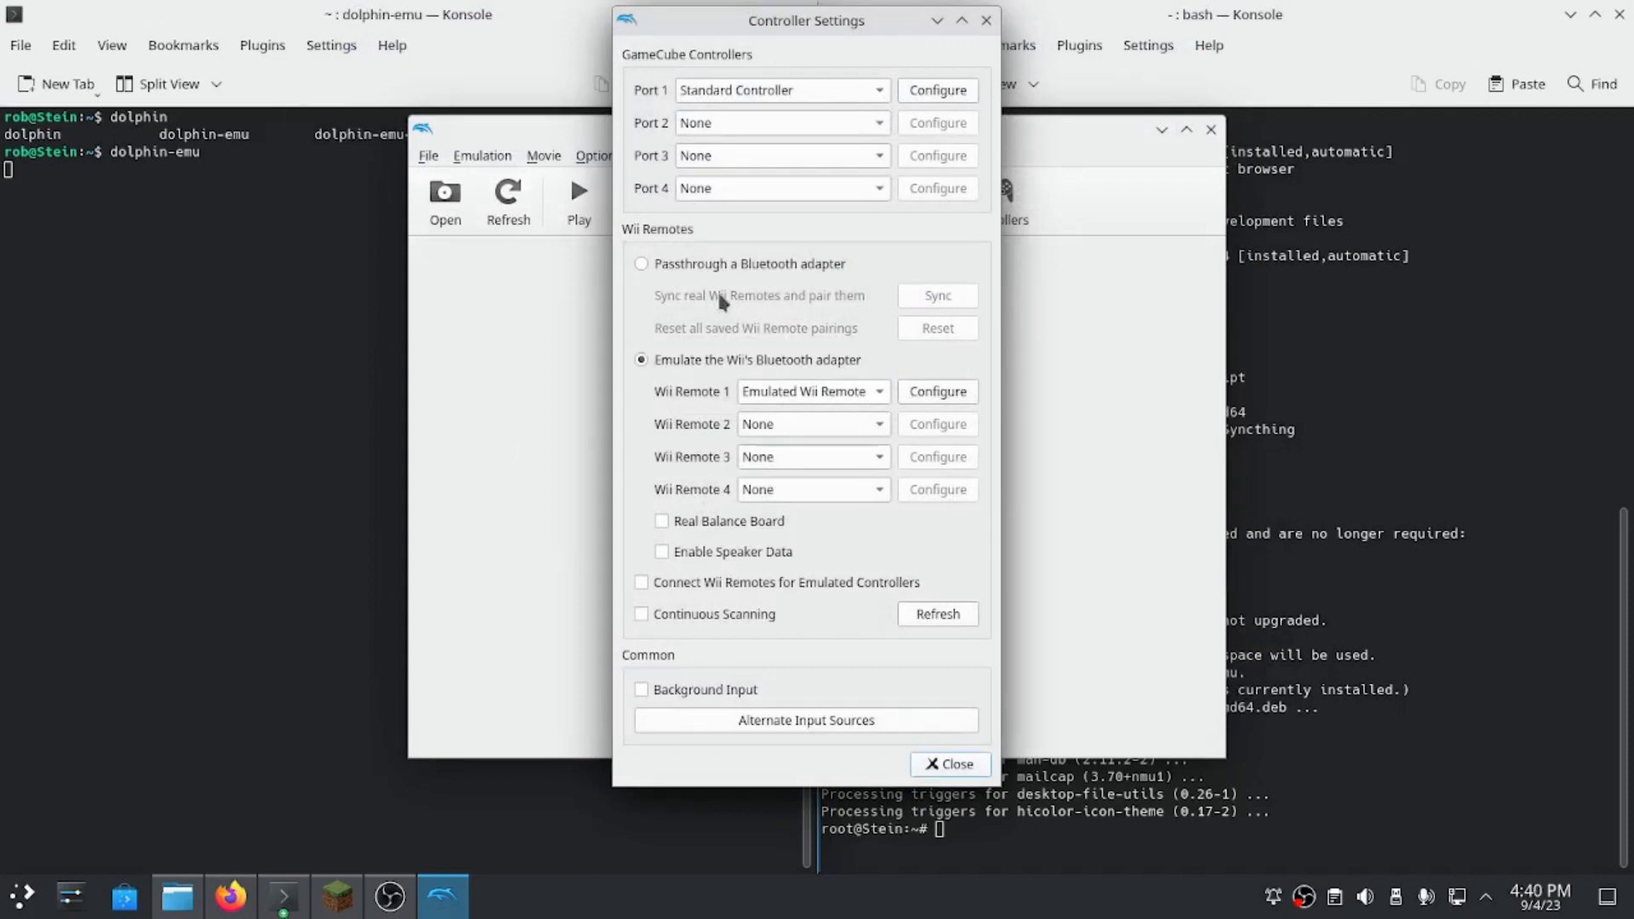
# Configure port 1 and list its input devices, including the Logic3 Controller.
pyautogui.click(934, 91)
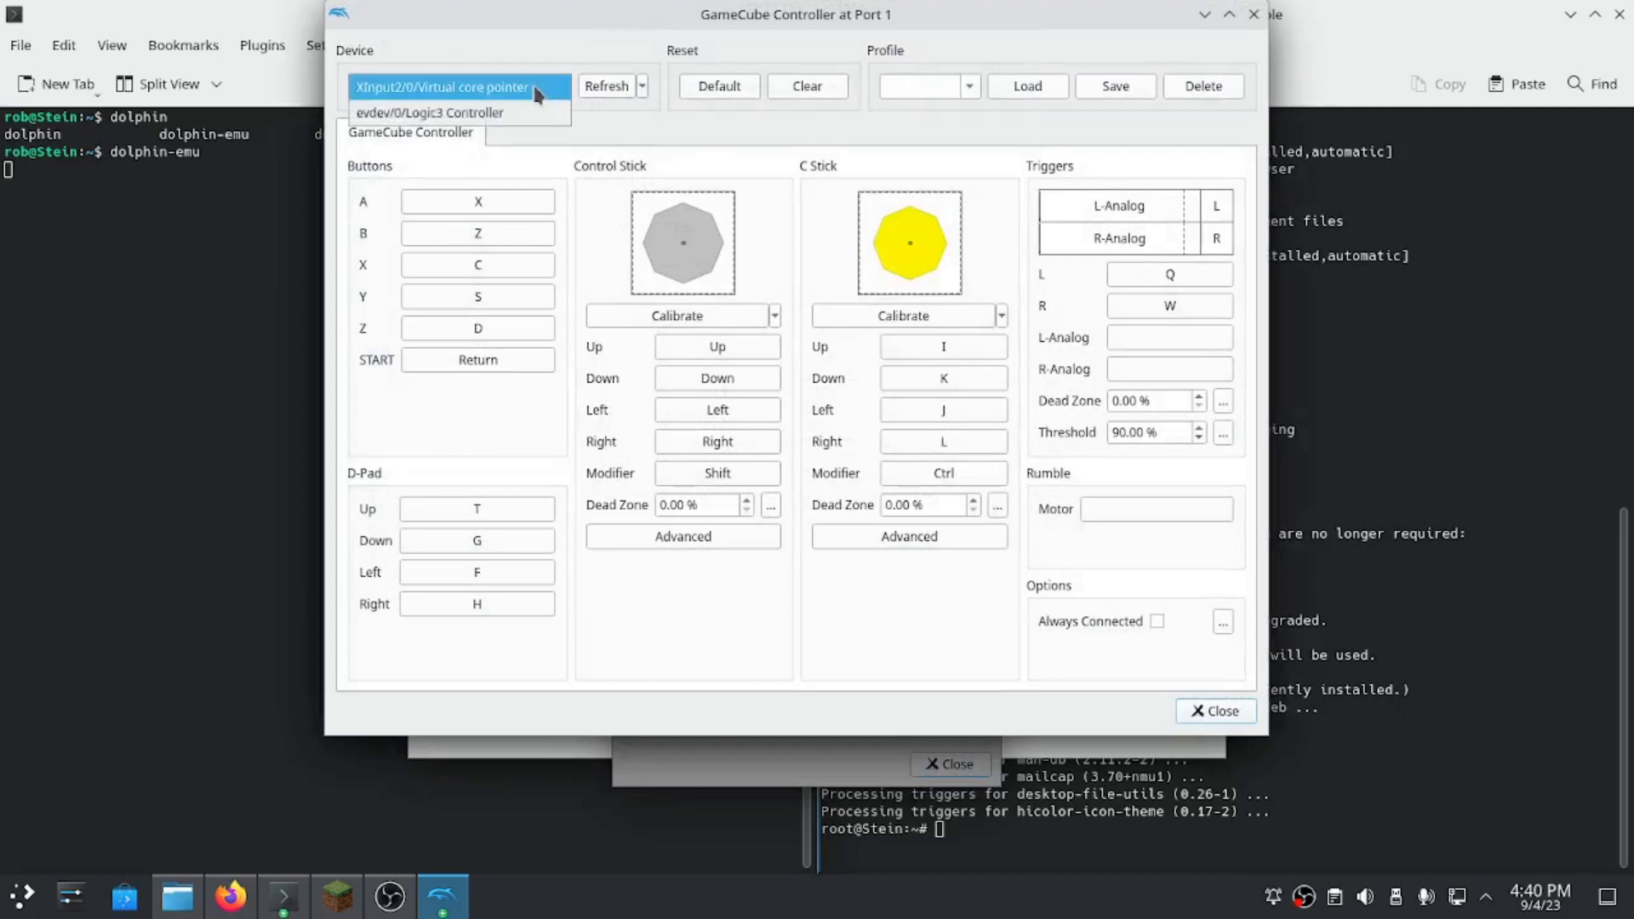
pyautogui.click(443, 85)
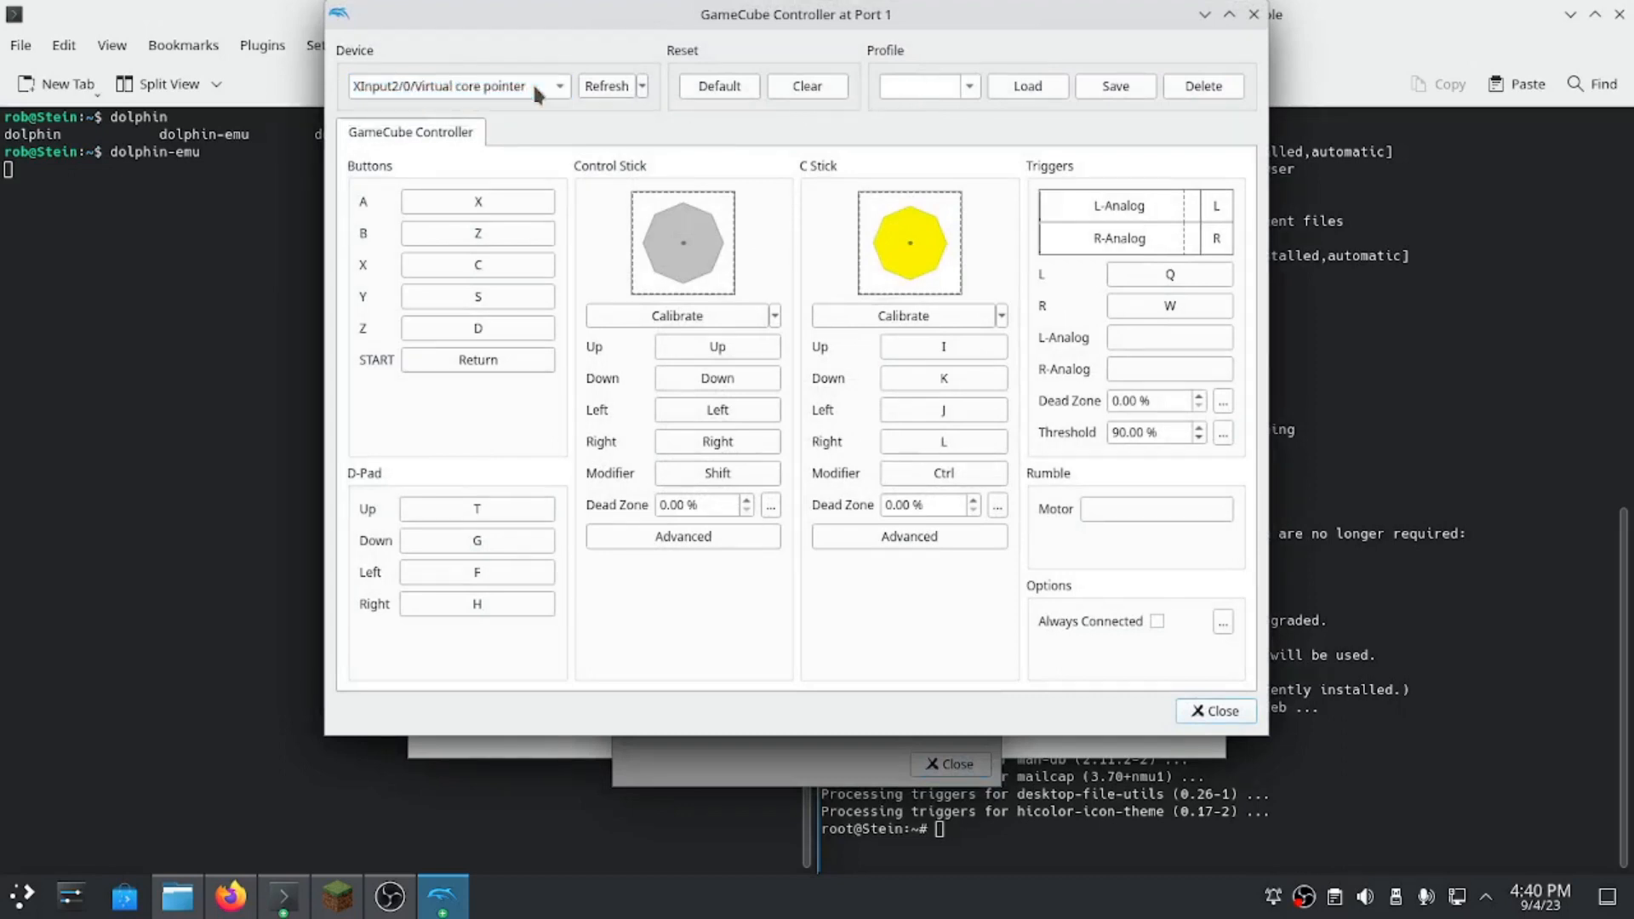
pyautogui.moveTo(449, 206)
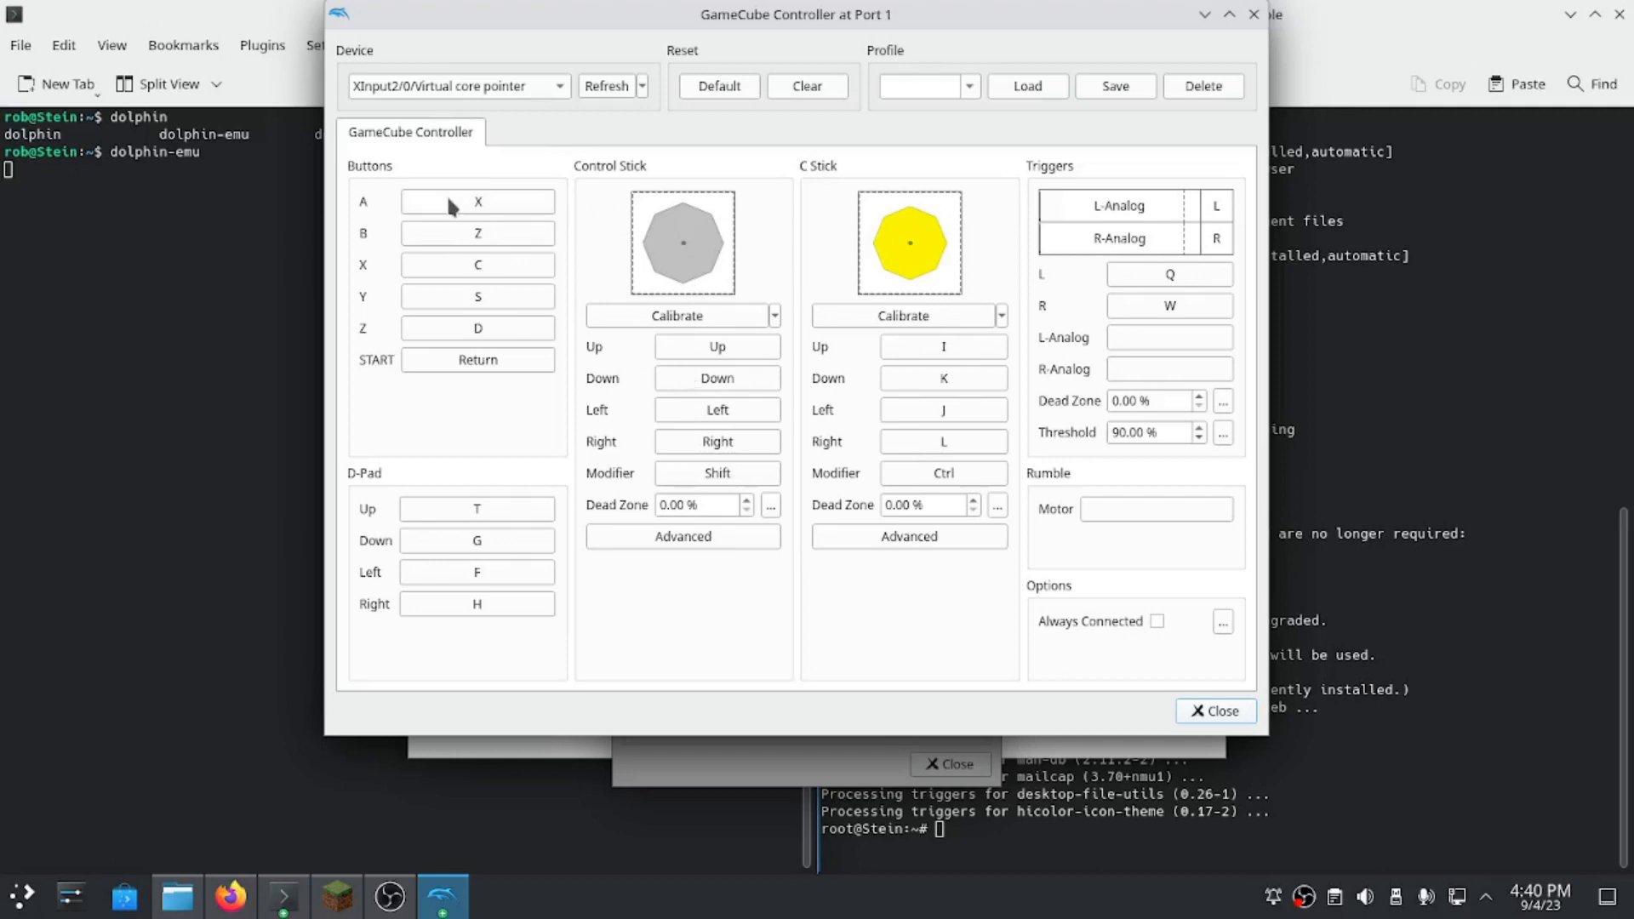
pyautogui.click(476, 201)
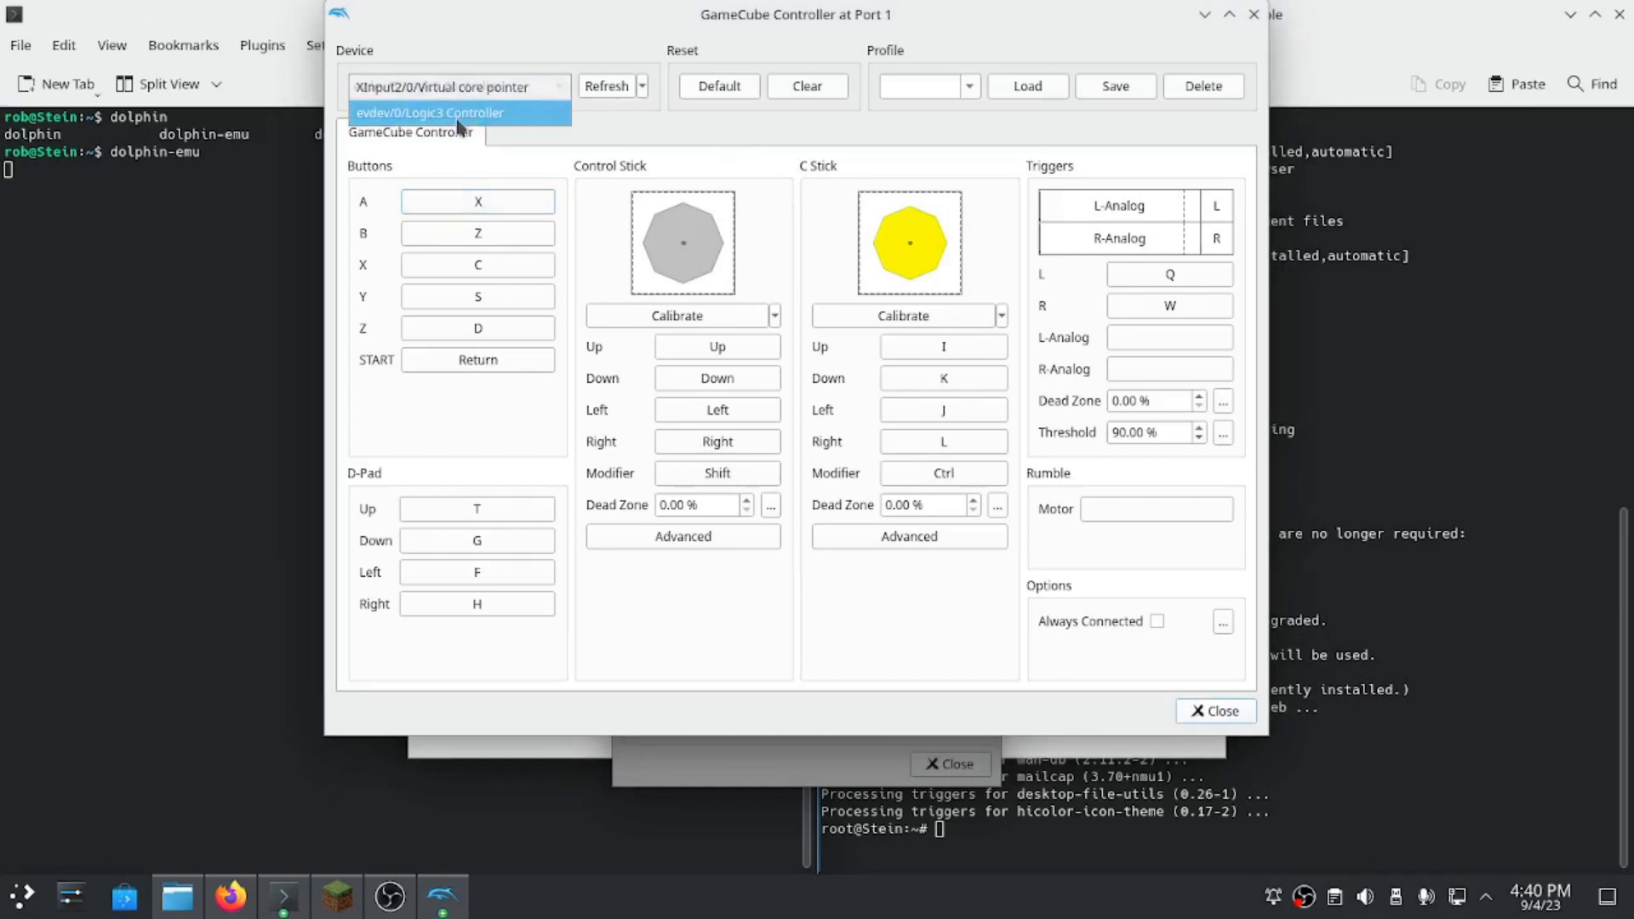
# Select evdev/0/Logic3 Controller and bind B to SOUTH and A to NORTH.
pyautogui.click(429, 112)
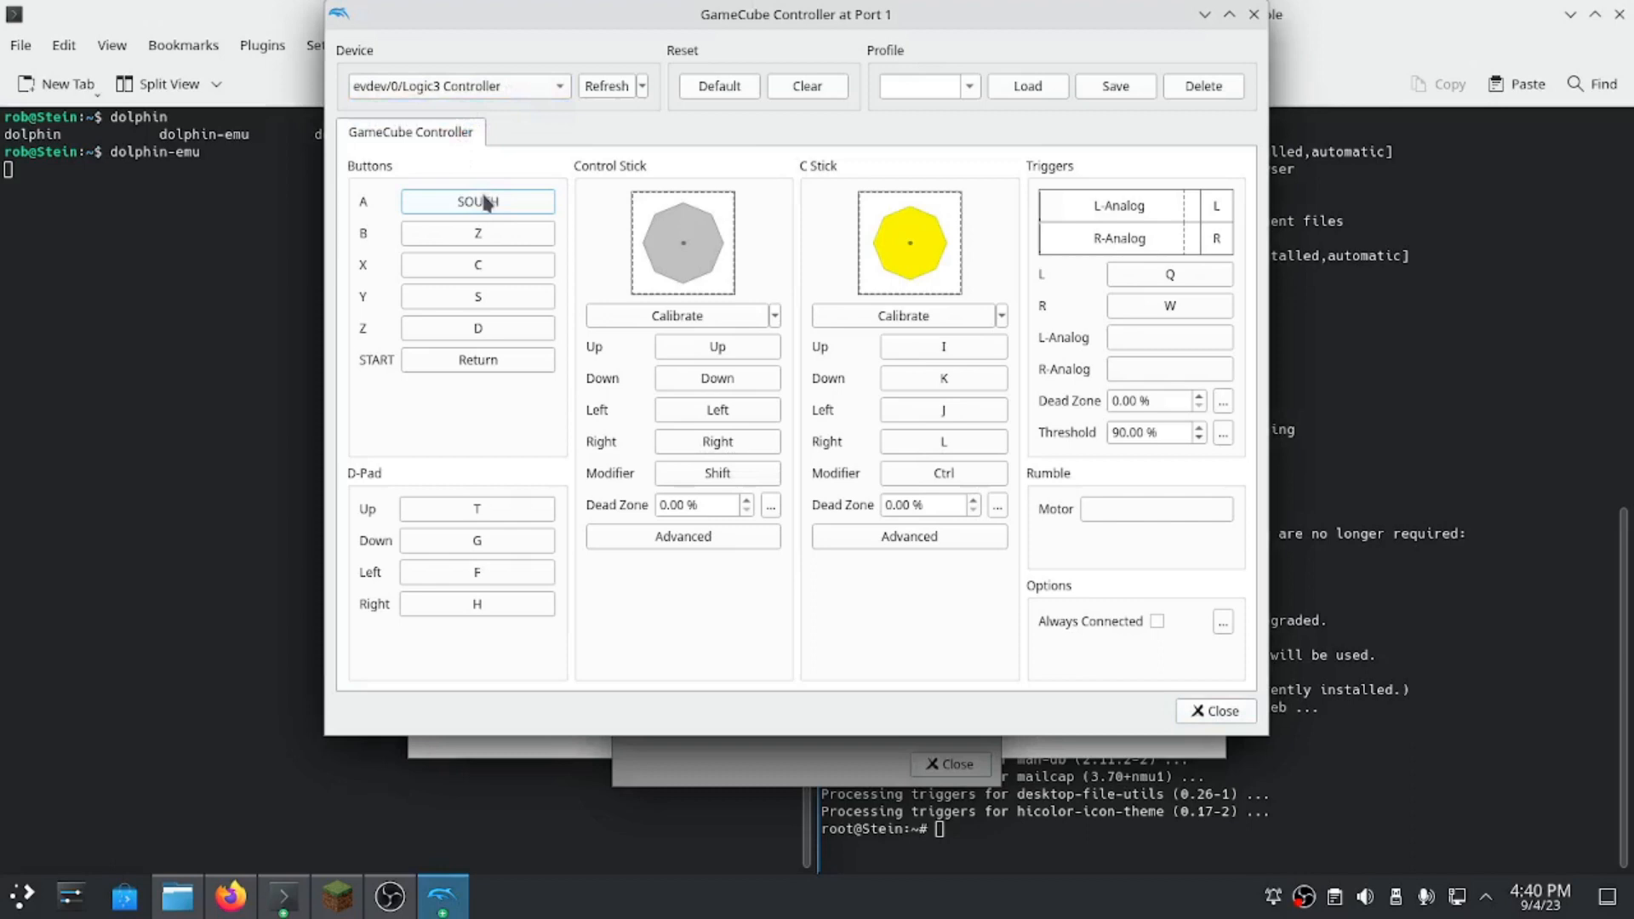
pyautogui.moveTo(460, 236)
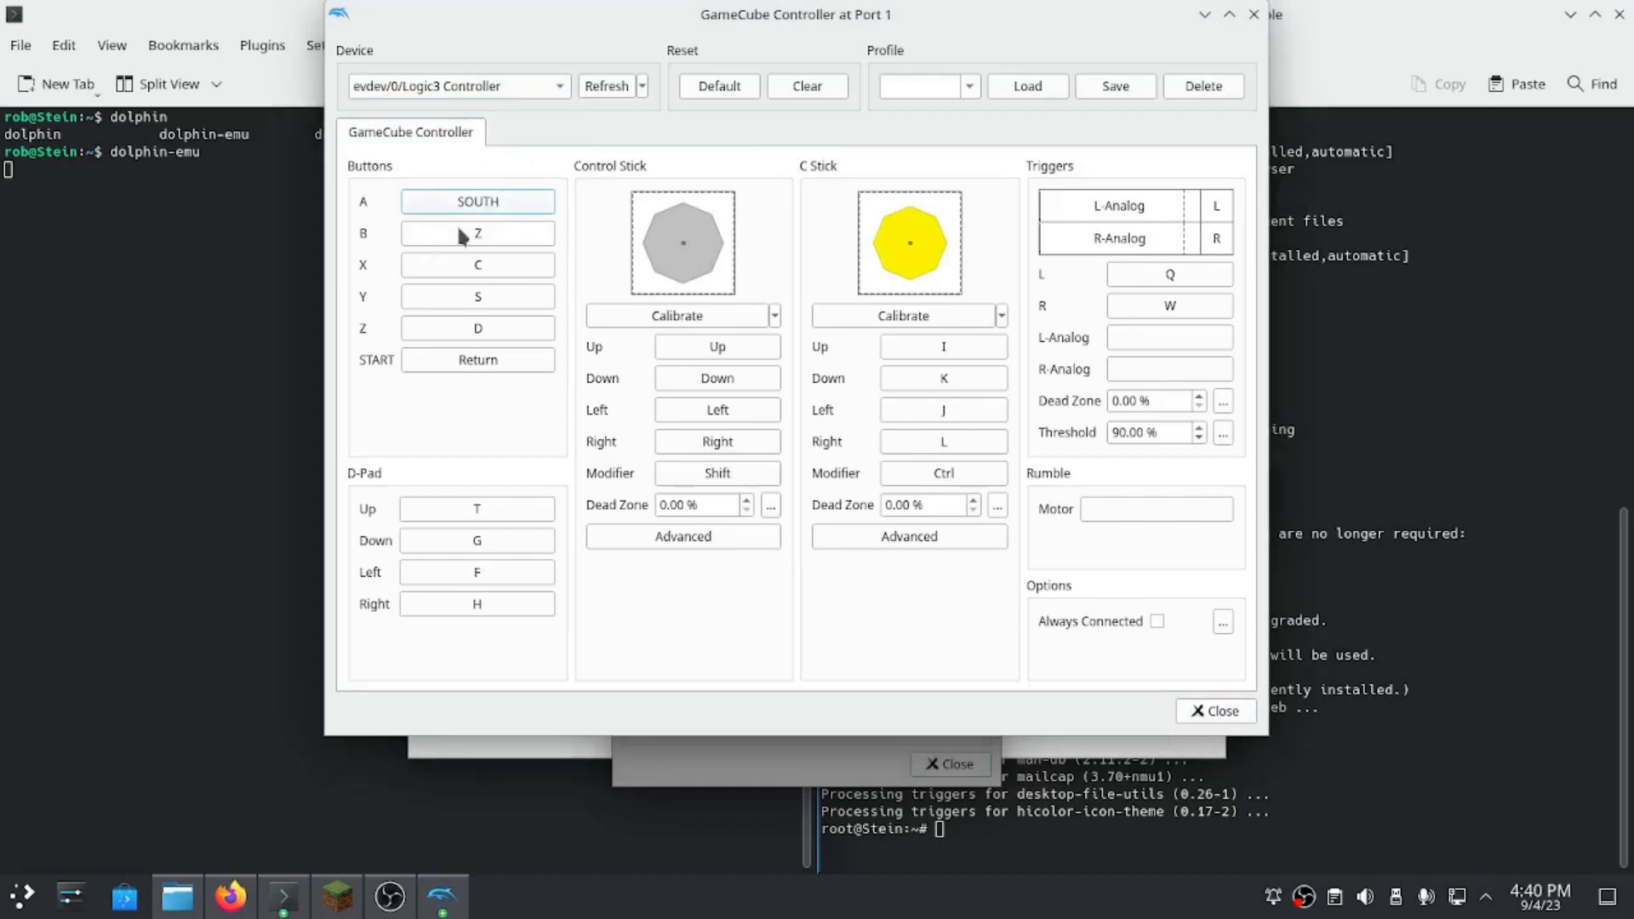
pyautogui.click(476, 233)
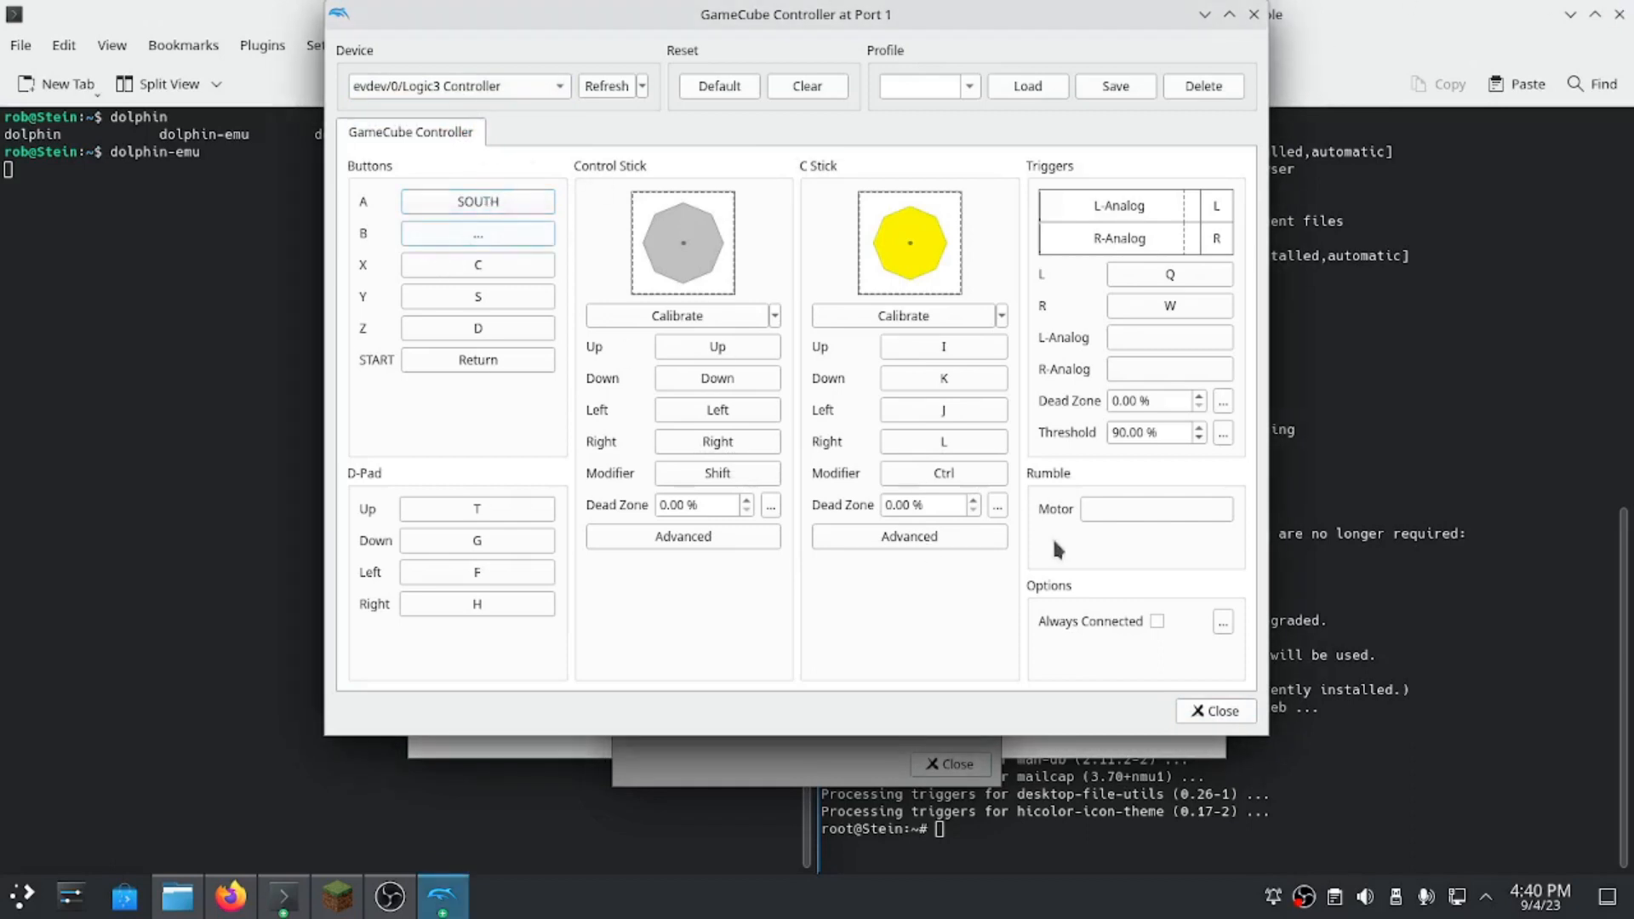
pyautogui.click(477, 233)
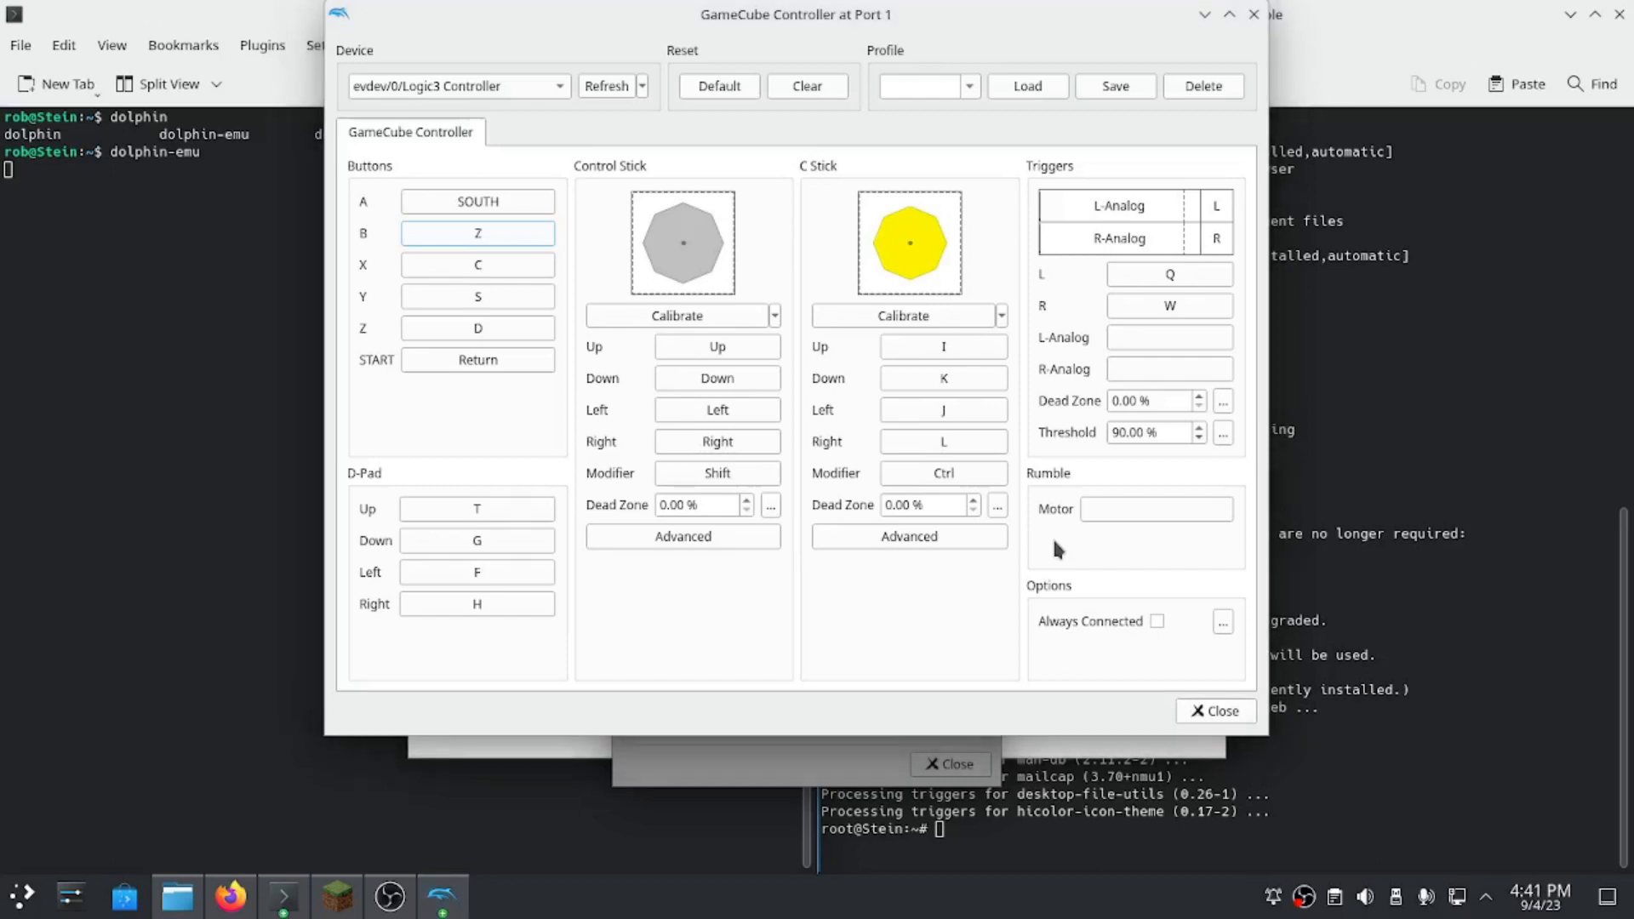
pyautogui.click(477, 234)
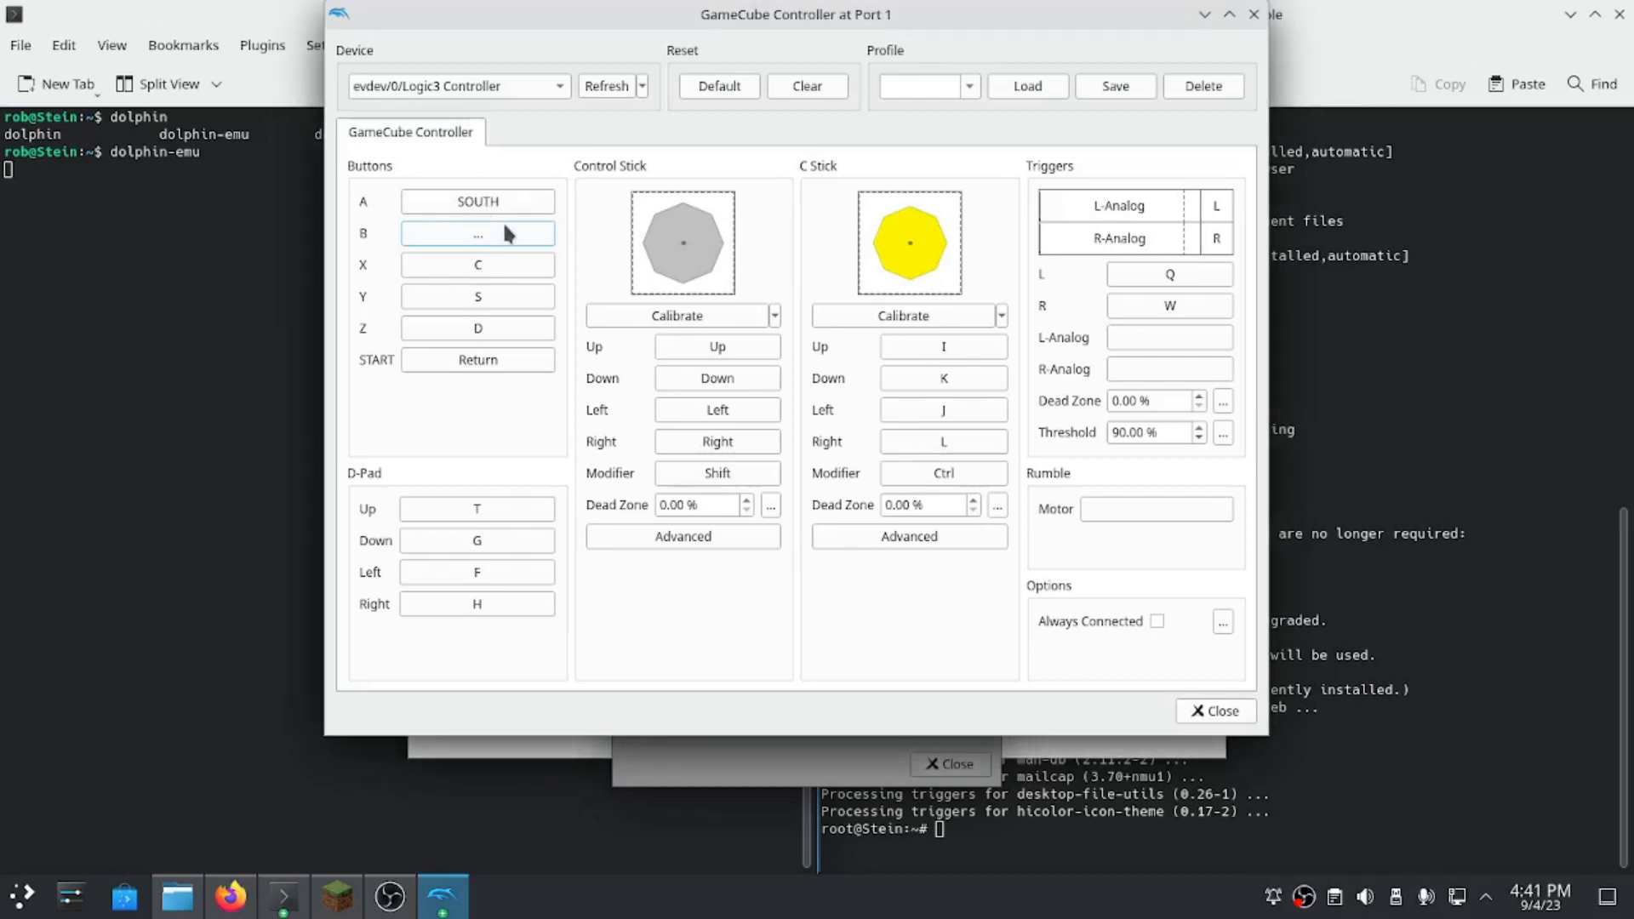
pyautogui.click(476, 233)
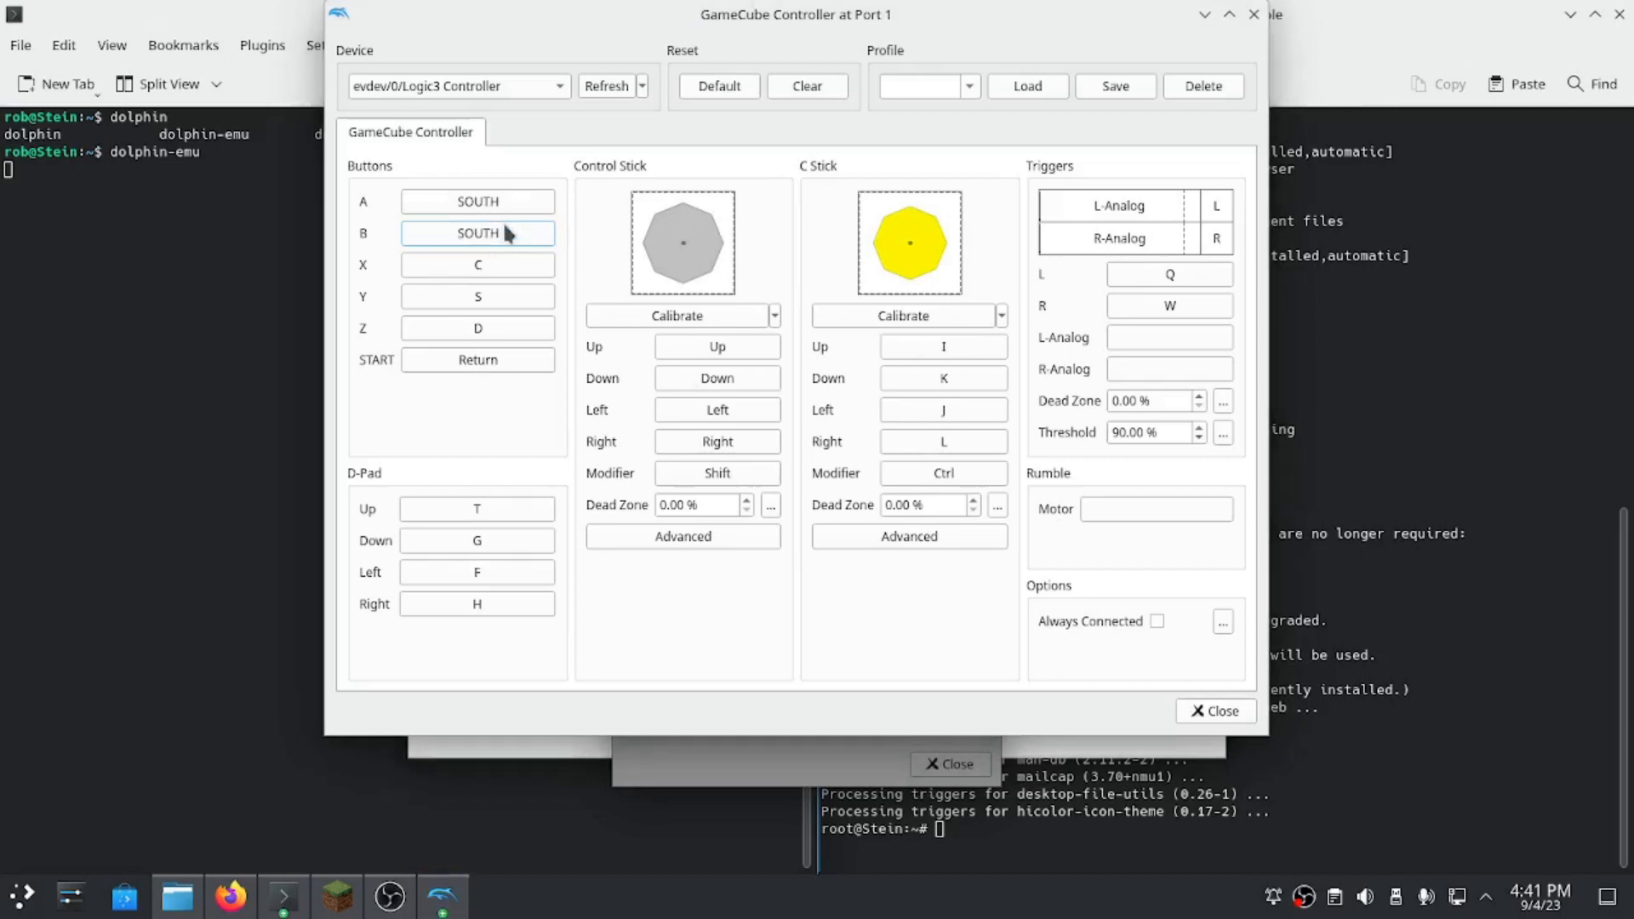
pyautogui.click(477, 200)
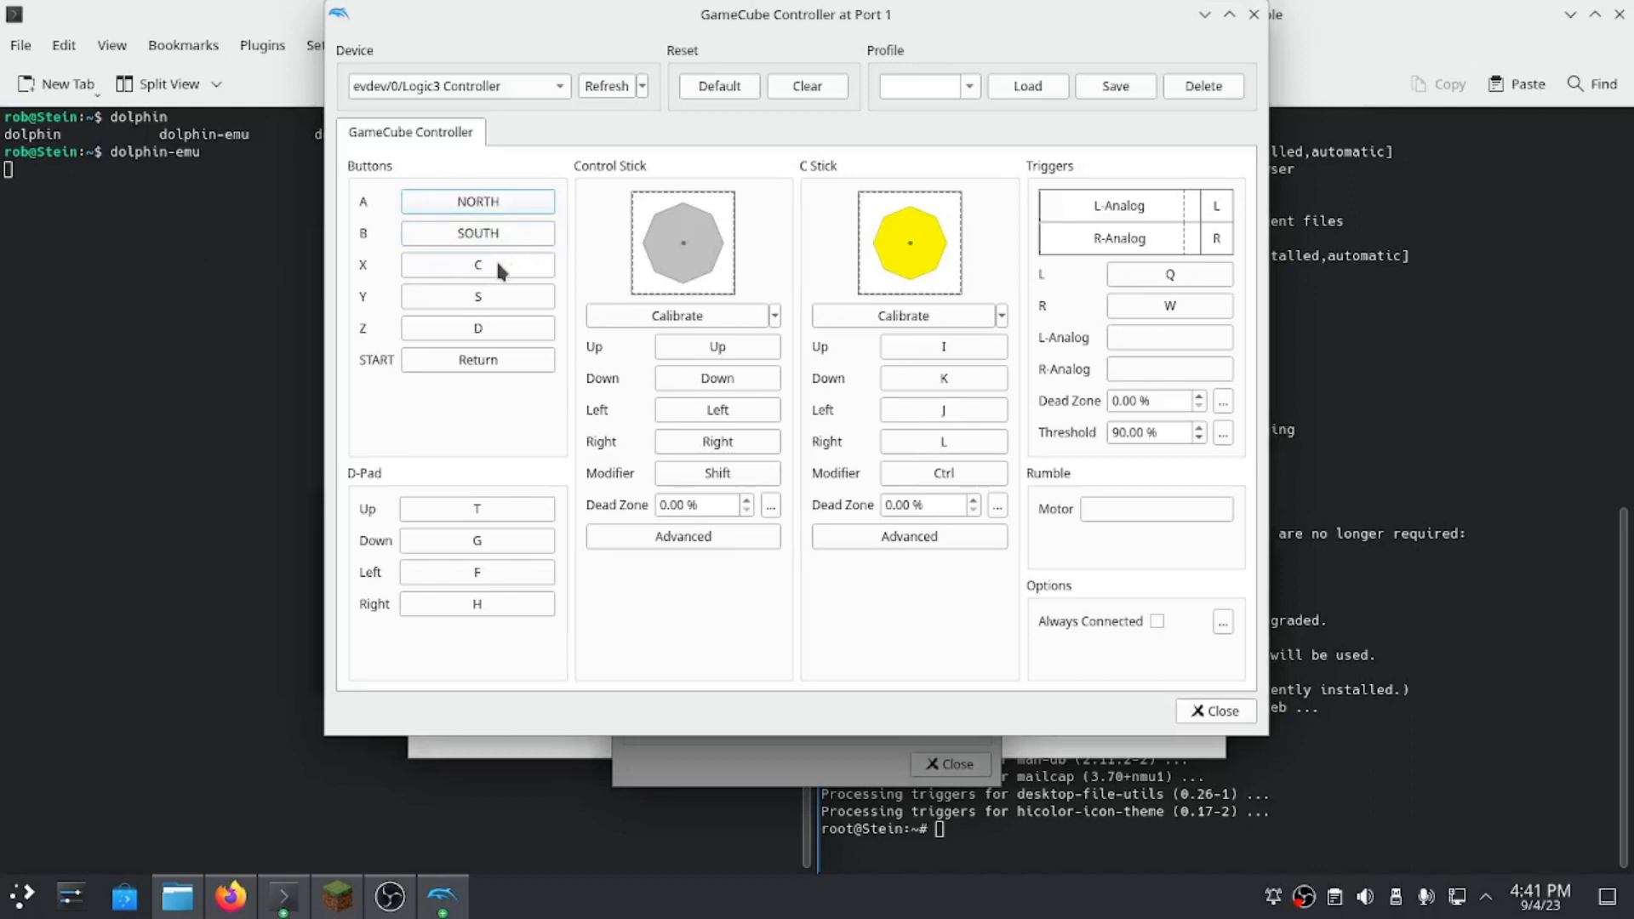
# Bind X, Y, Z, START and the D-pad directions to the gamepad.
pyautogui.click(476, 265)
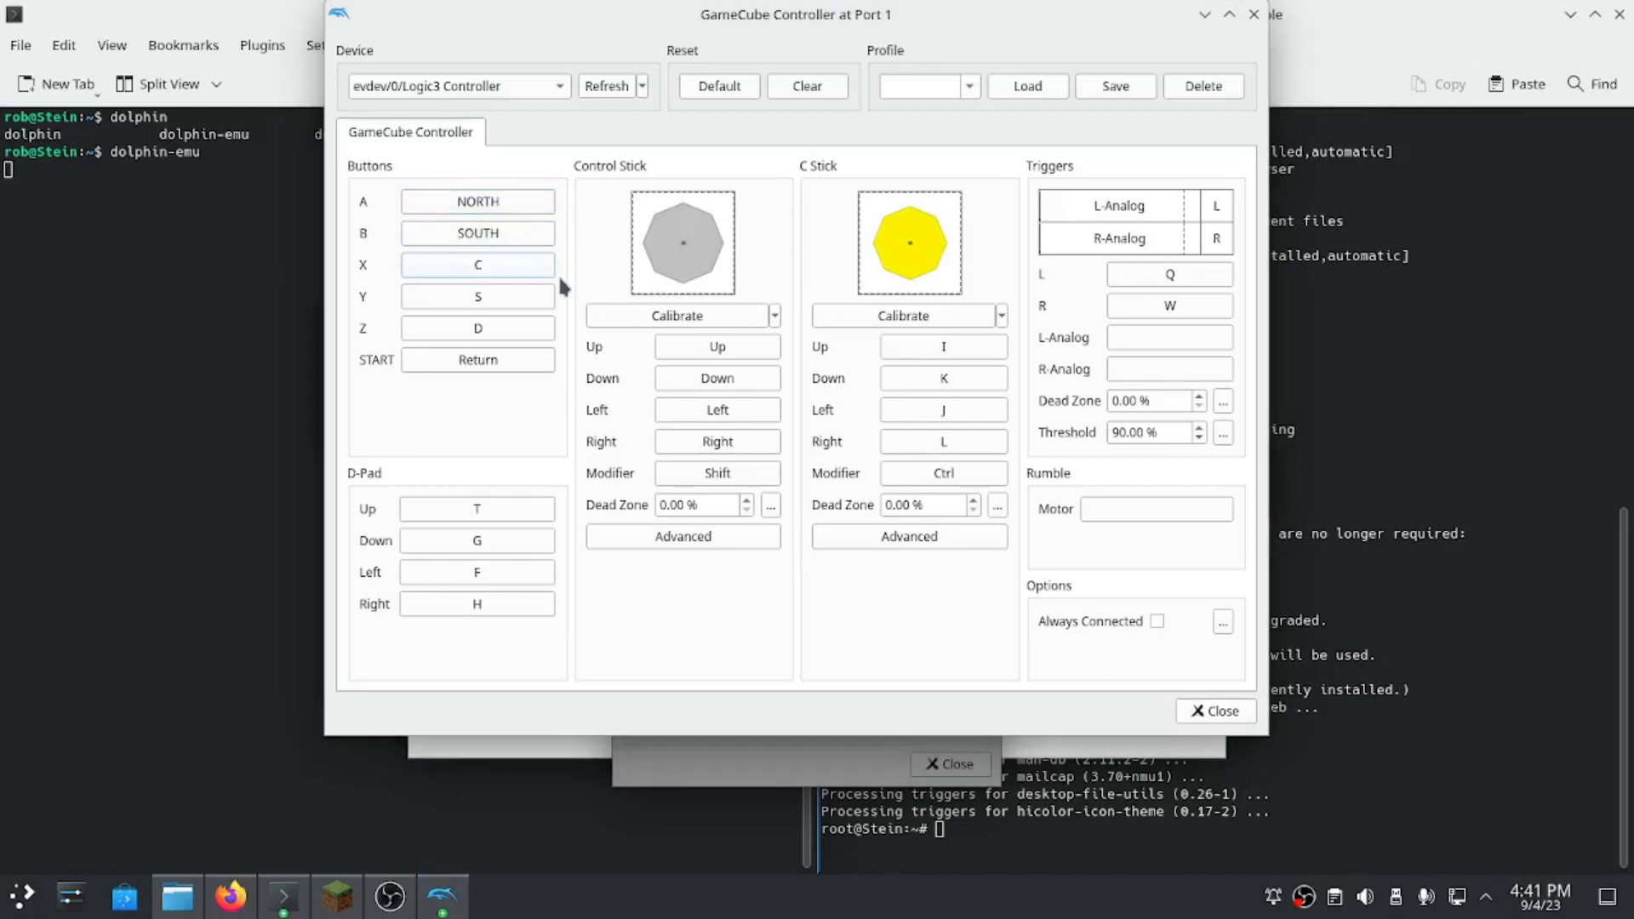
pyautogui.click(477, 296)
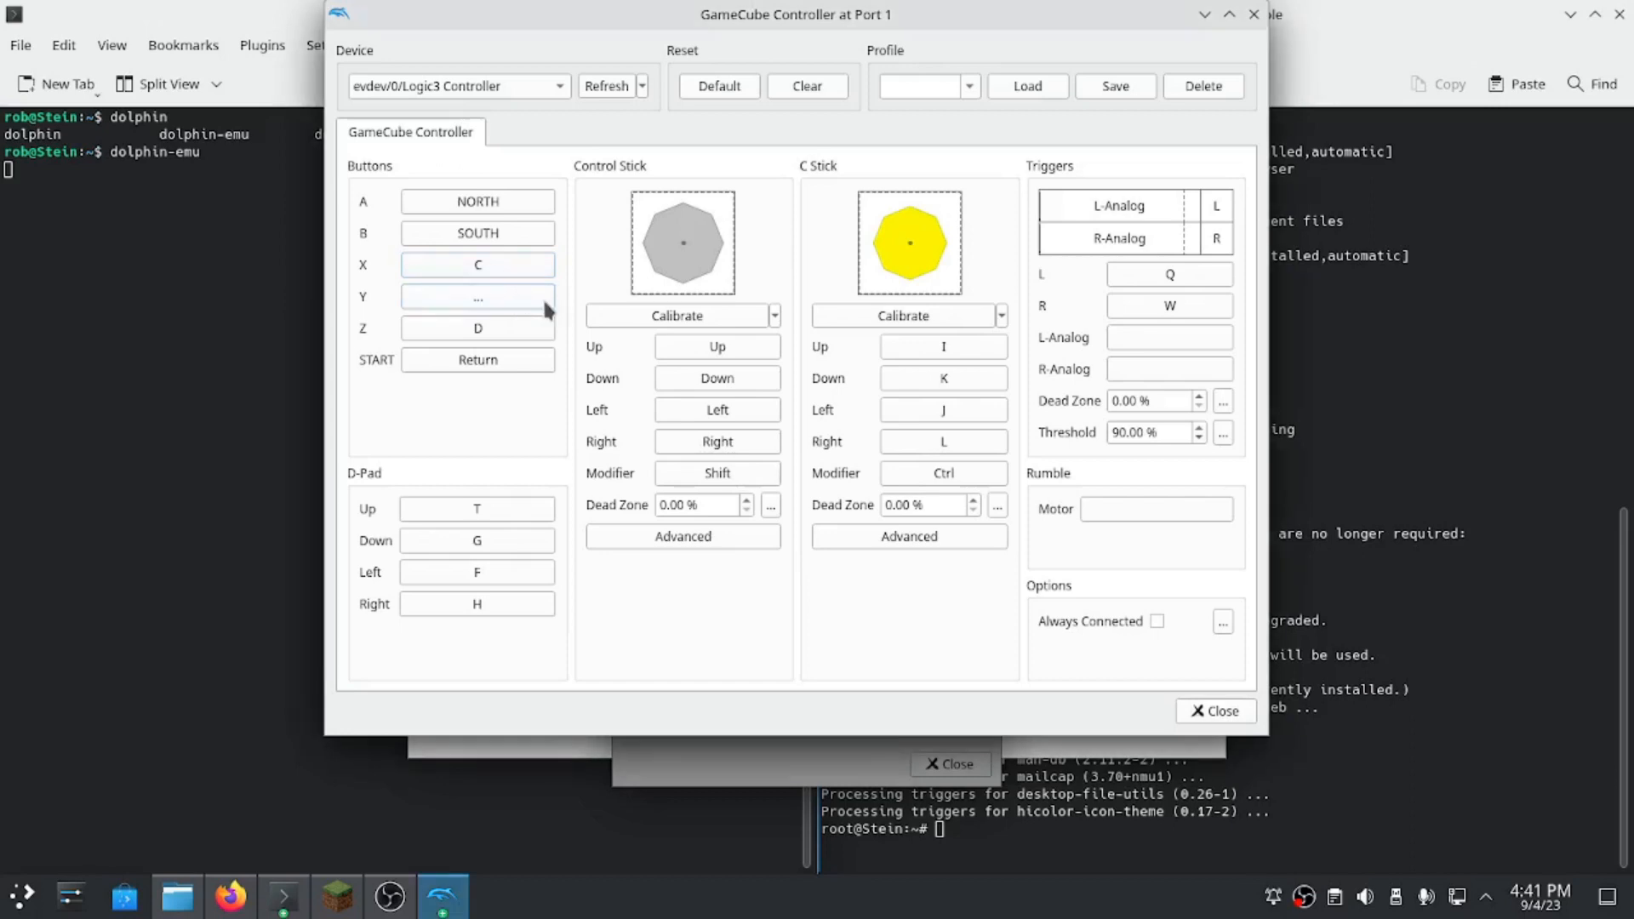
pyautogui.click(477, 296)
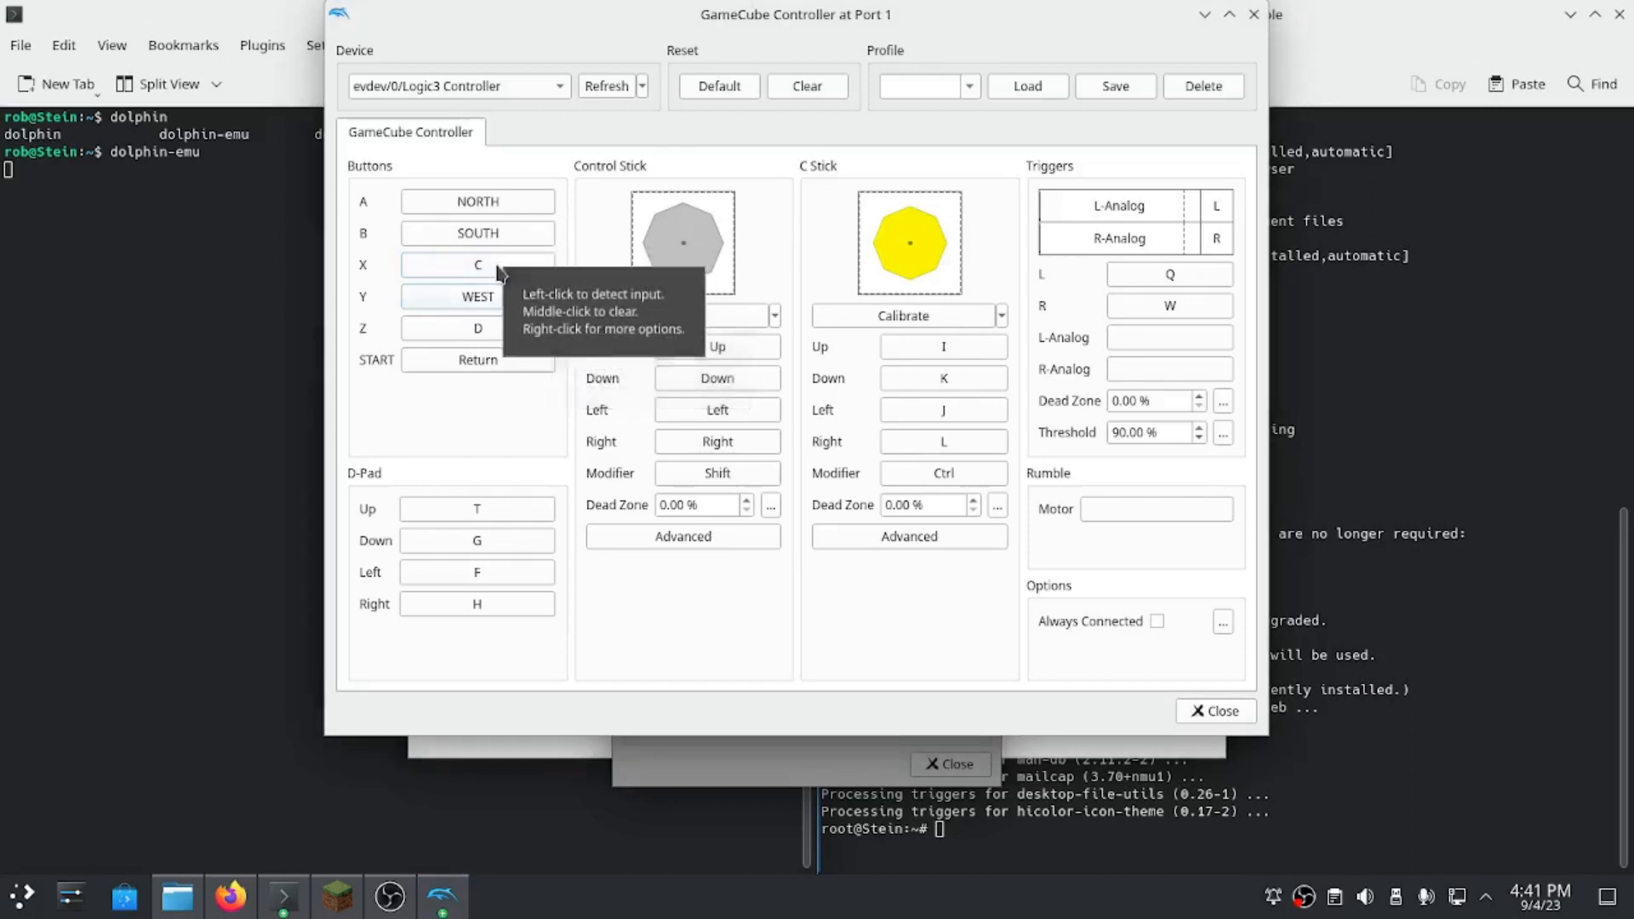
pyautogui.click(477, 264)
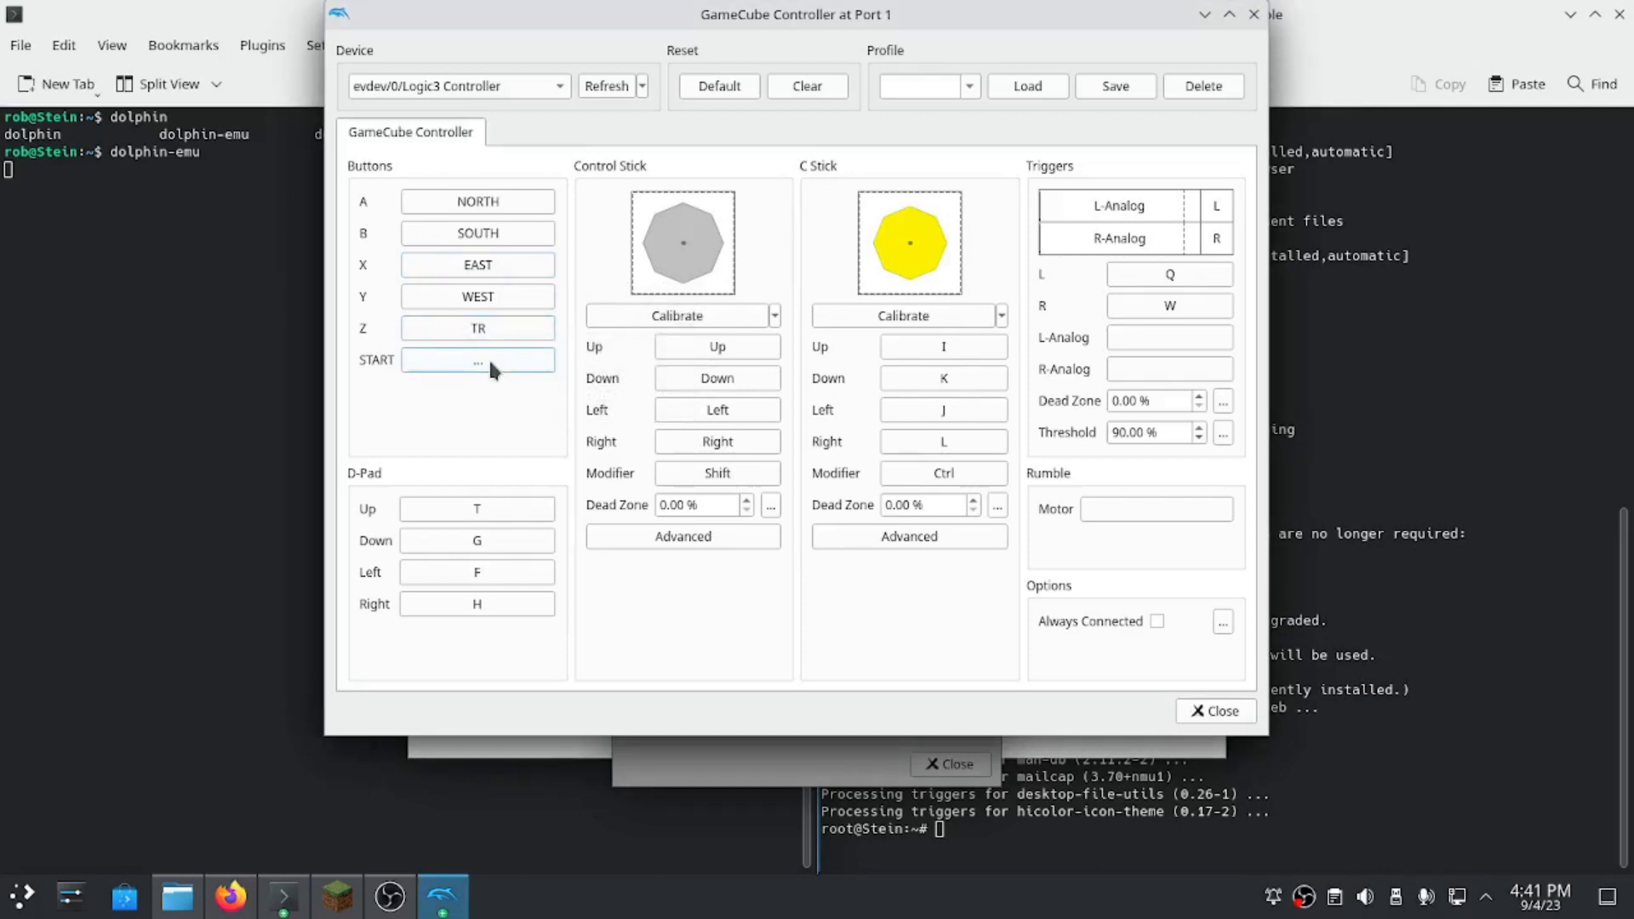
pyautogui.click(476, 359)
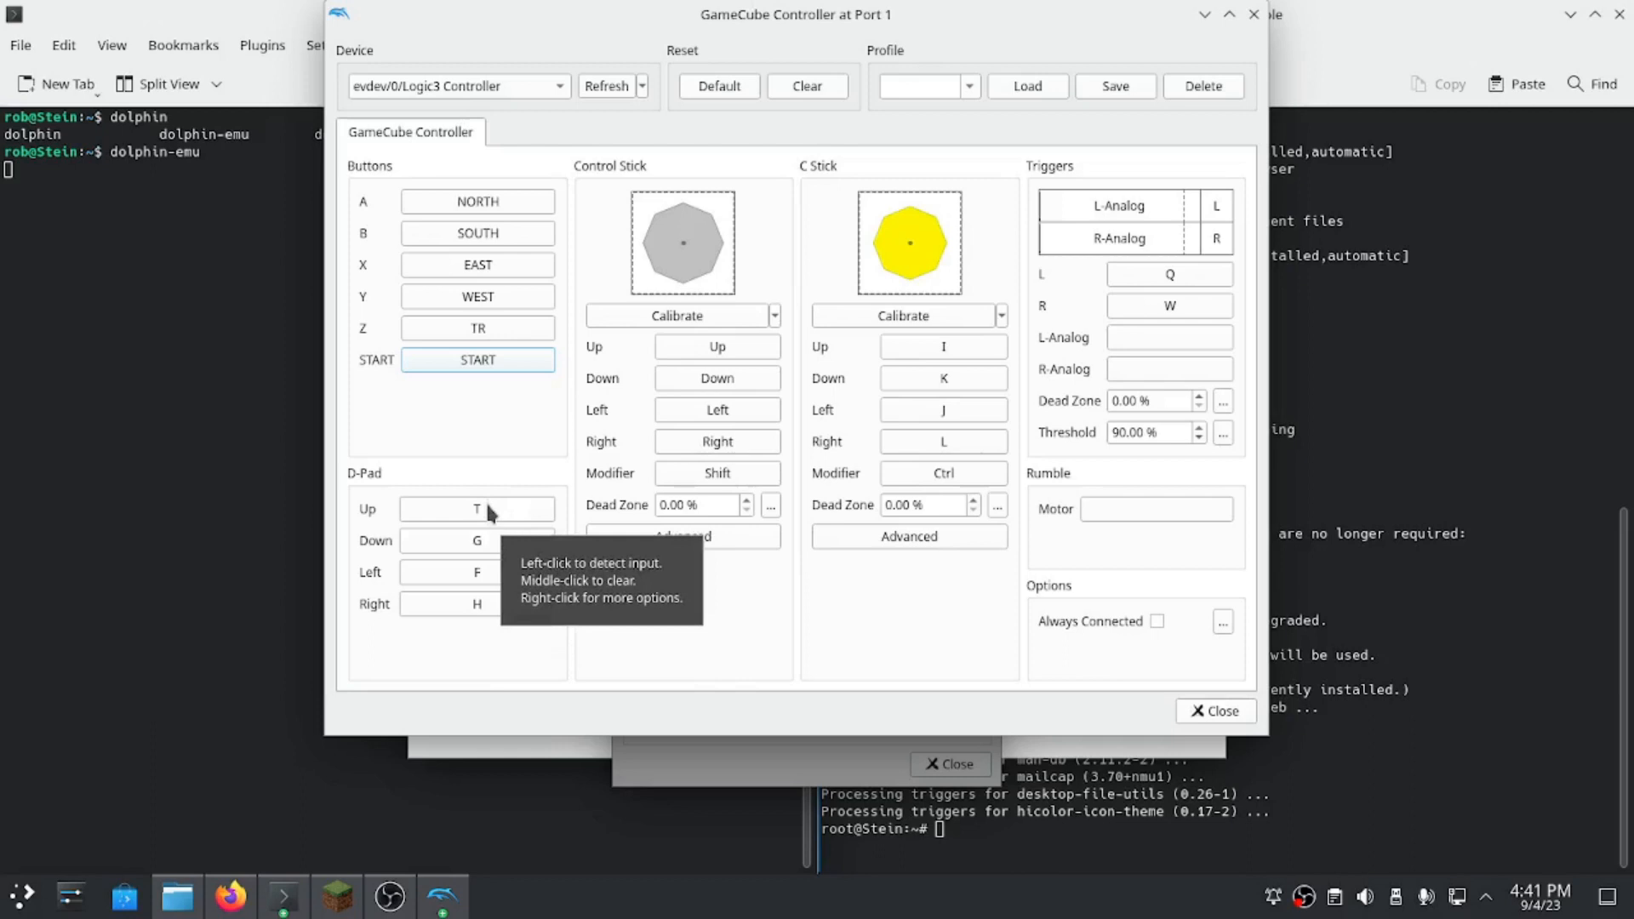
pyautogui.click(477, 508)
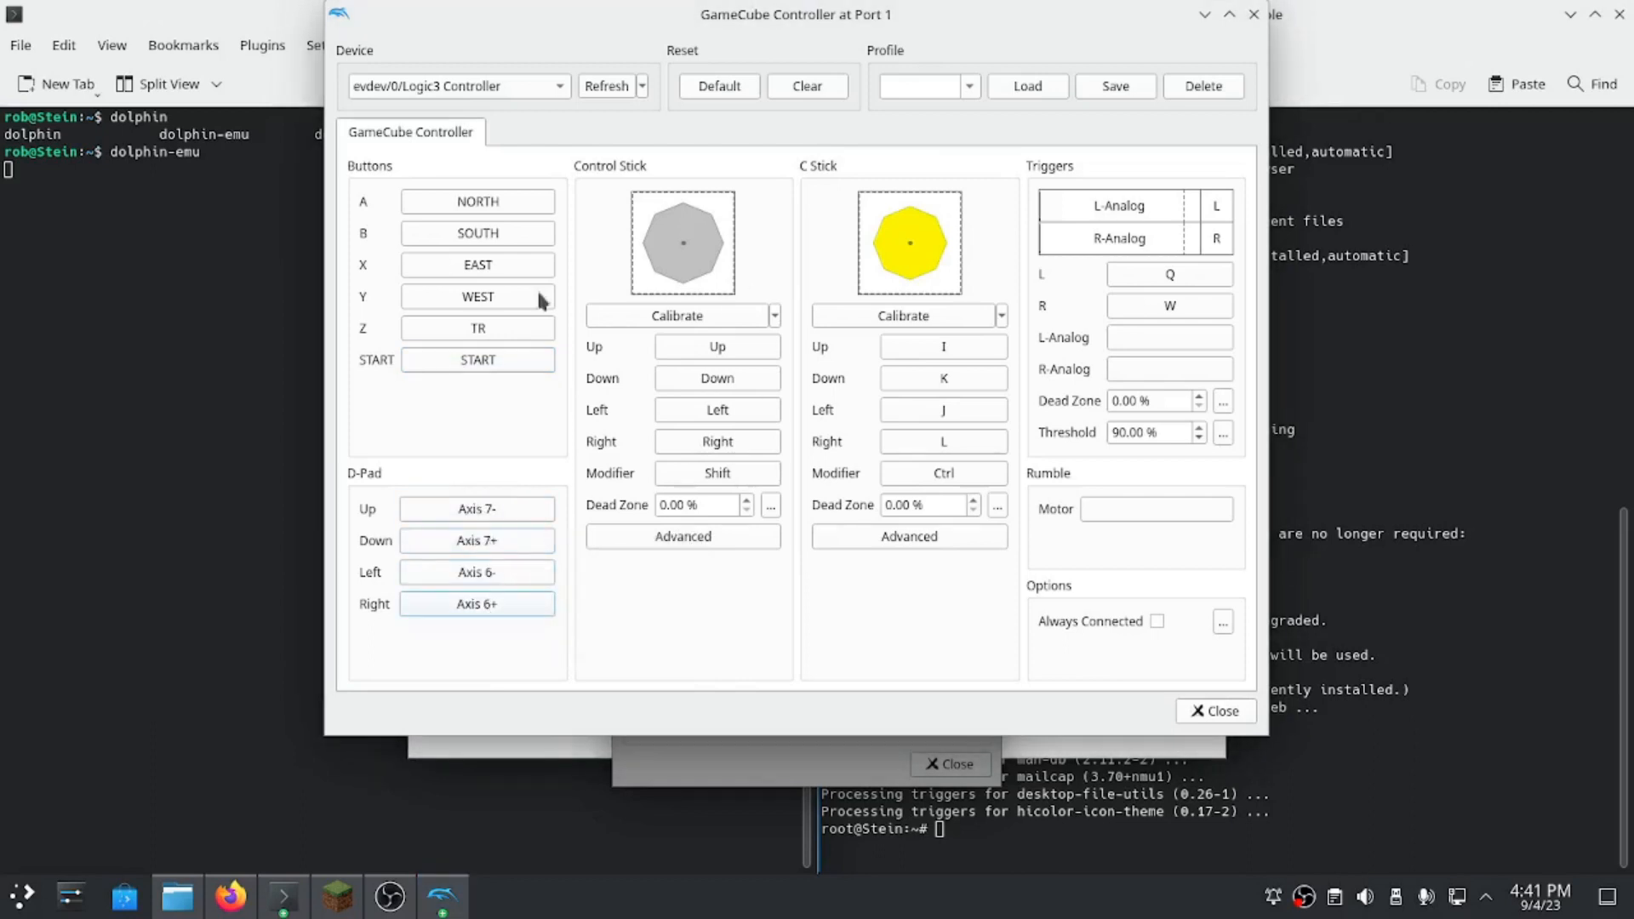
# Map the control stick, C stick and their modifiers plus the R trigger to the gamepad.
pyautogui.click(716, 345)
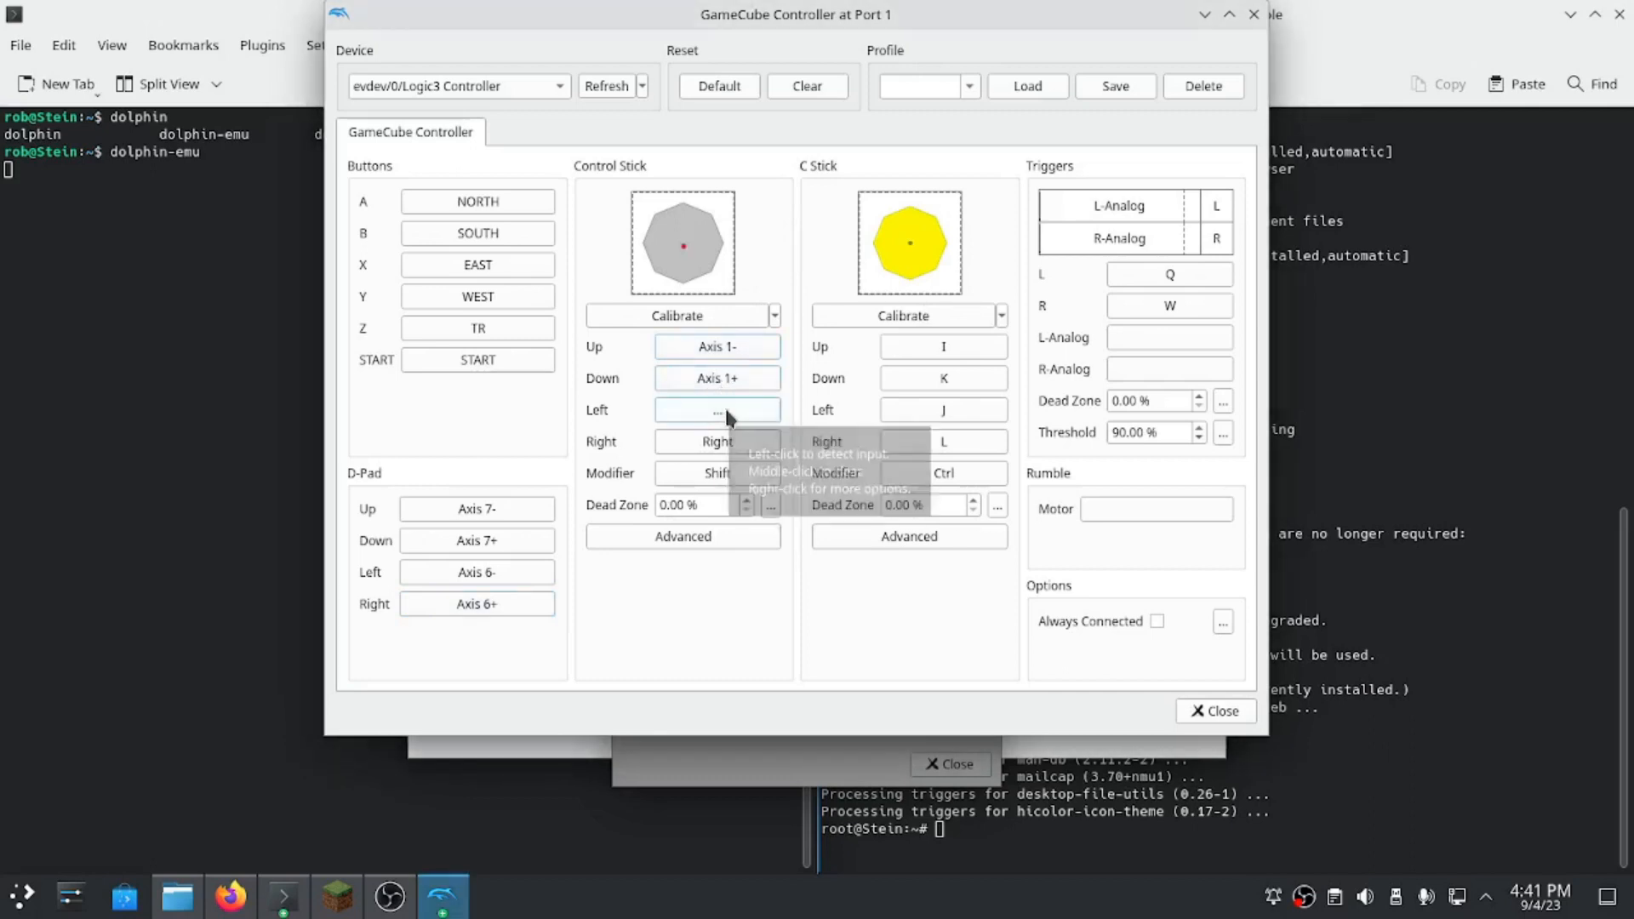
pyautogui.click(717, 410)
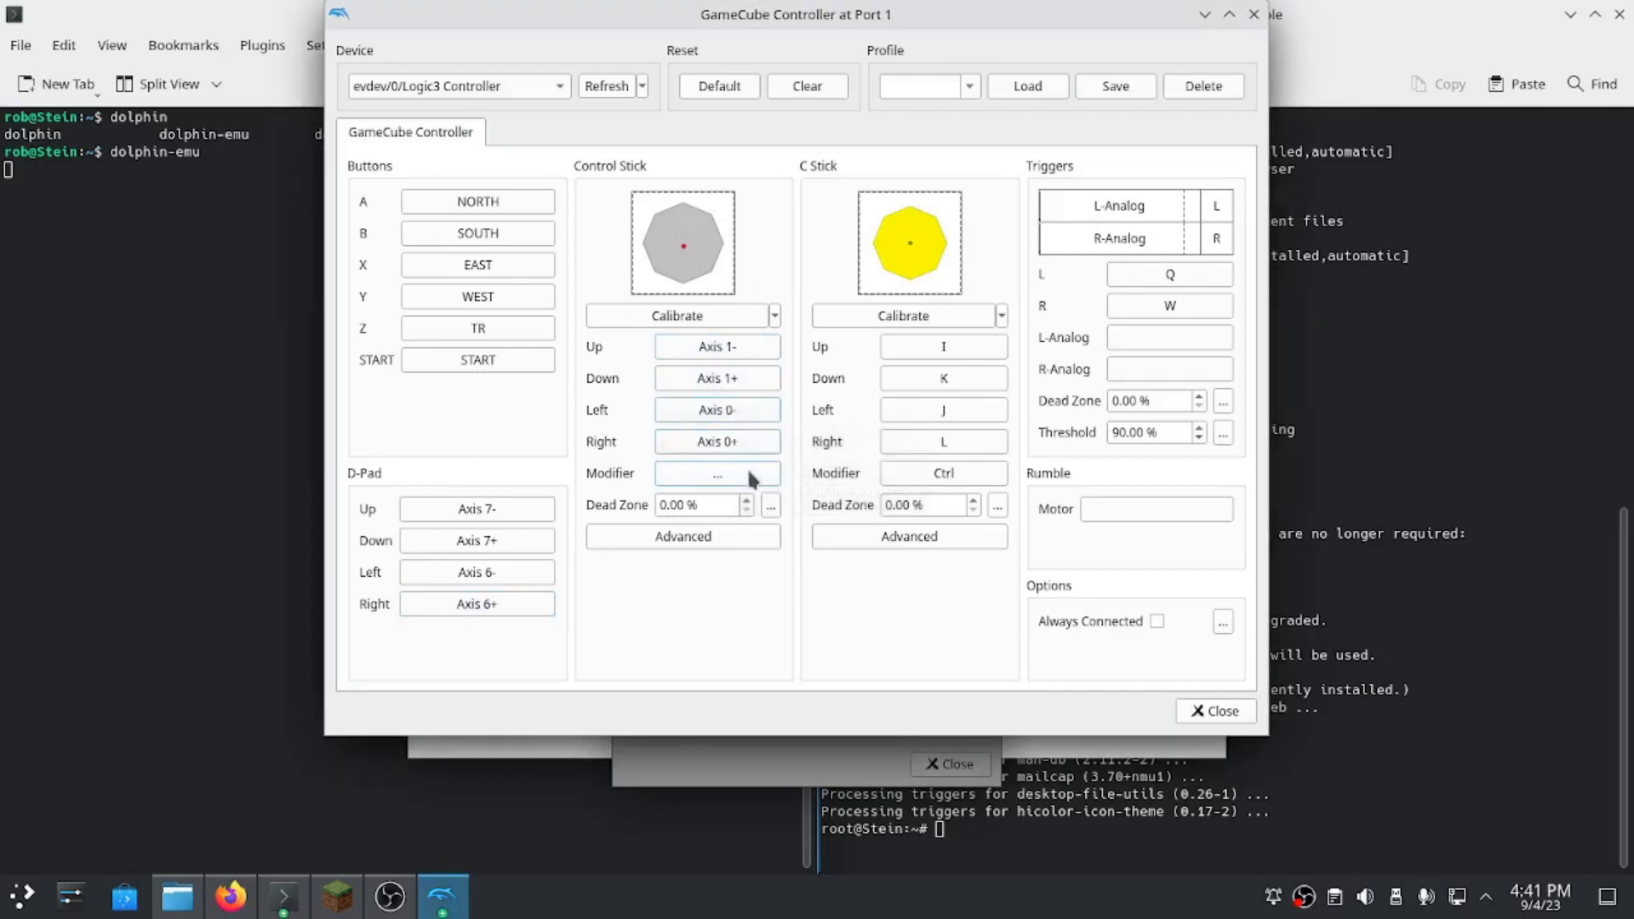
pyautogui.click(717, 473)
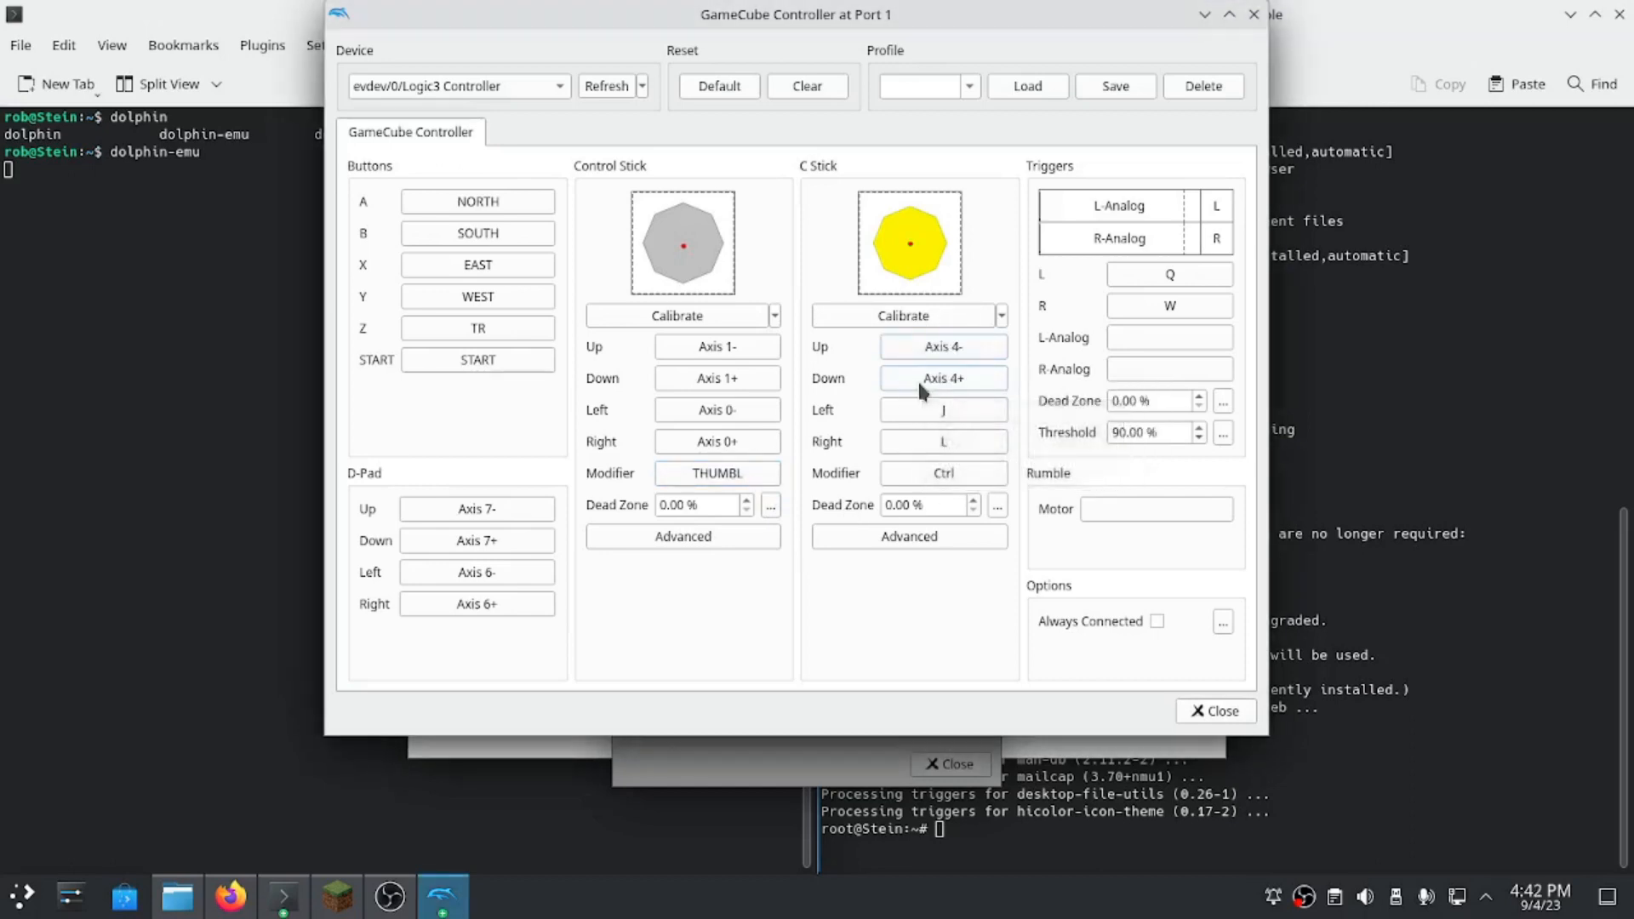
pyautogui.click(941, 411)
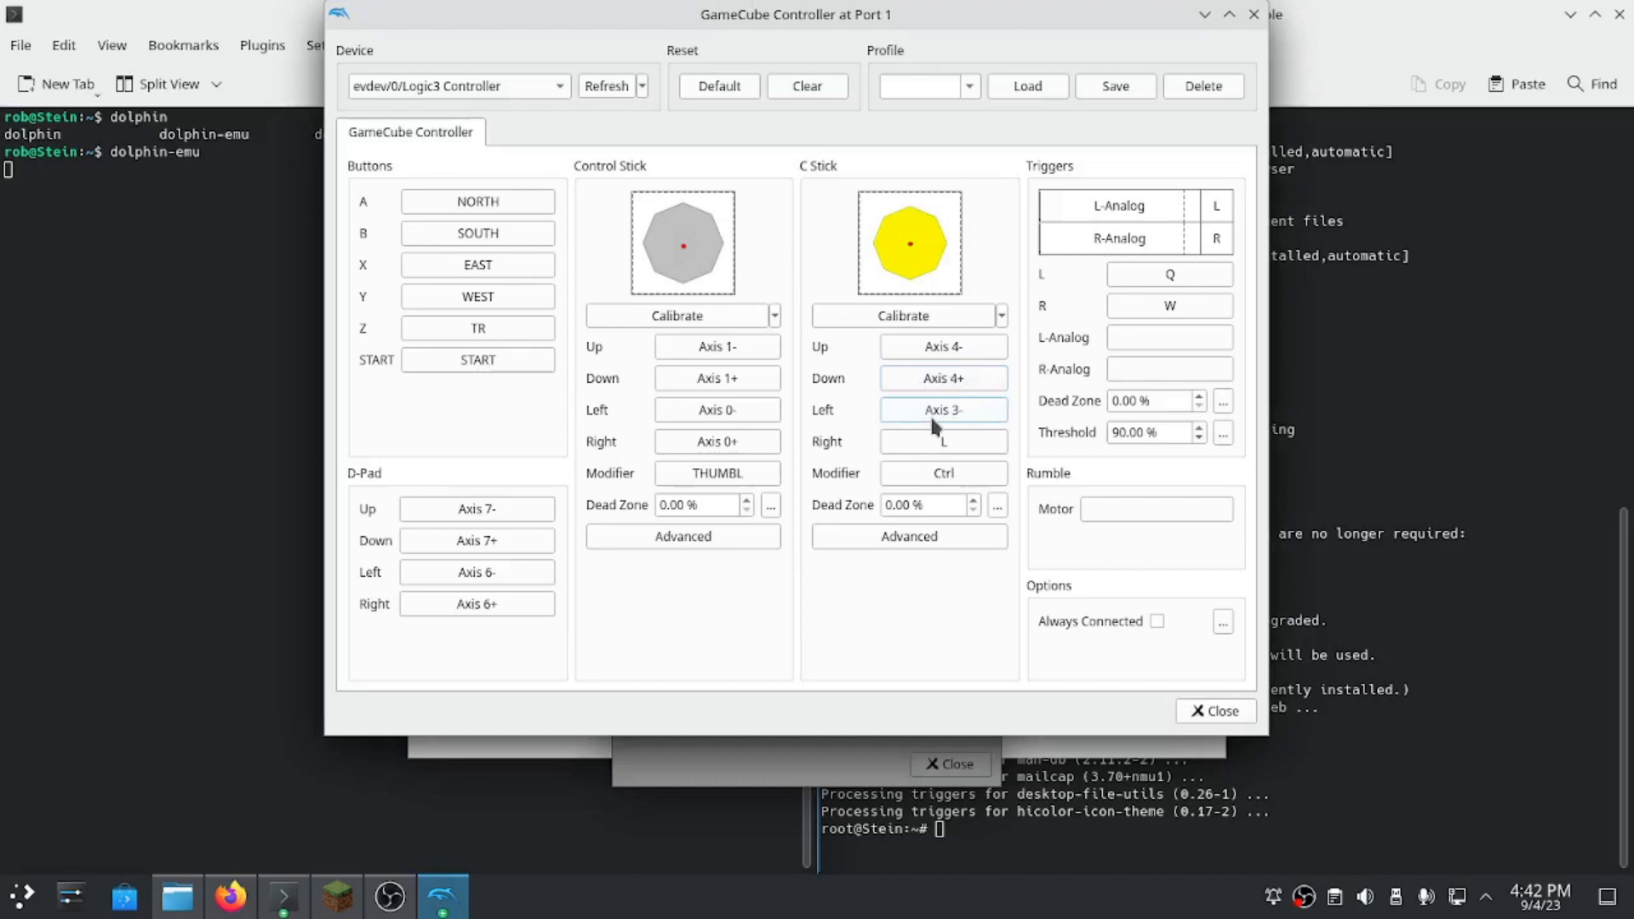
pyautogui.click(942, 441)
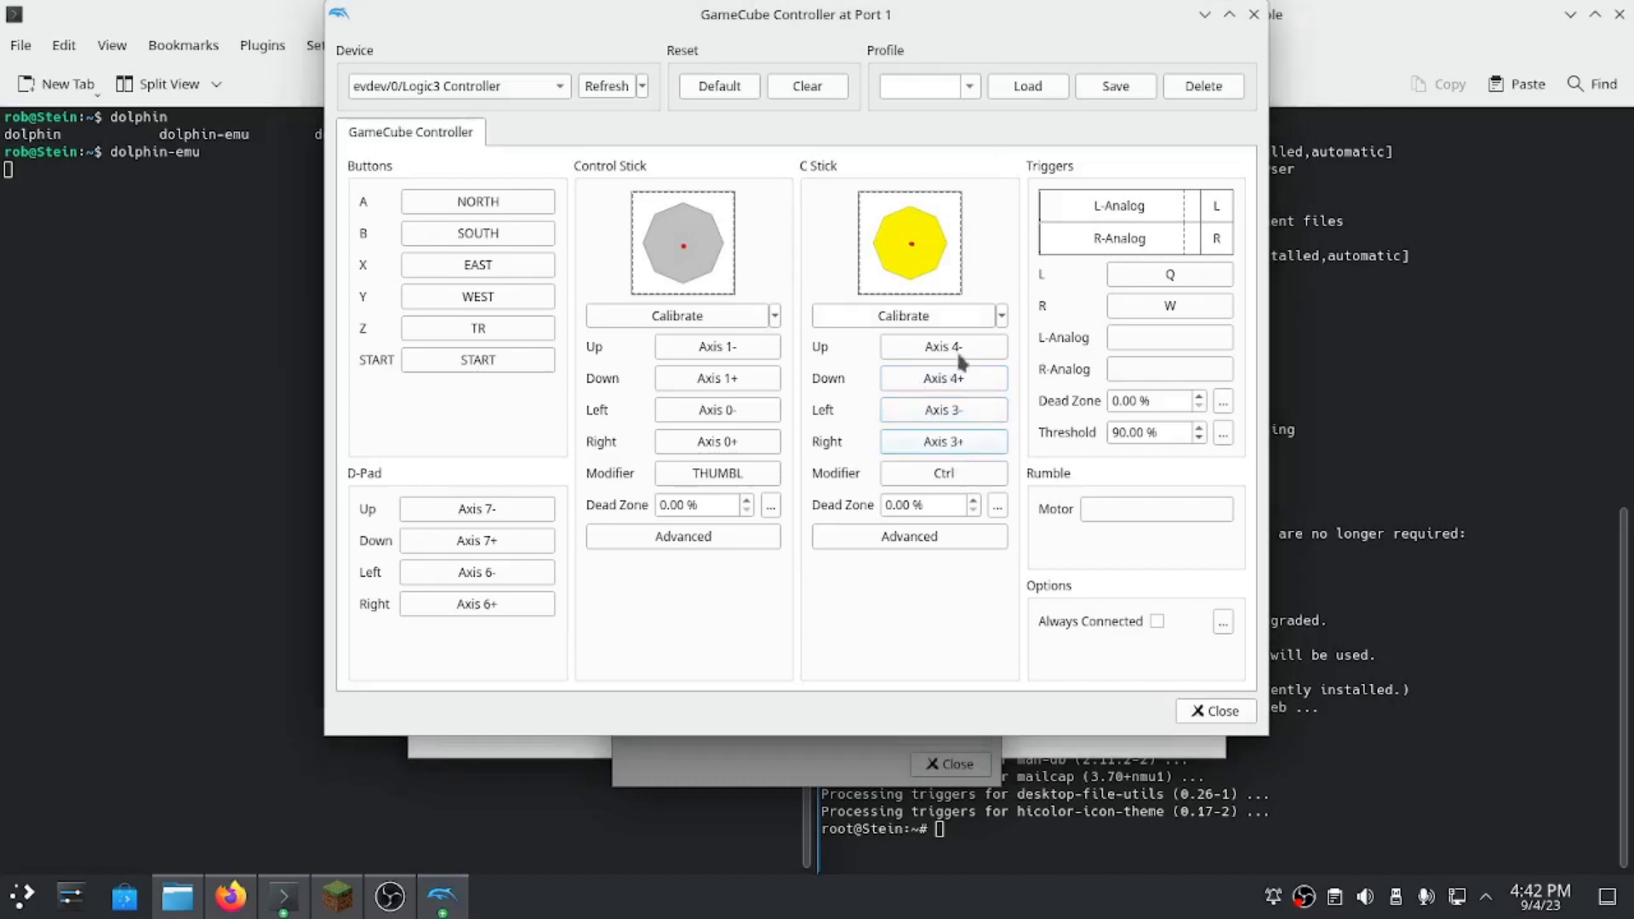
pyautogui.click(941, 473)
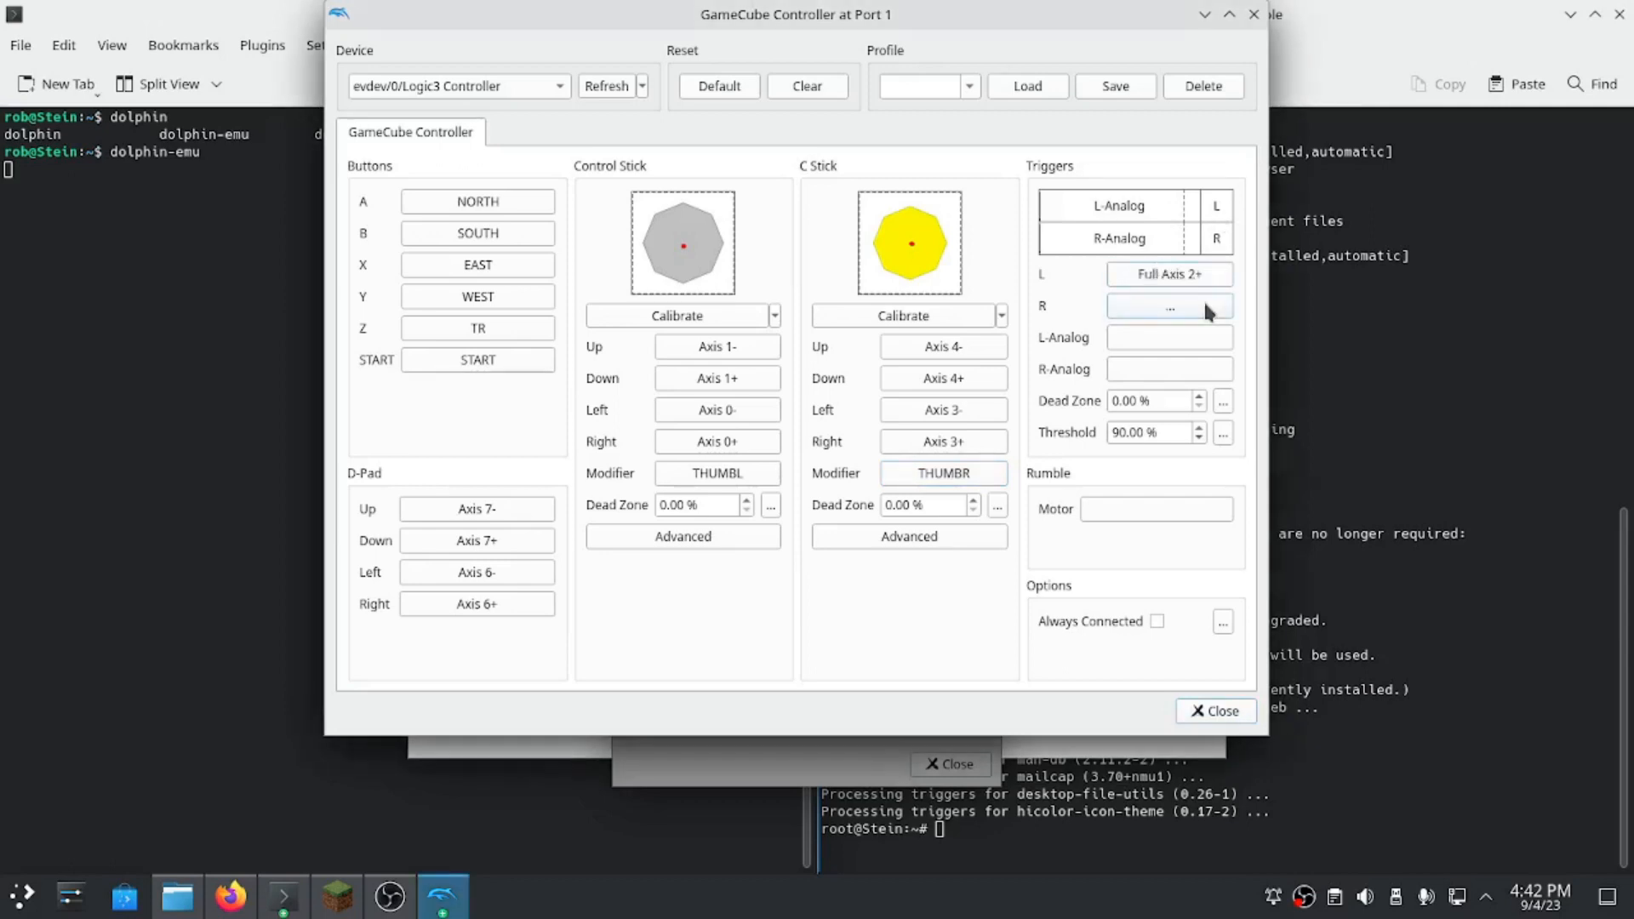
pyautogui.click(1168, 306)
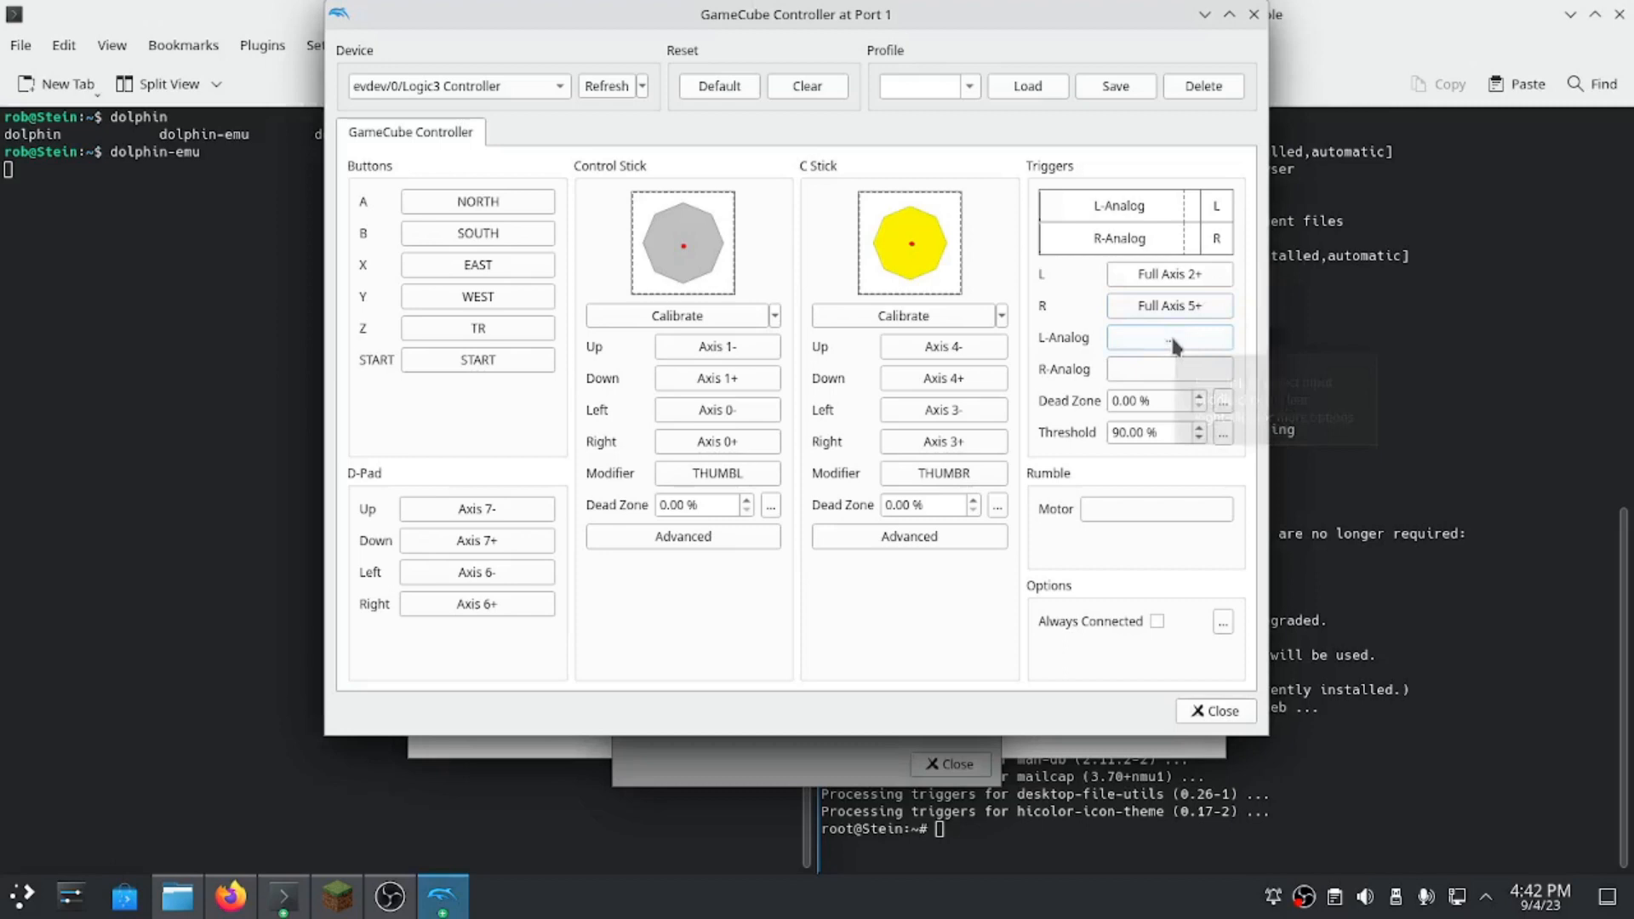
pyautogui.moveTo(1234, 332)
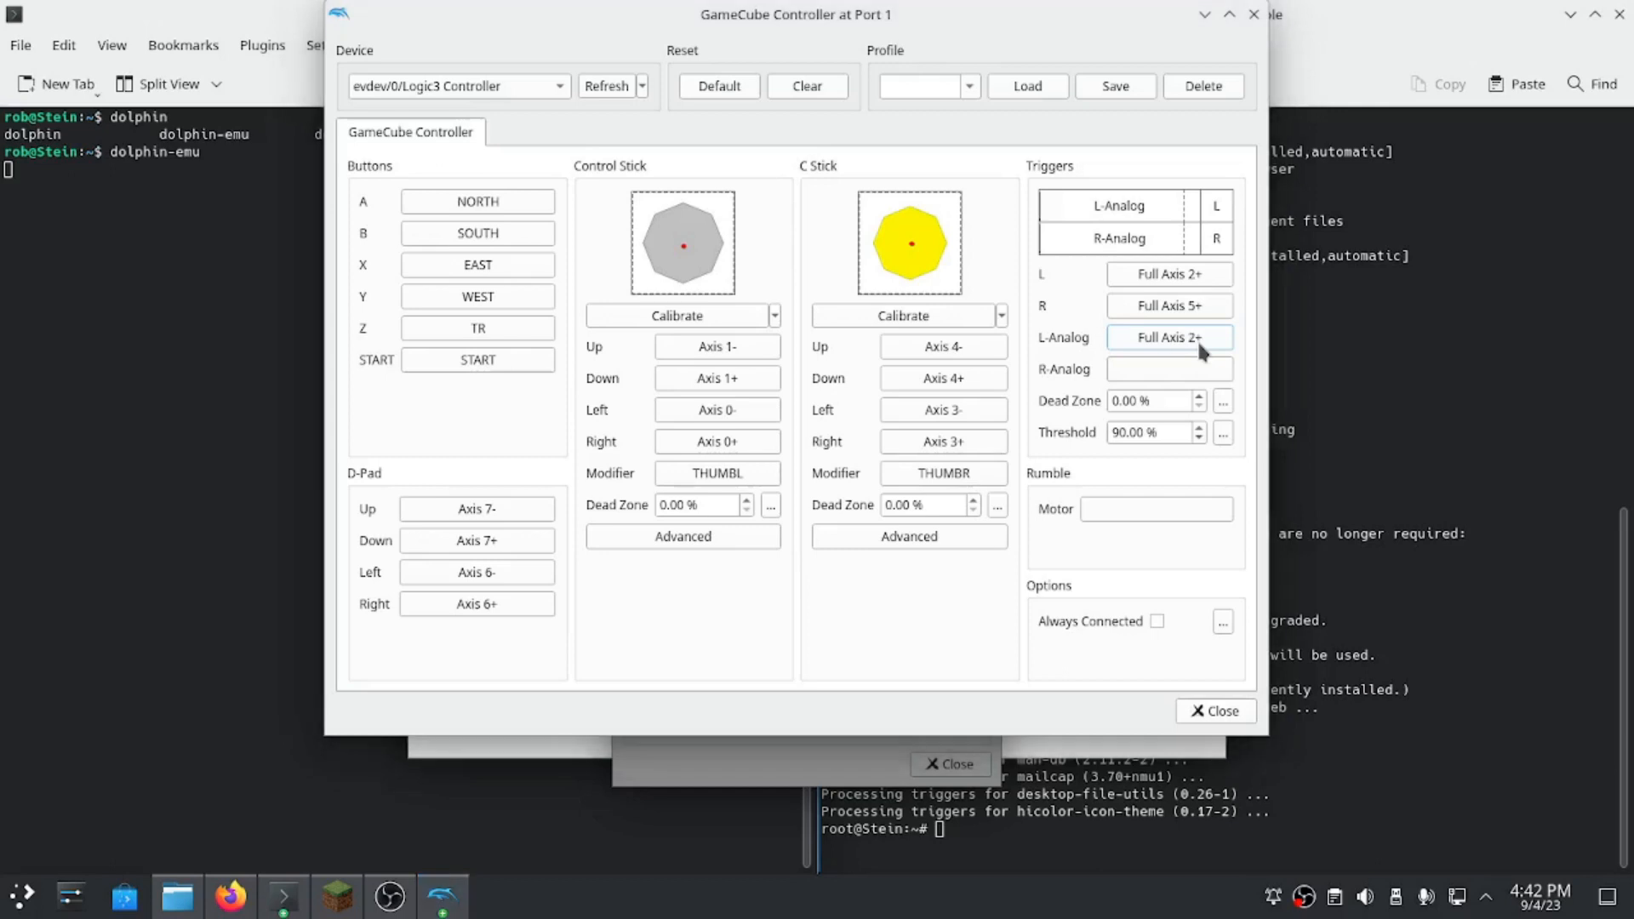
pyautogui.moveTo(1212, 344)
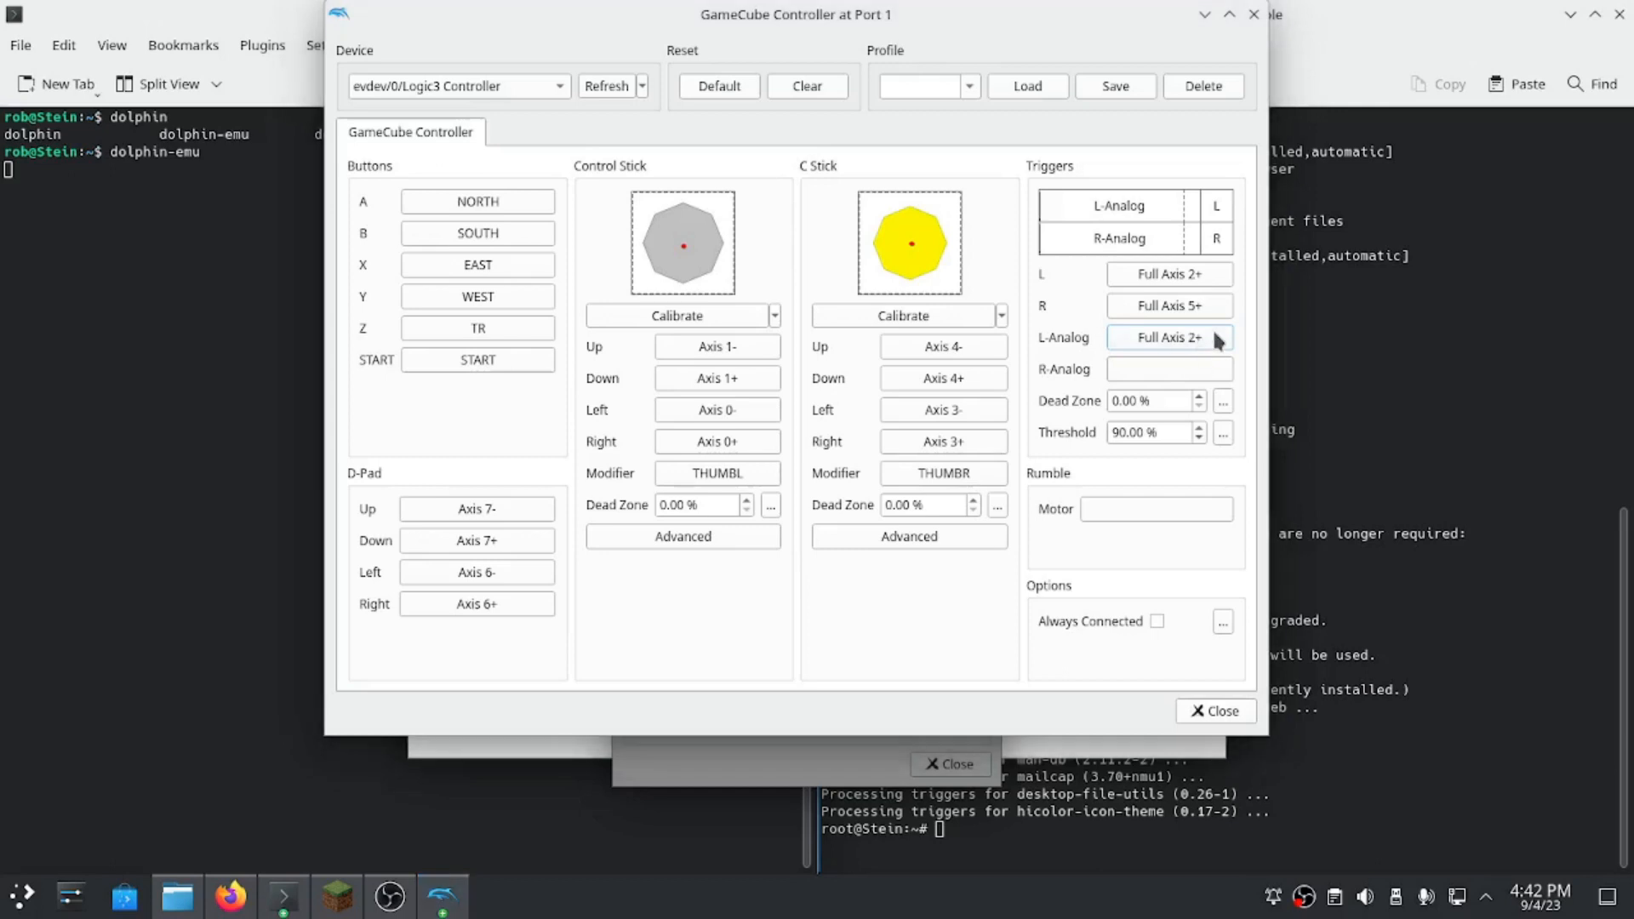
pyautogui.click(1167, 337)
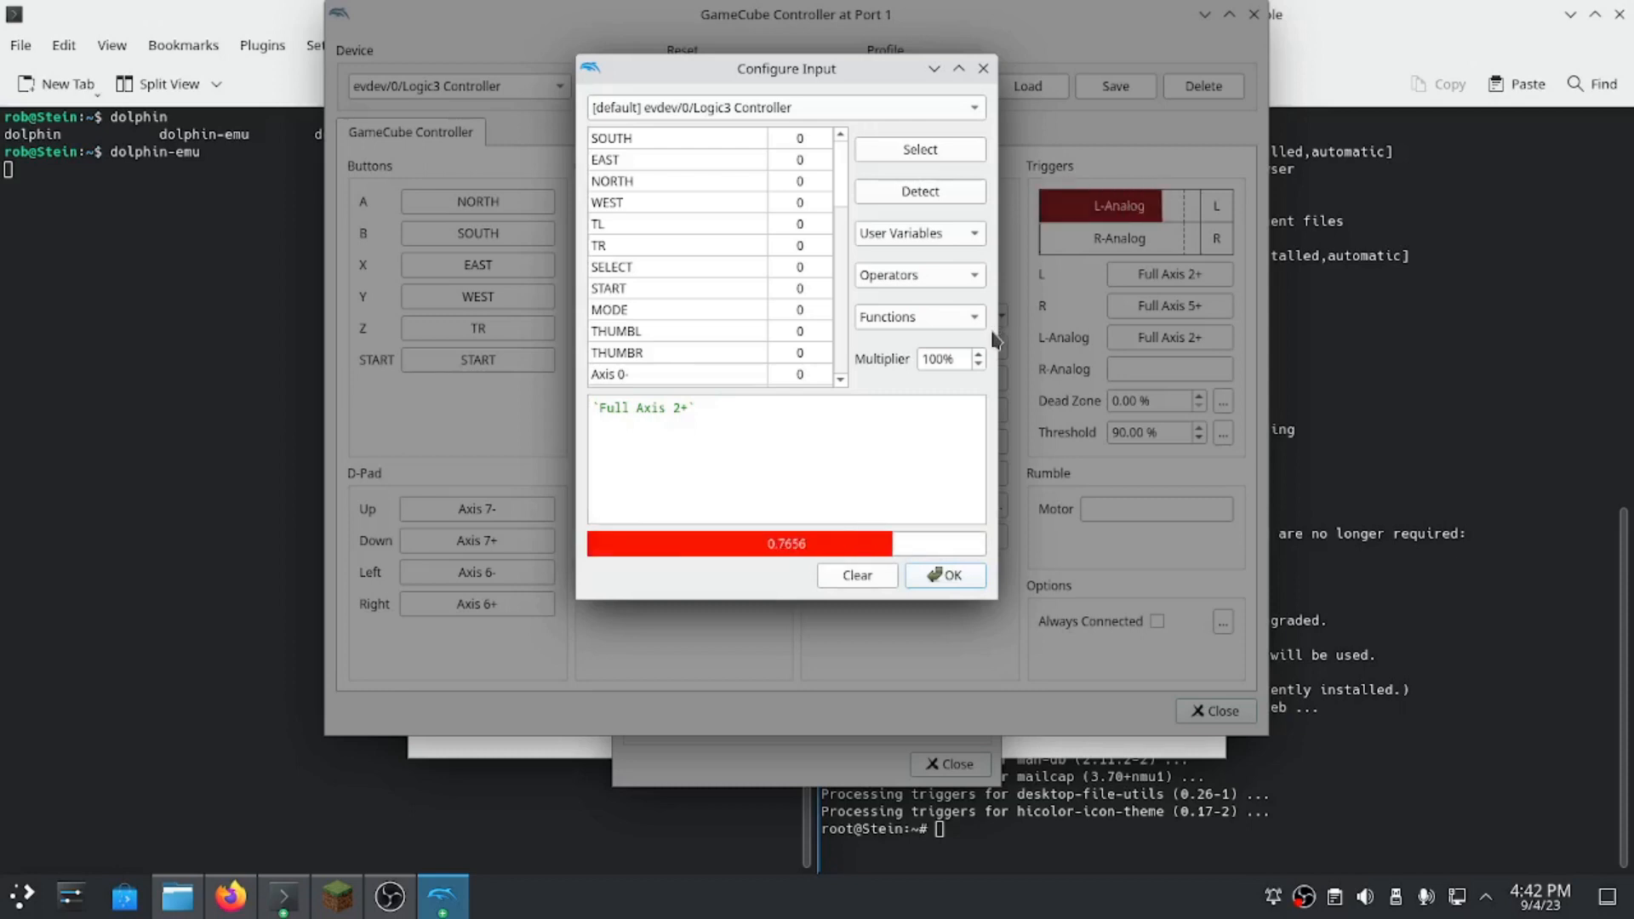
# Clear the L-Analog expression and confirm the output dialog, leaving L-Analog and R-Analog unbound.
pyautogui.click(856, 575)
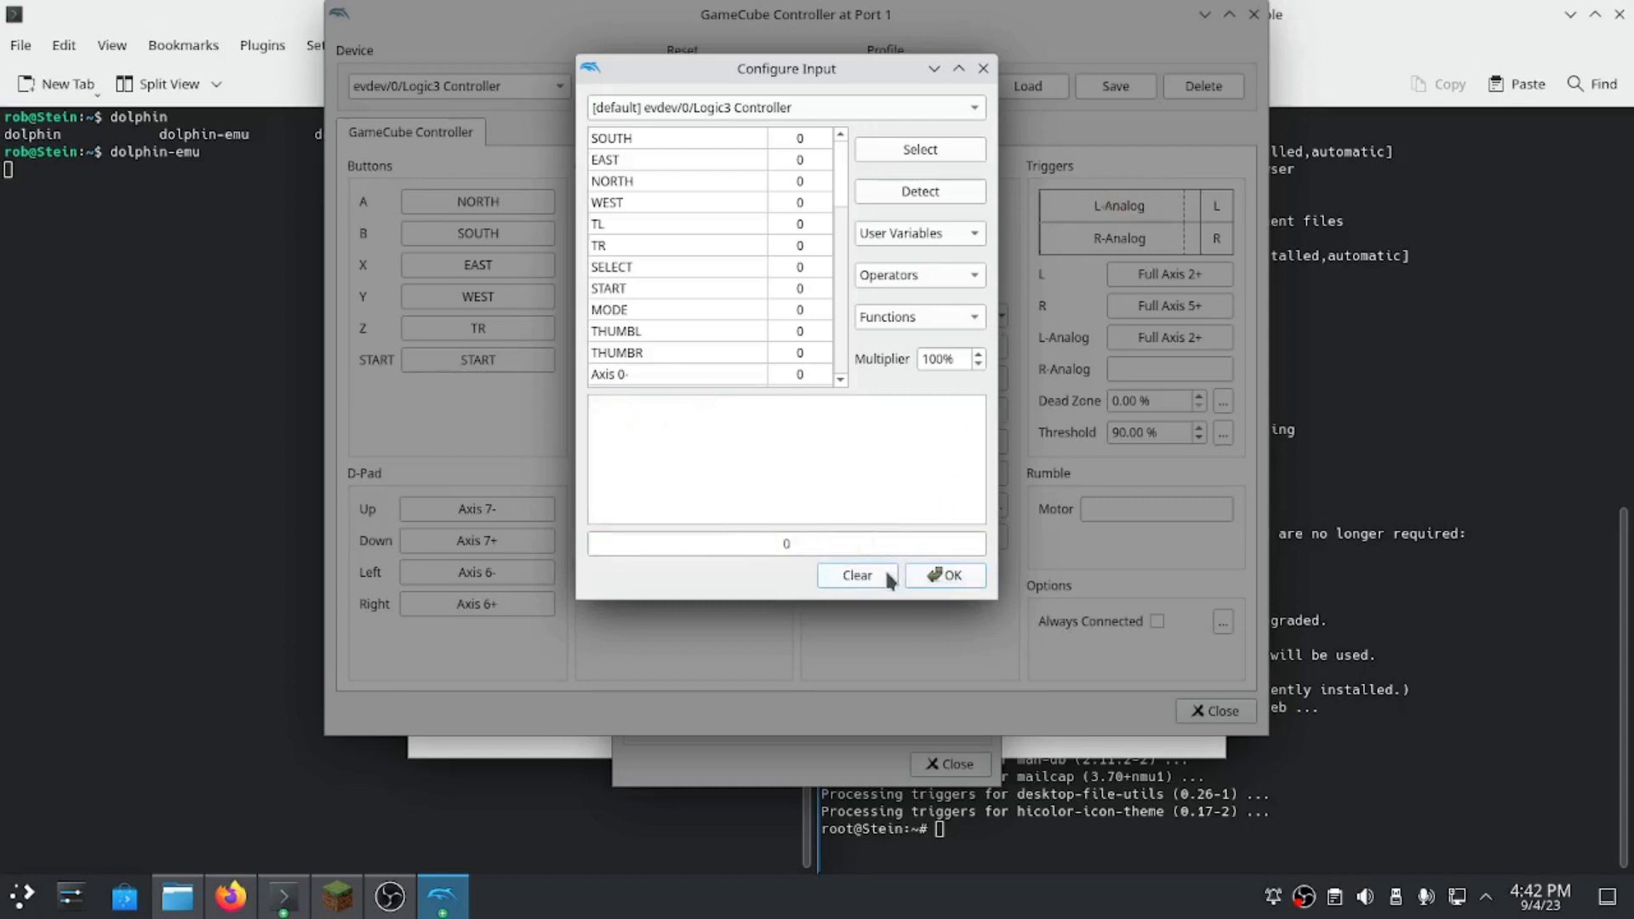
pyautogui.click(856, 576)
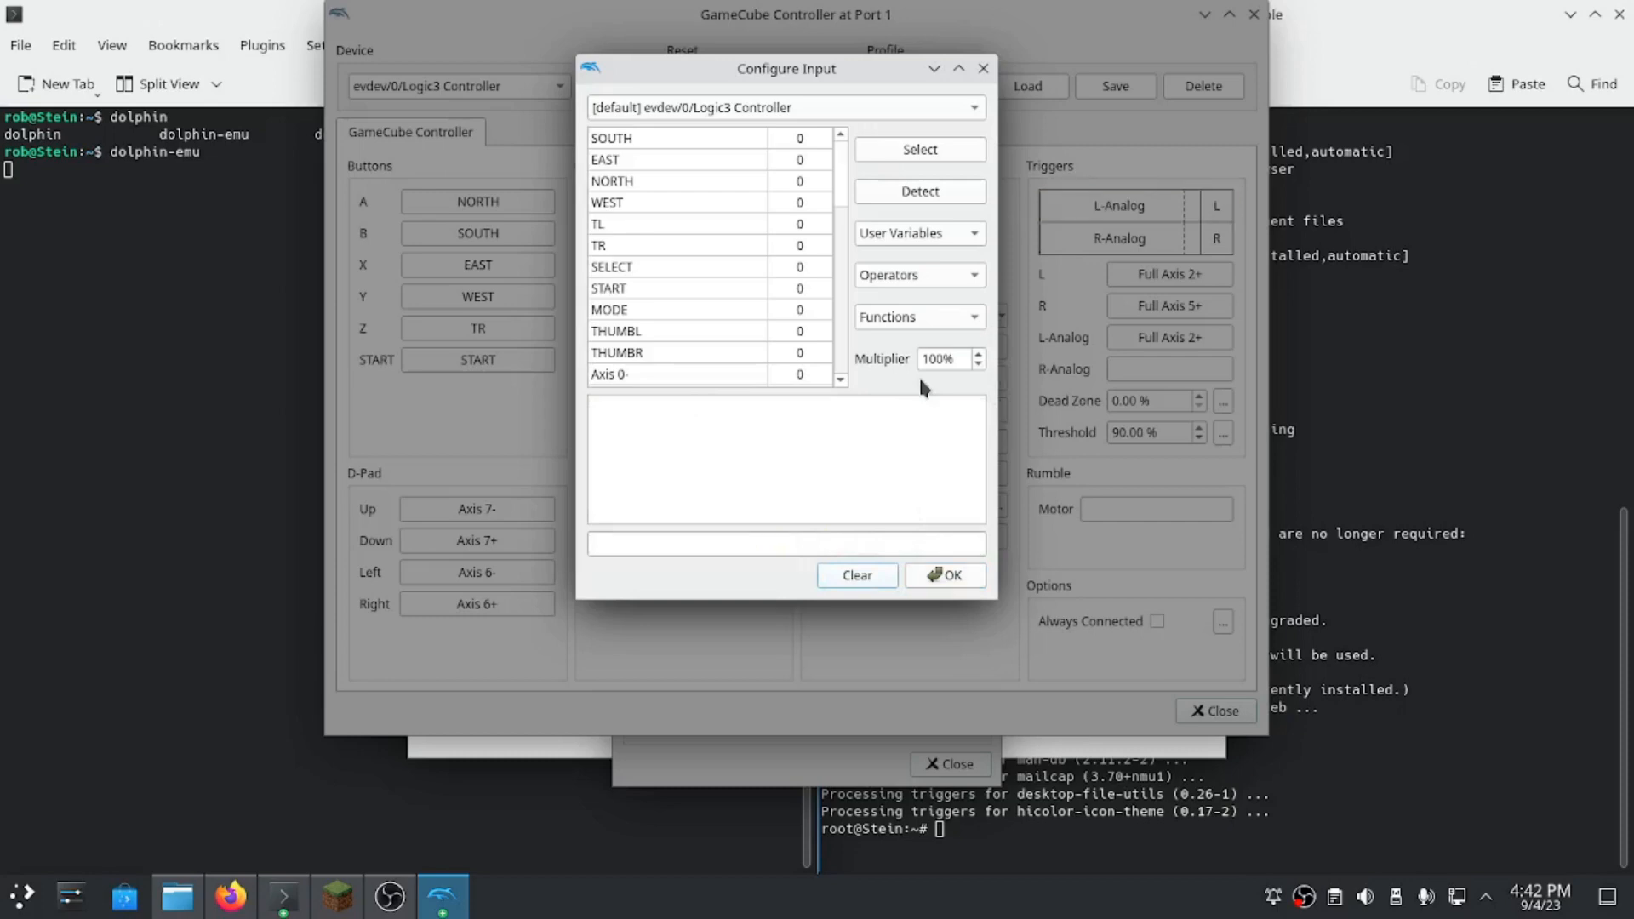
pyautogui.moveTo(960, 349)
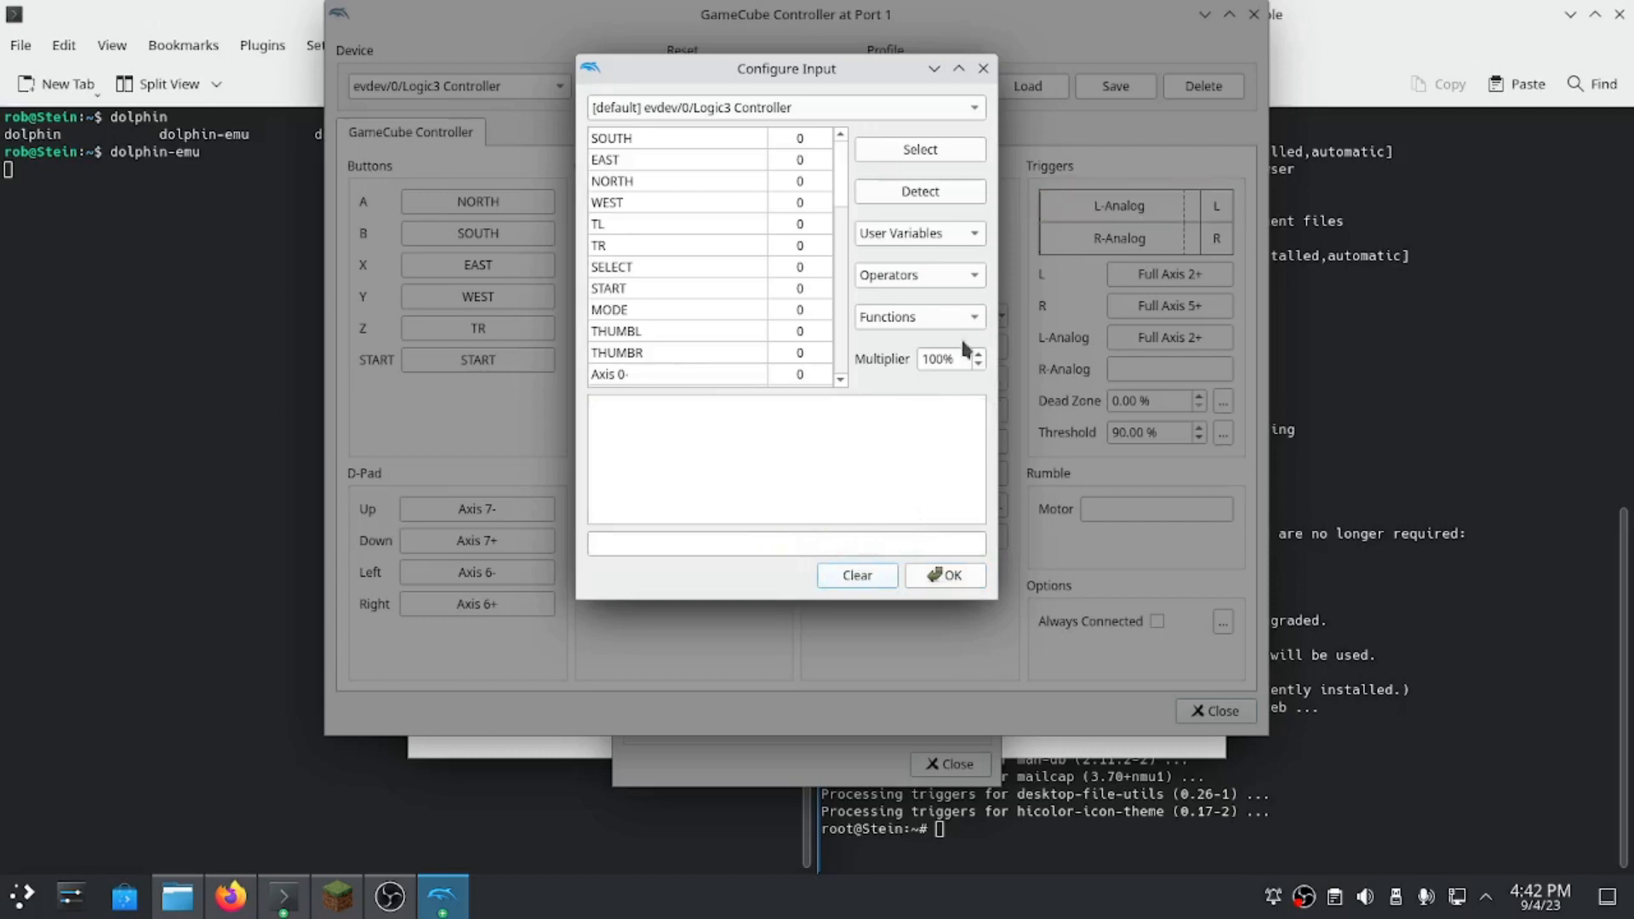
pyautogui.click(943, 575)
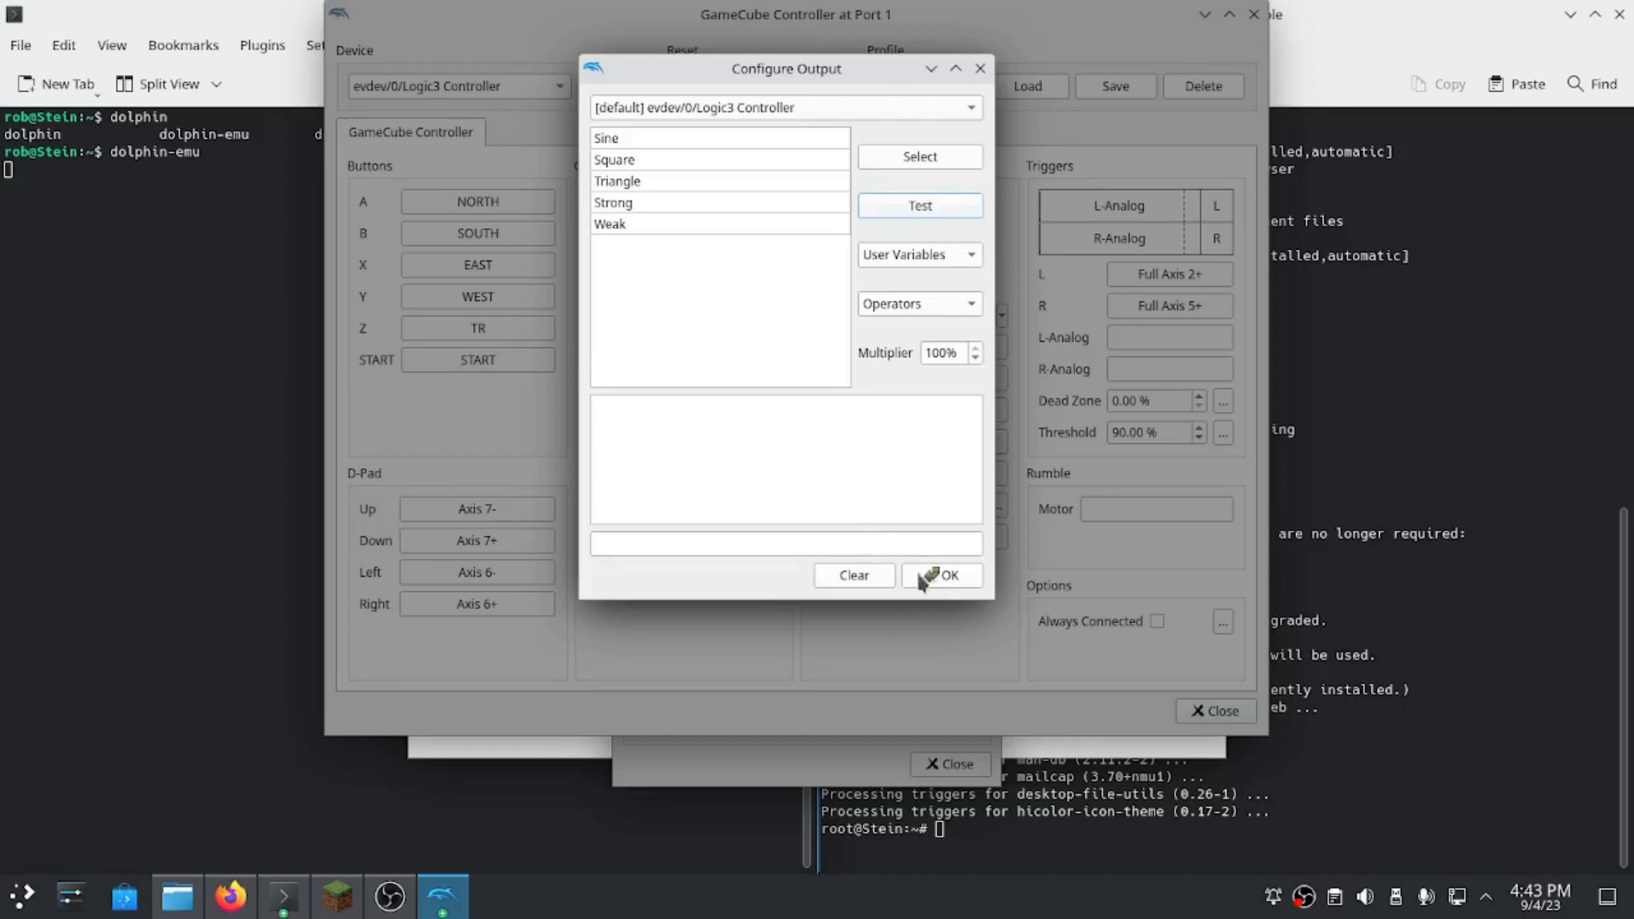
pyautogui.moveTo(972, 109)
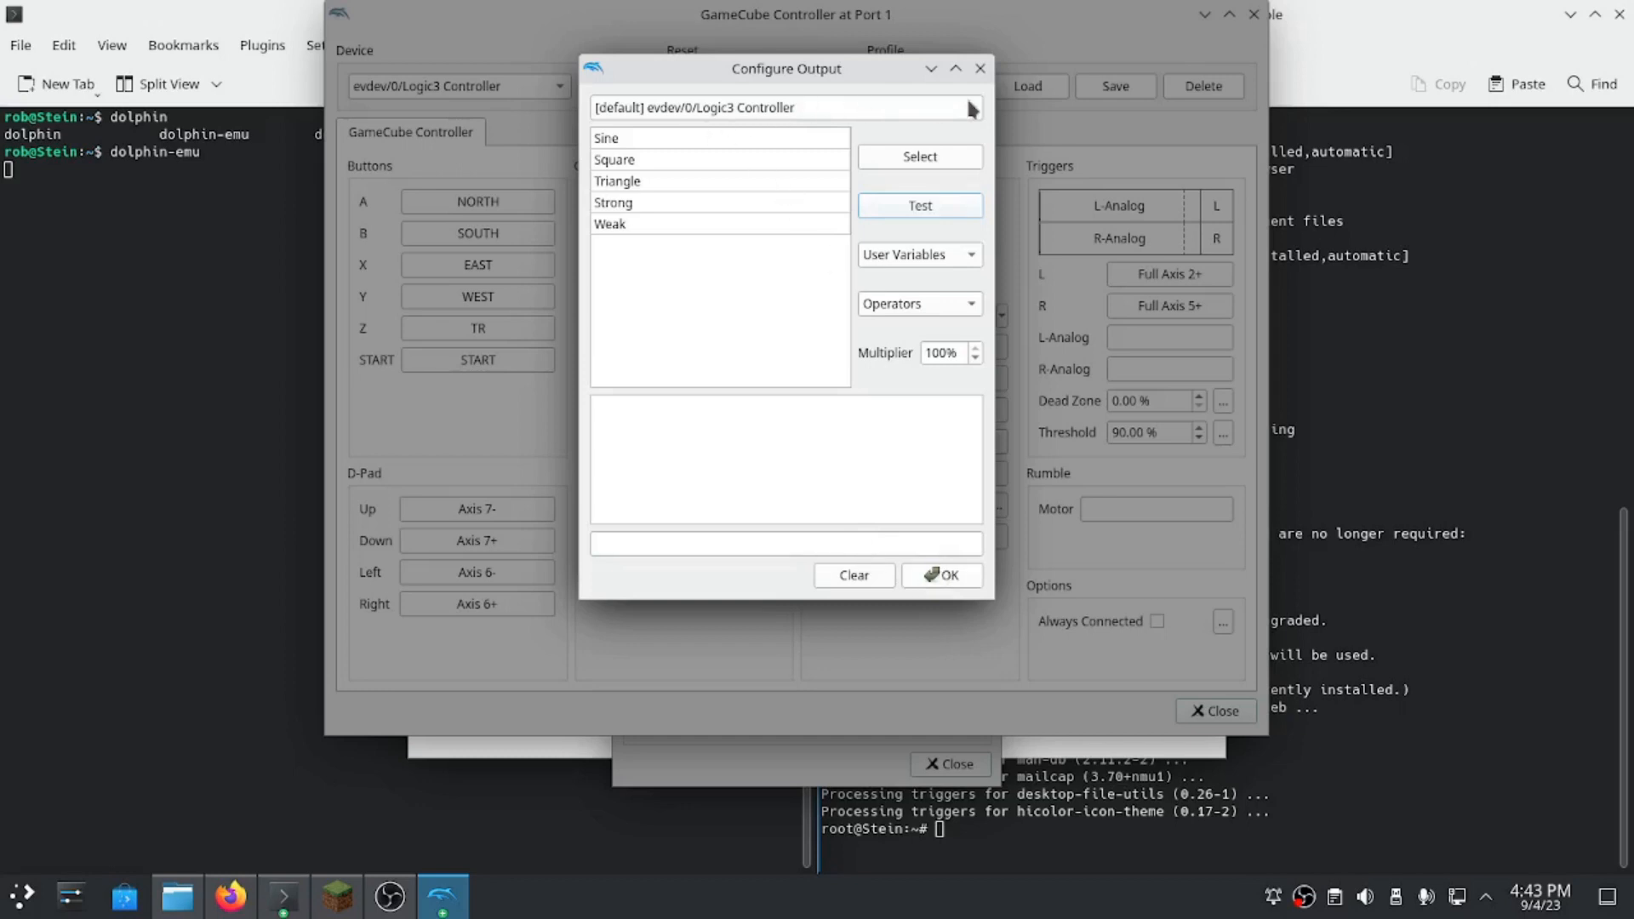
pyautogui.click(940, 574)
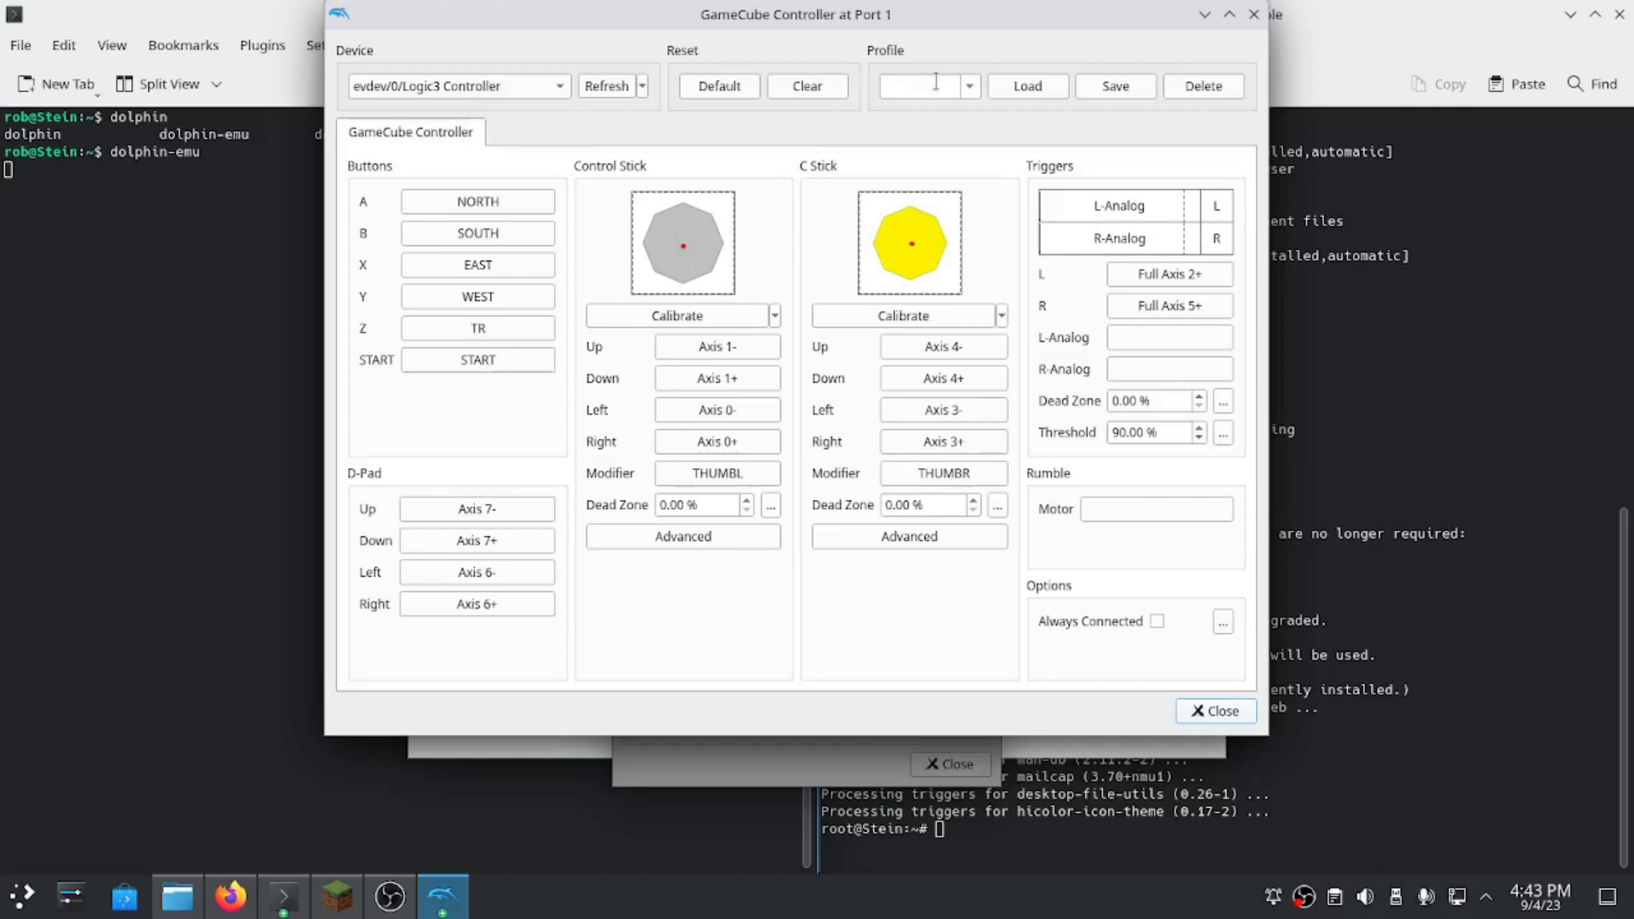
pyautogui.moveTo(523, 642)
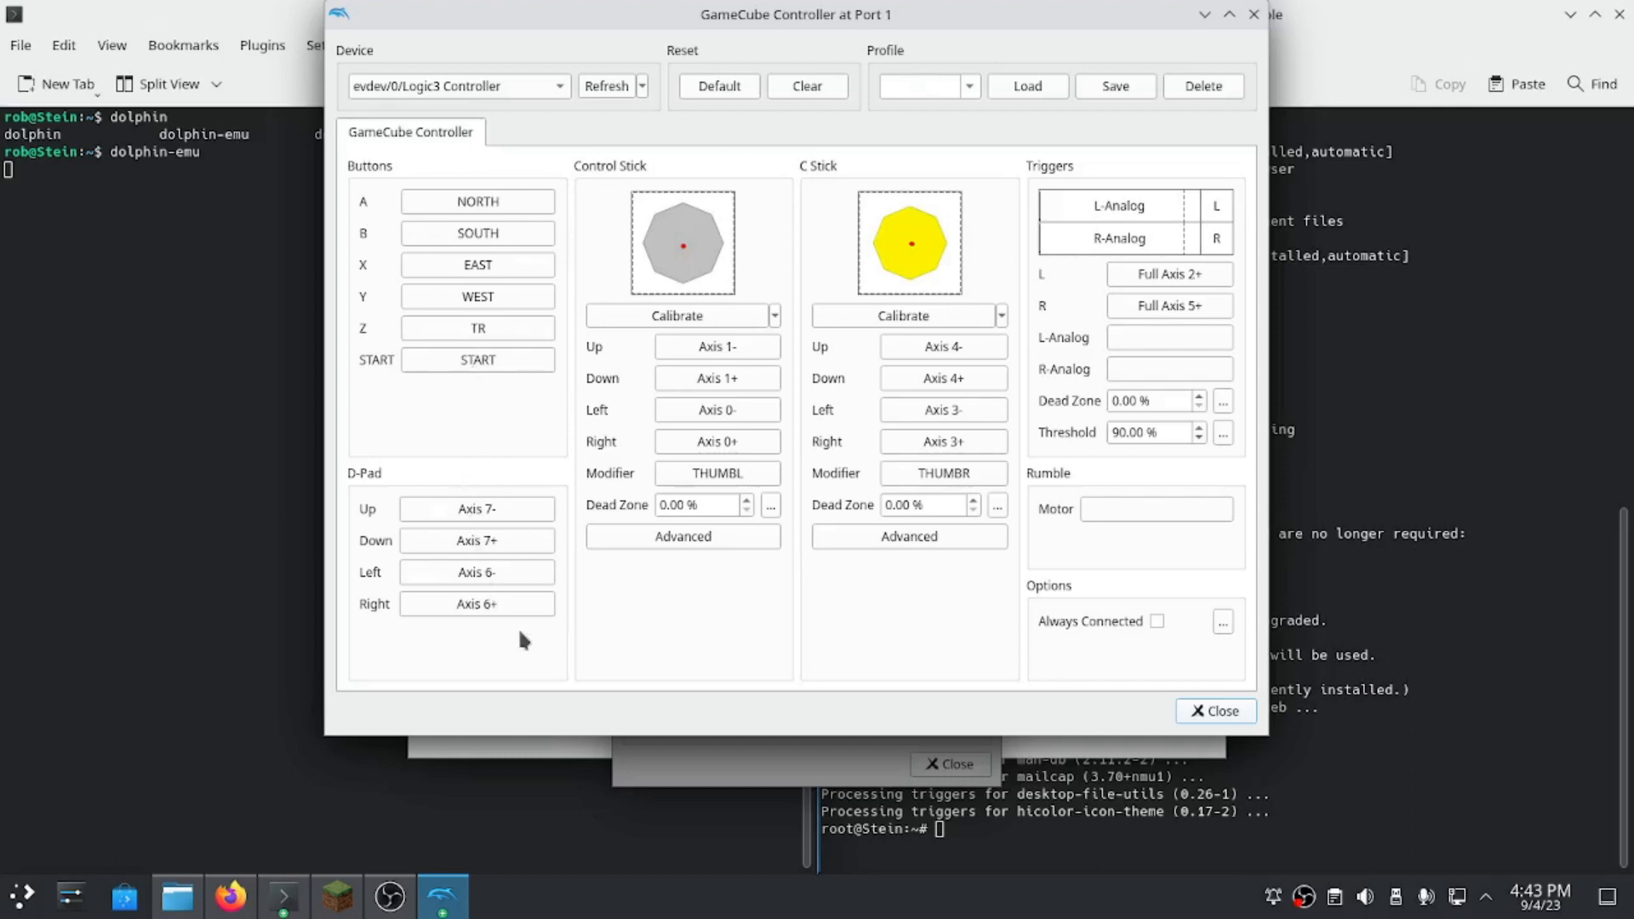
# Save the mapping as profile x360_usb-GS, select it, and close both controller windows.
pyautogui.click(917, 85)
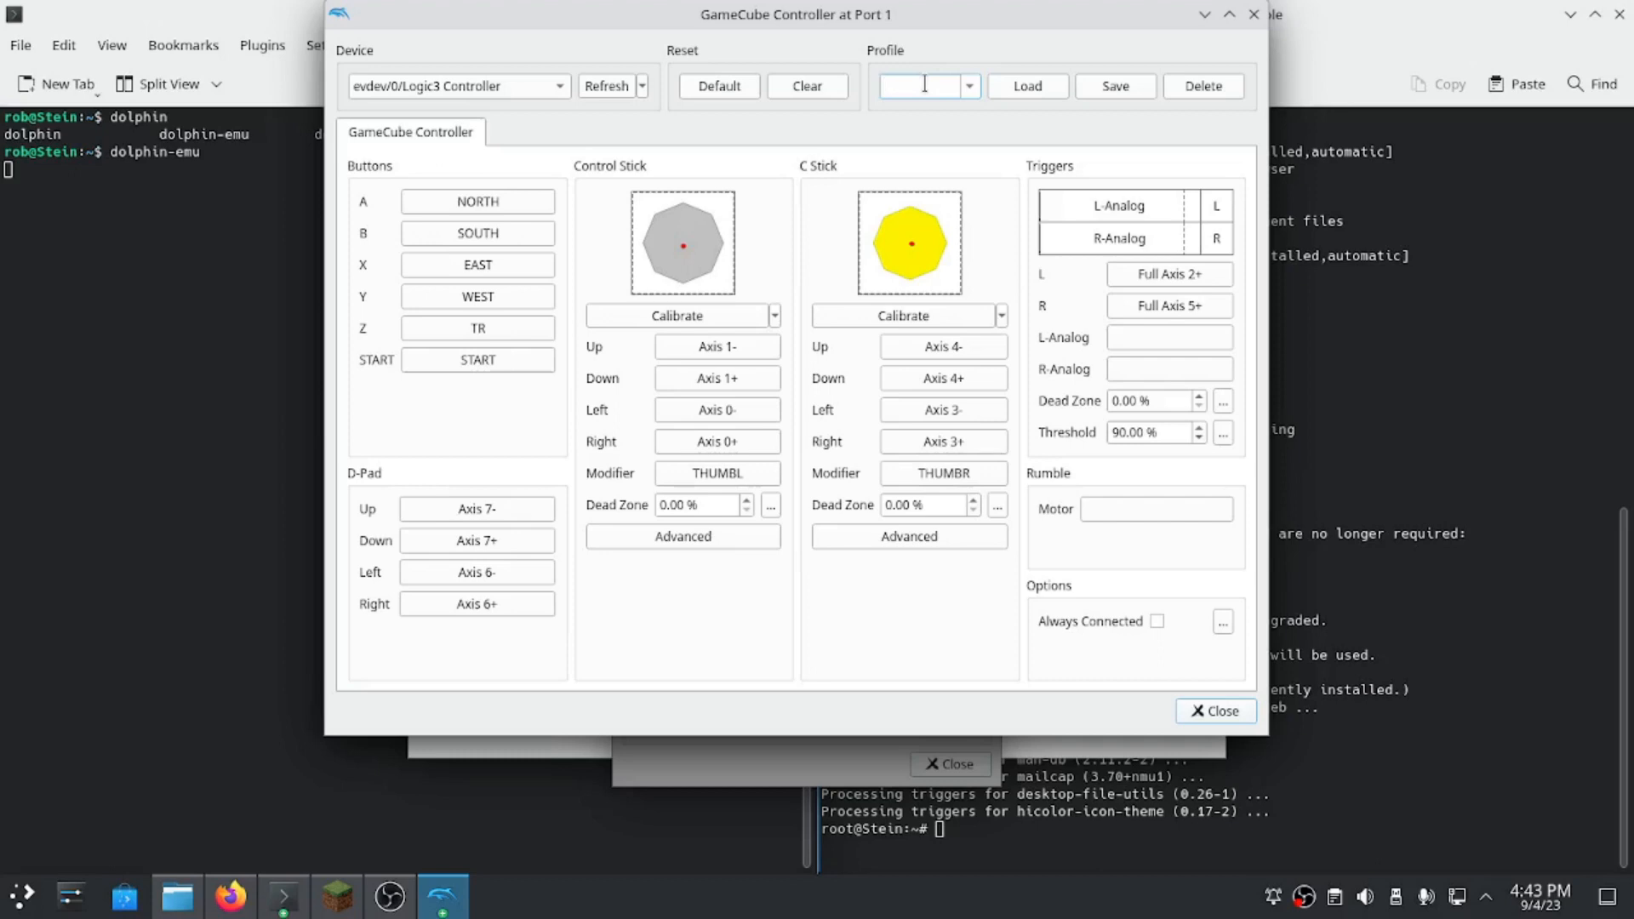
pyautogui.write('GS')
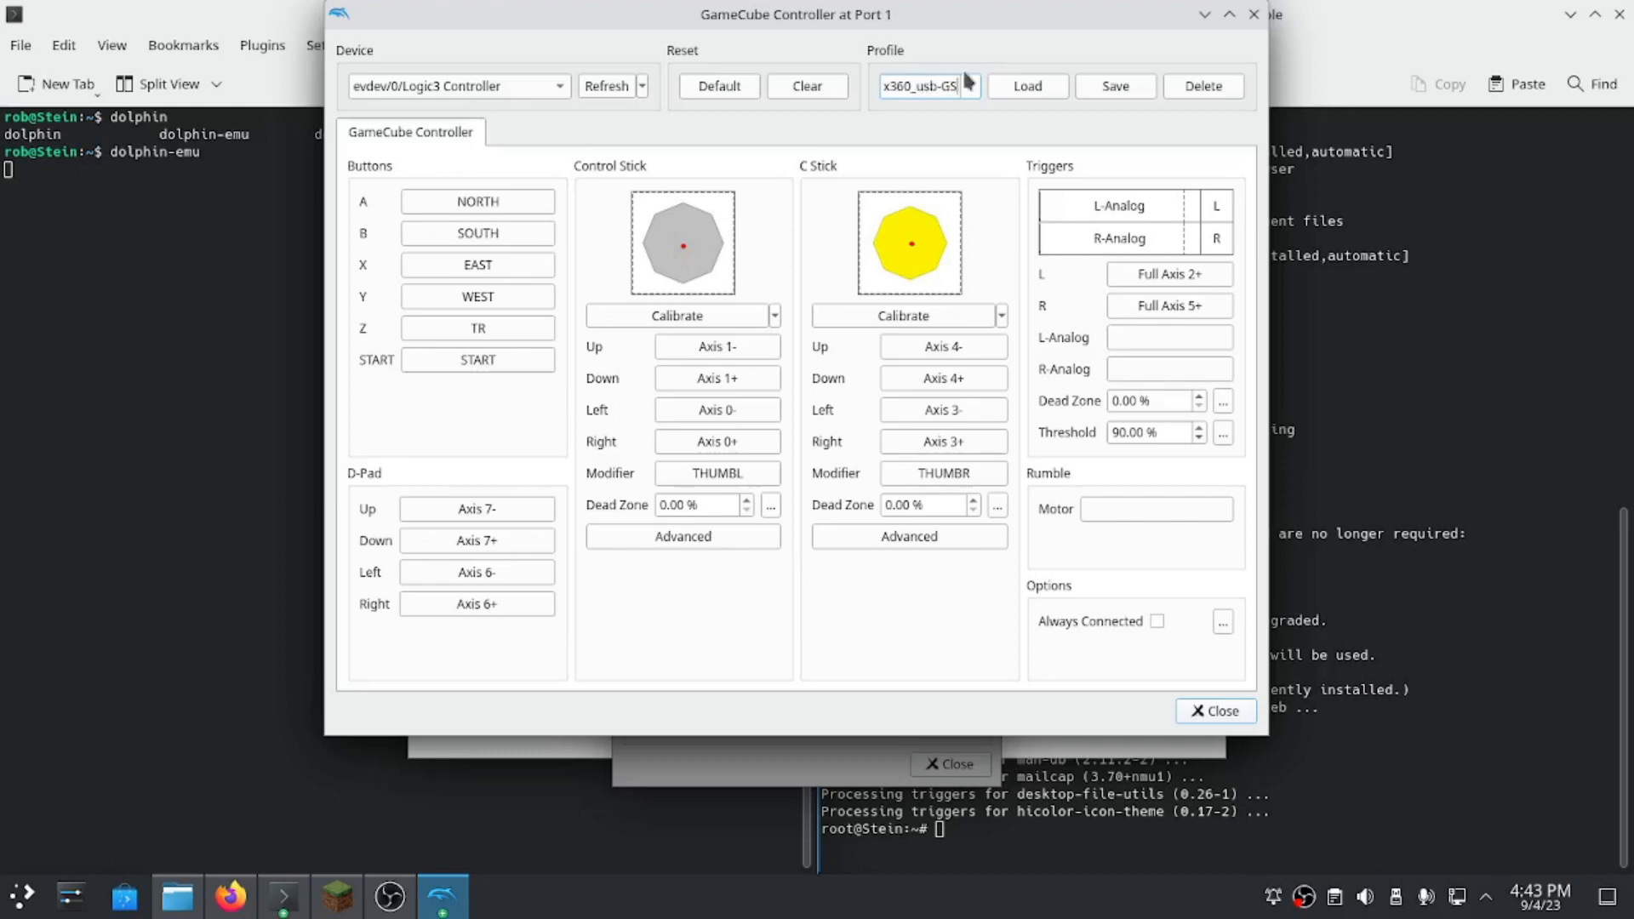
pyautogui.click(968, 85)
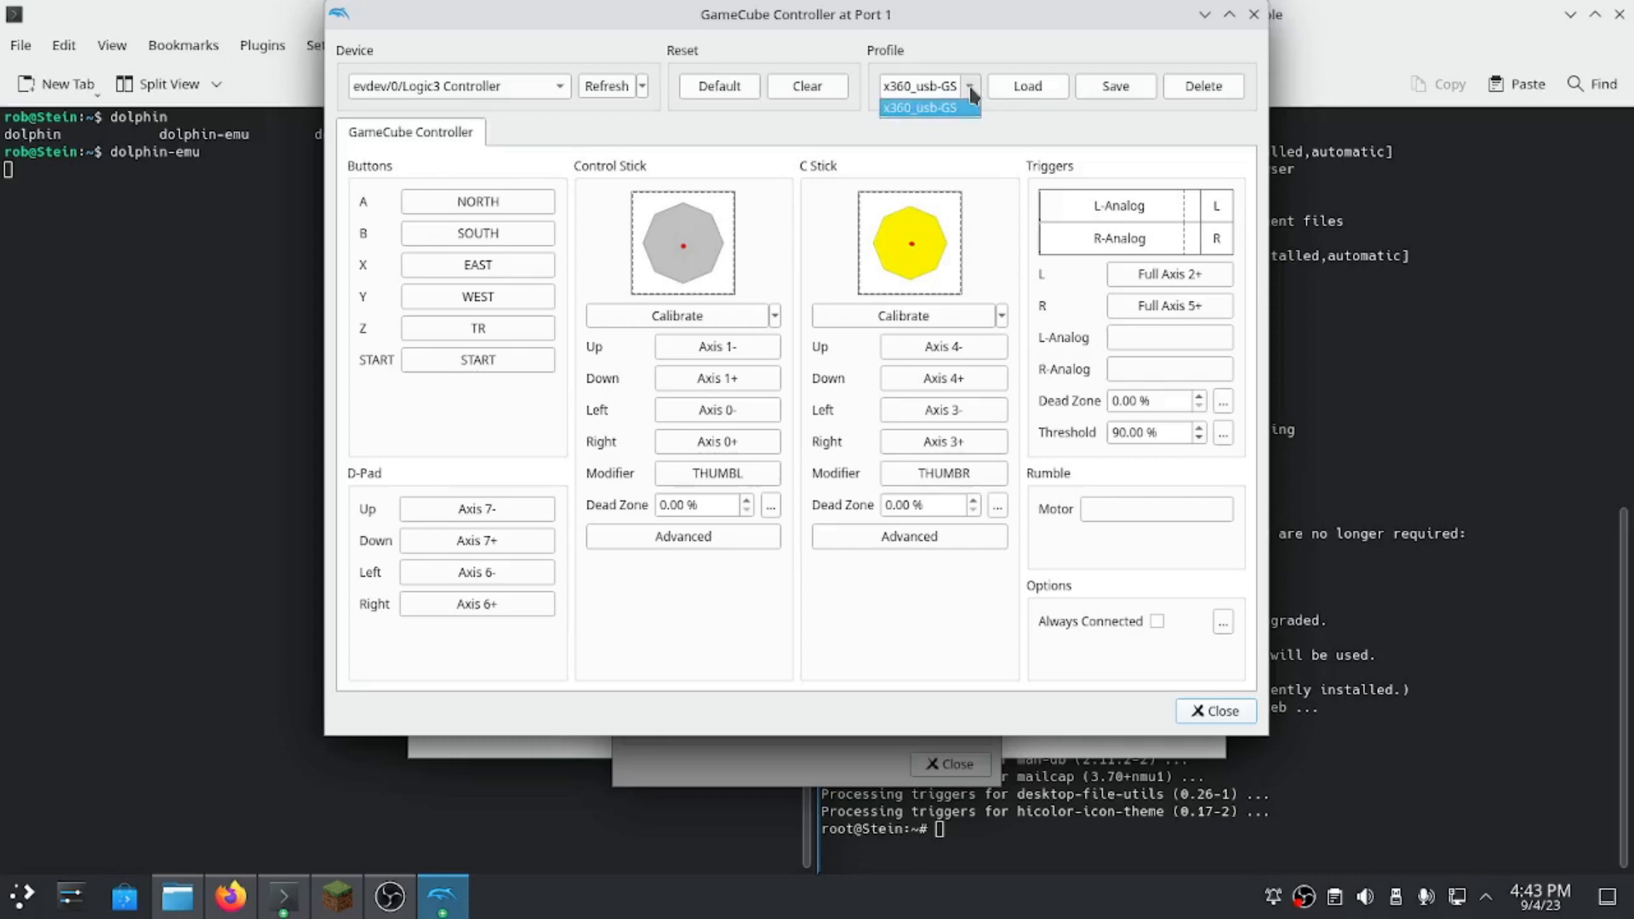
pyautogui.click(969, 85)
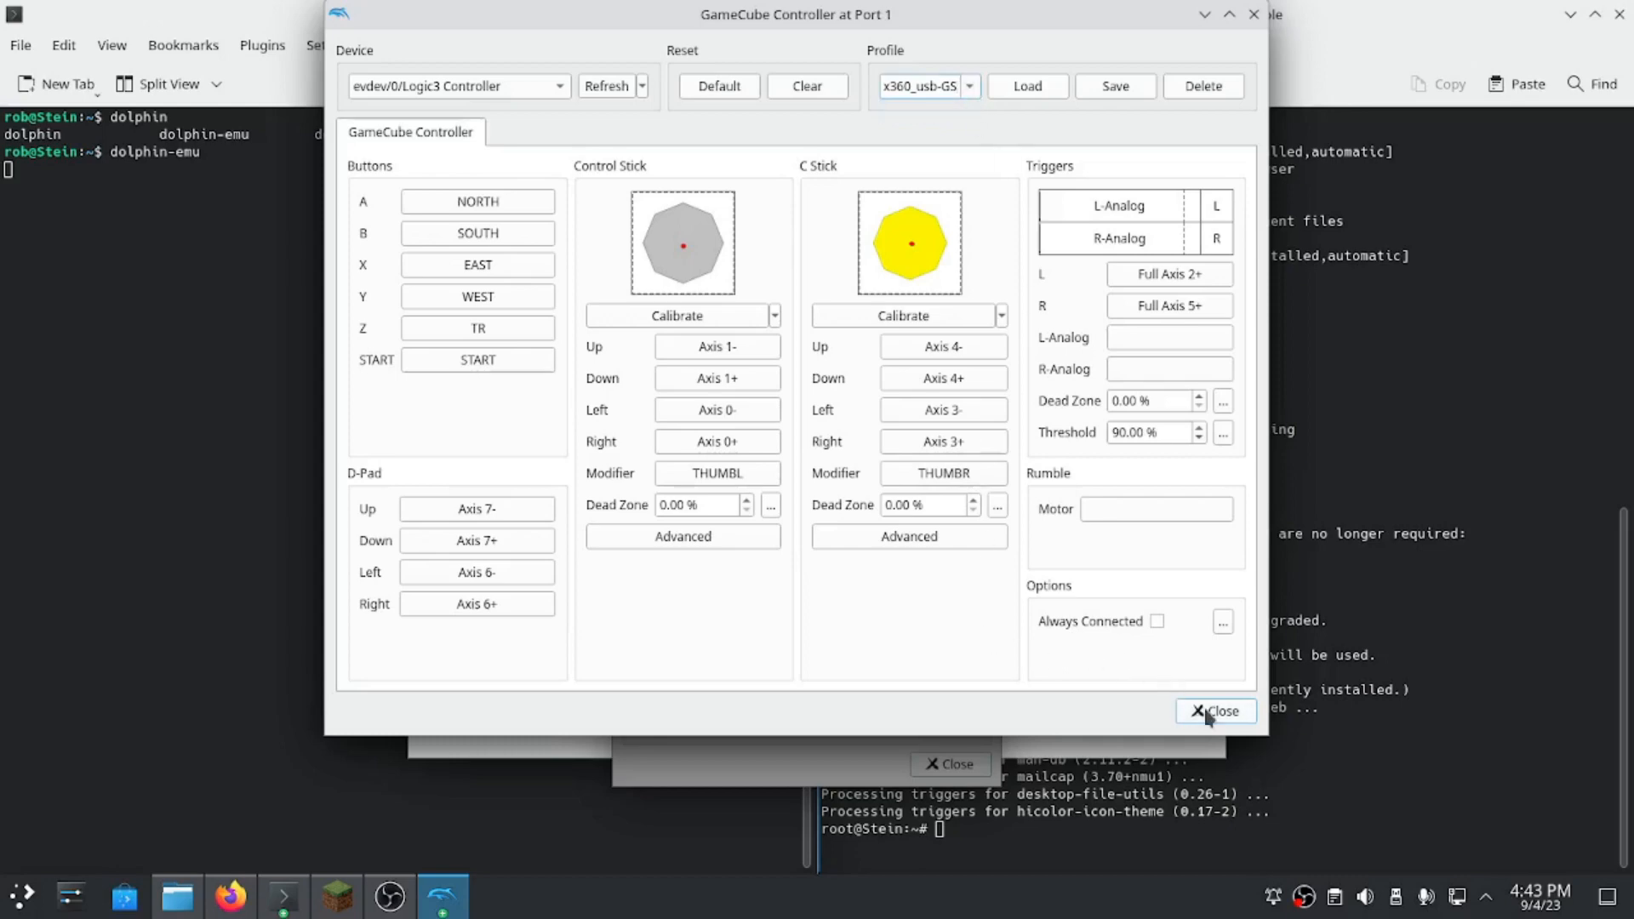
pyautogui.click(1215, 712)
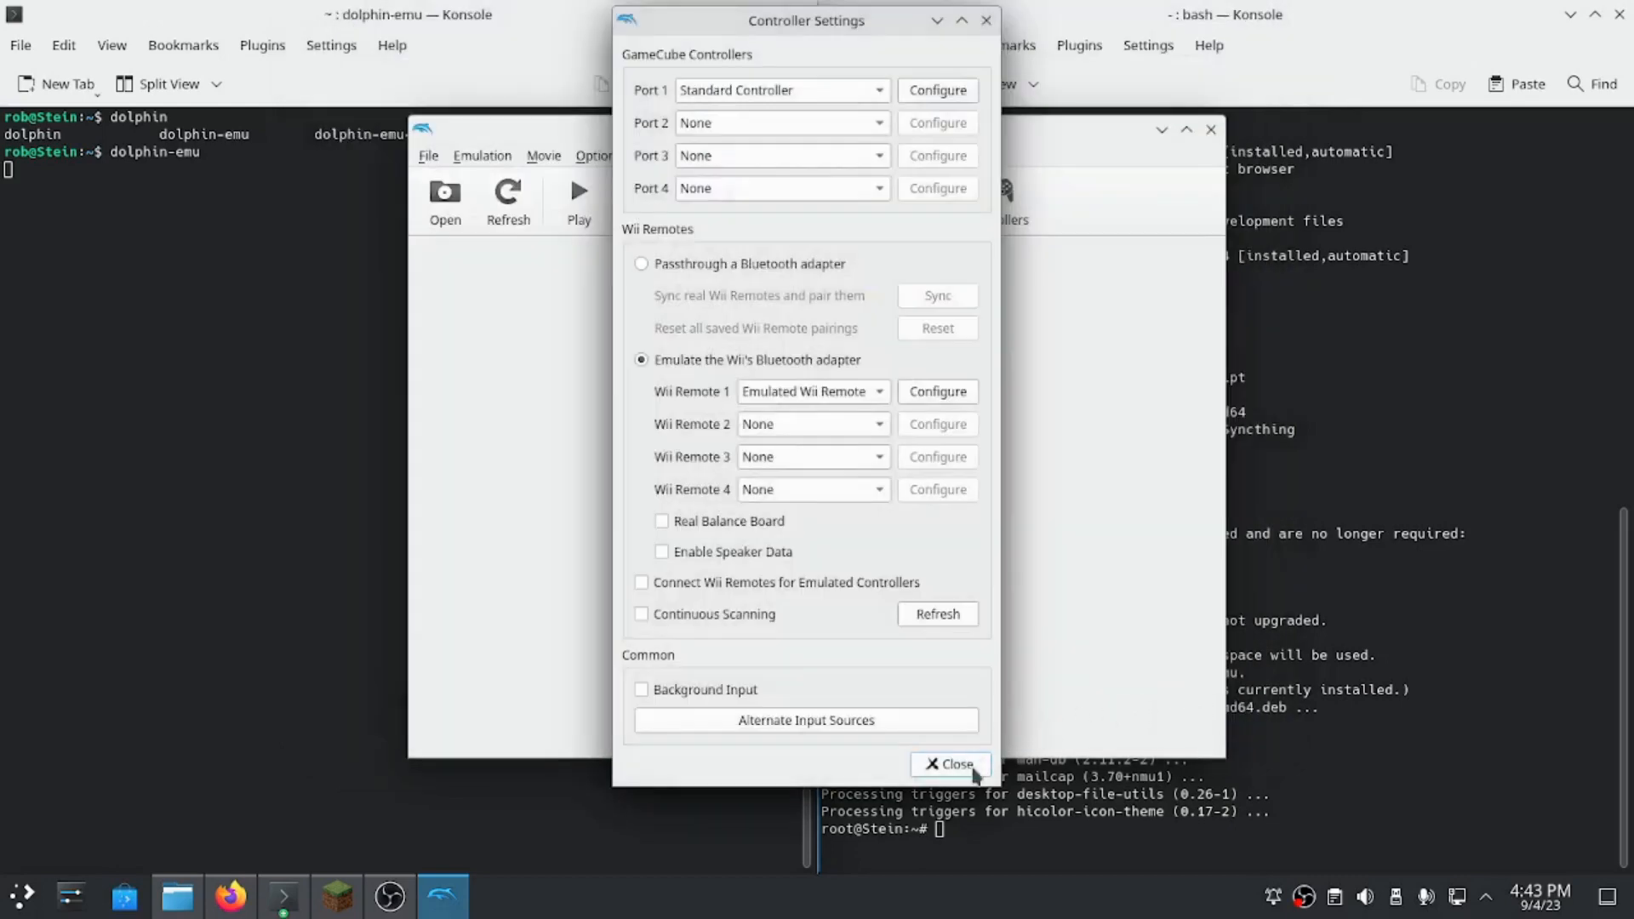
pyautogui.click(950, 764)
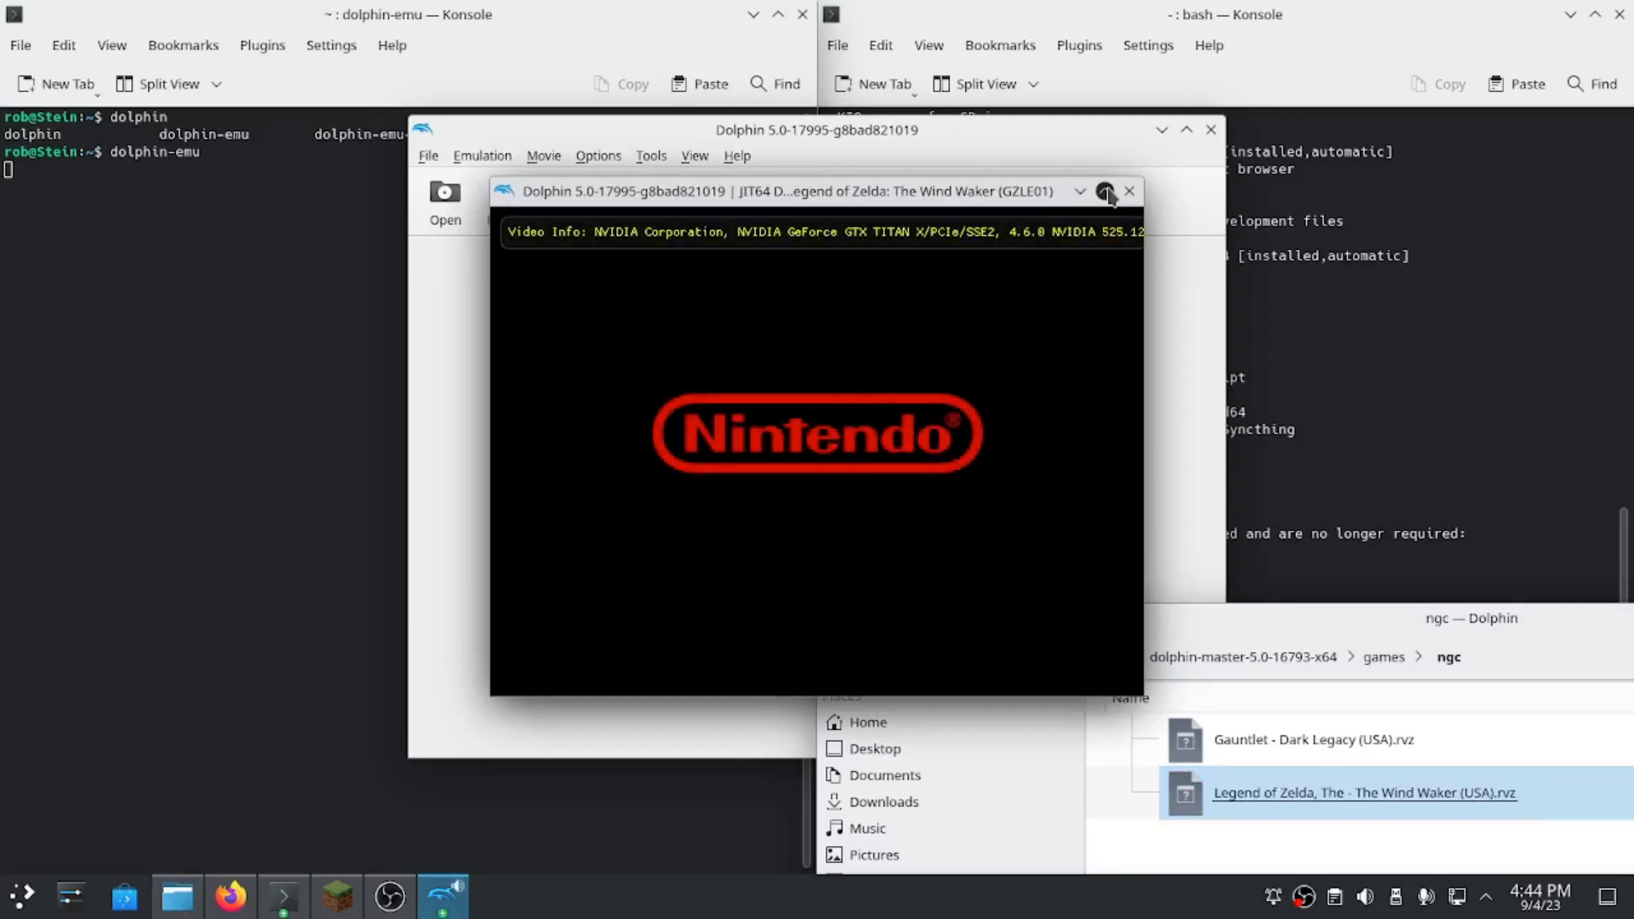
# Close The Wind Waker window so Gauntlet: Dark Legacy can be launched.
pyautogui.click(1106, 191)
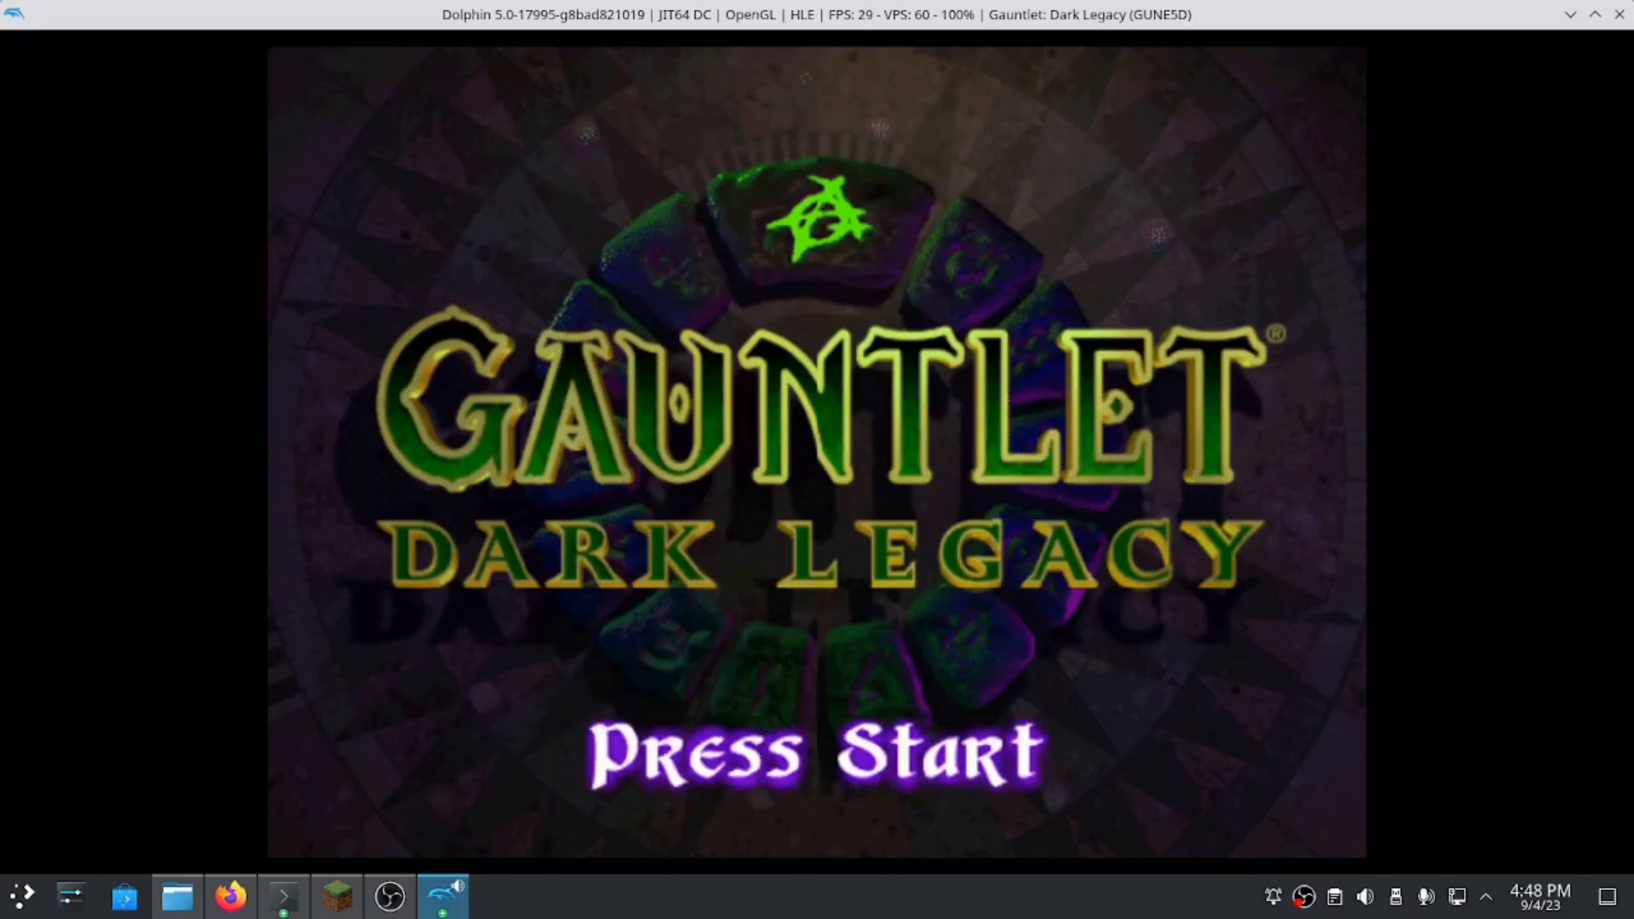
# Stop Gauntlet, reopen the port 1 mapping and rebind A and B.
pyautogui.press('Return')
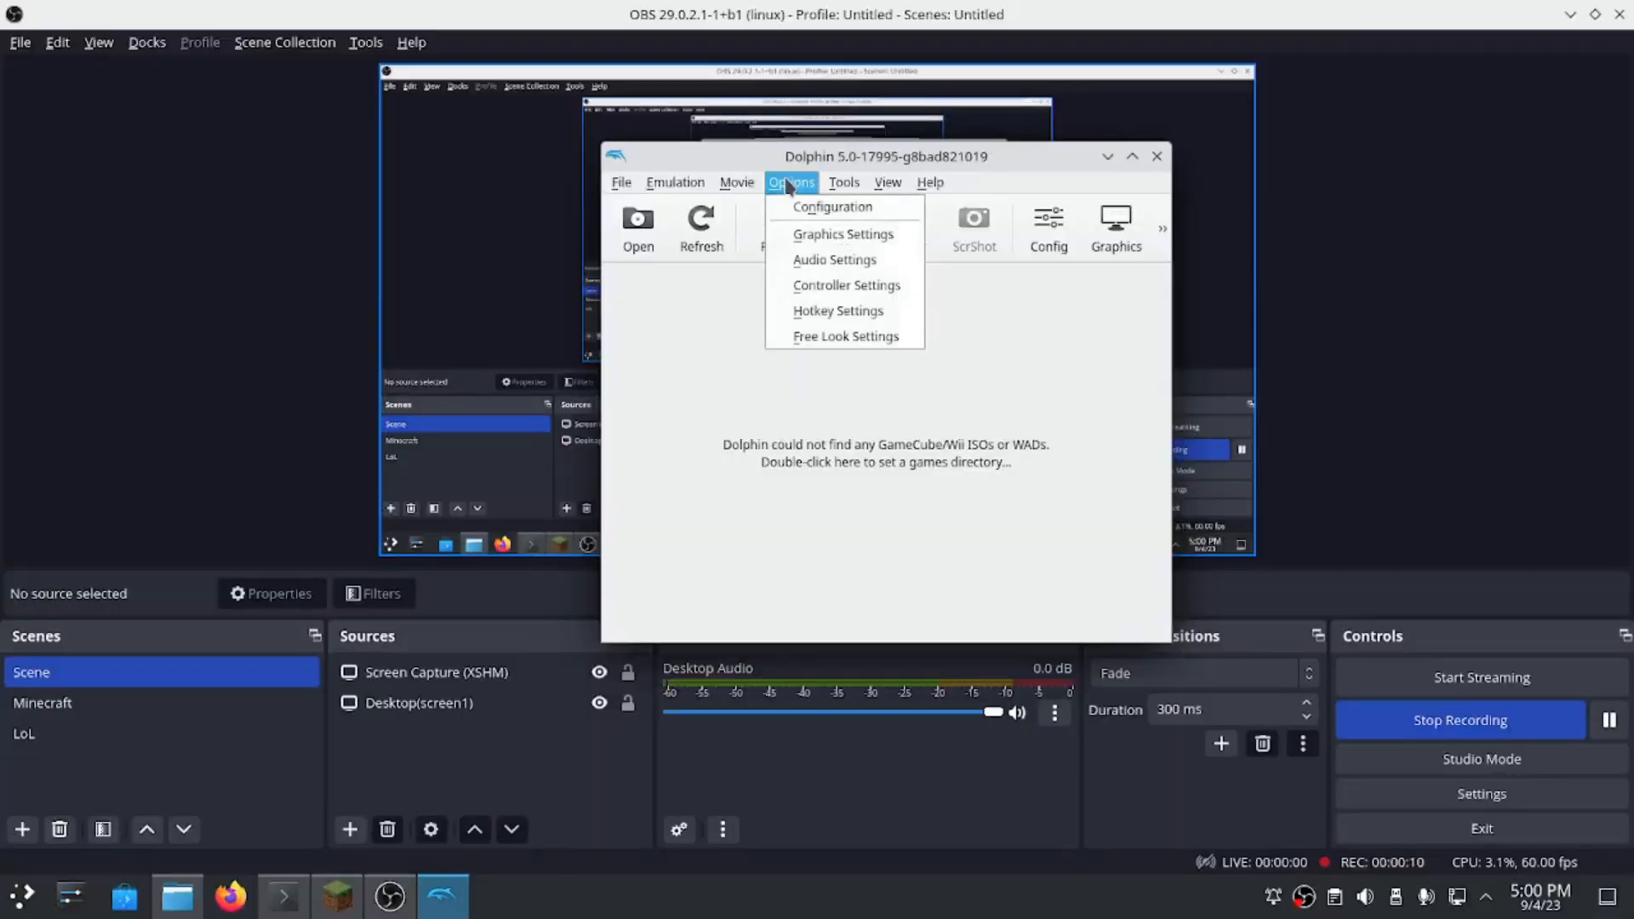
pyautogui.click(846, 284)
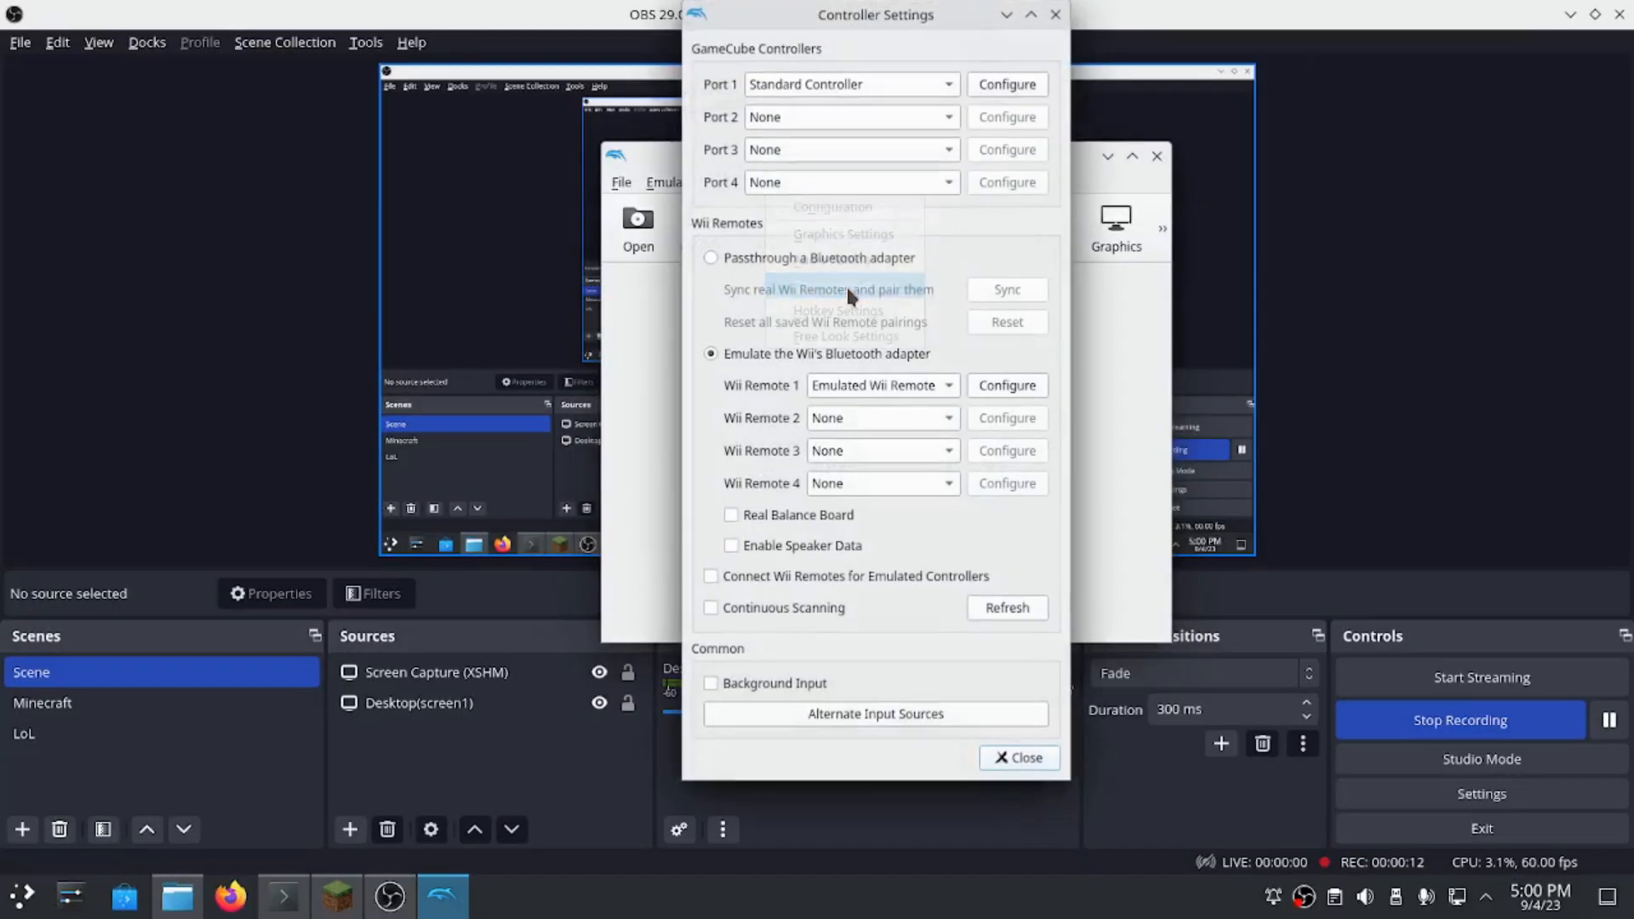
pyautogui.click(1004, 84)
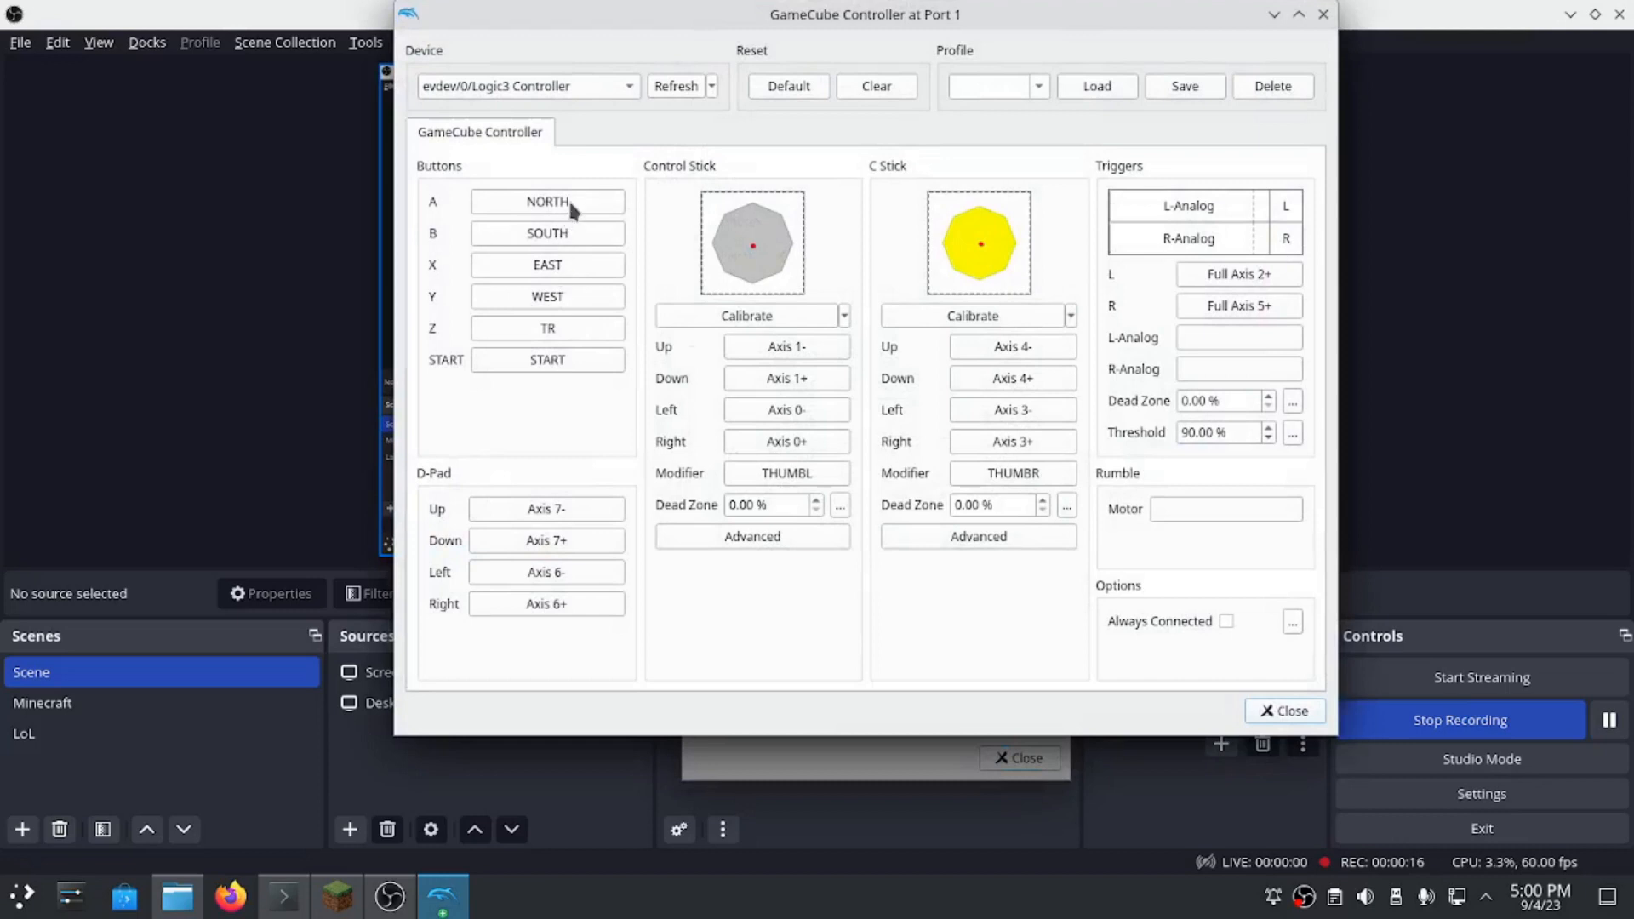
pyautogui.click(547, 200)
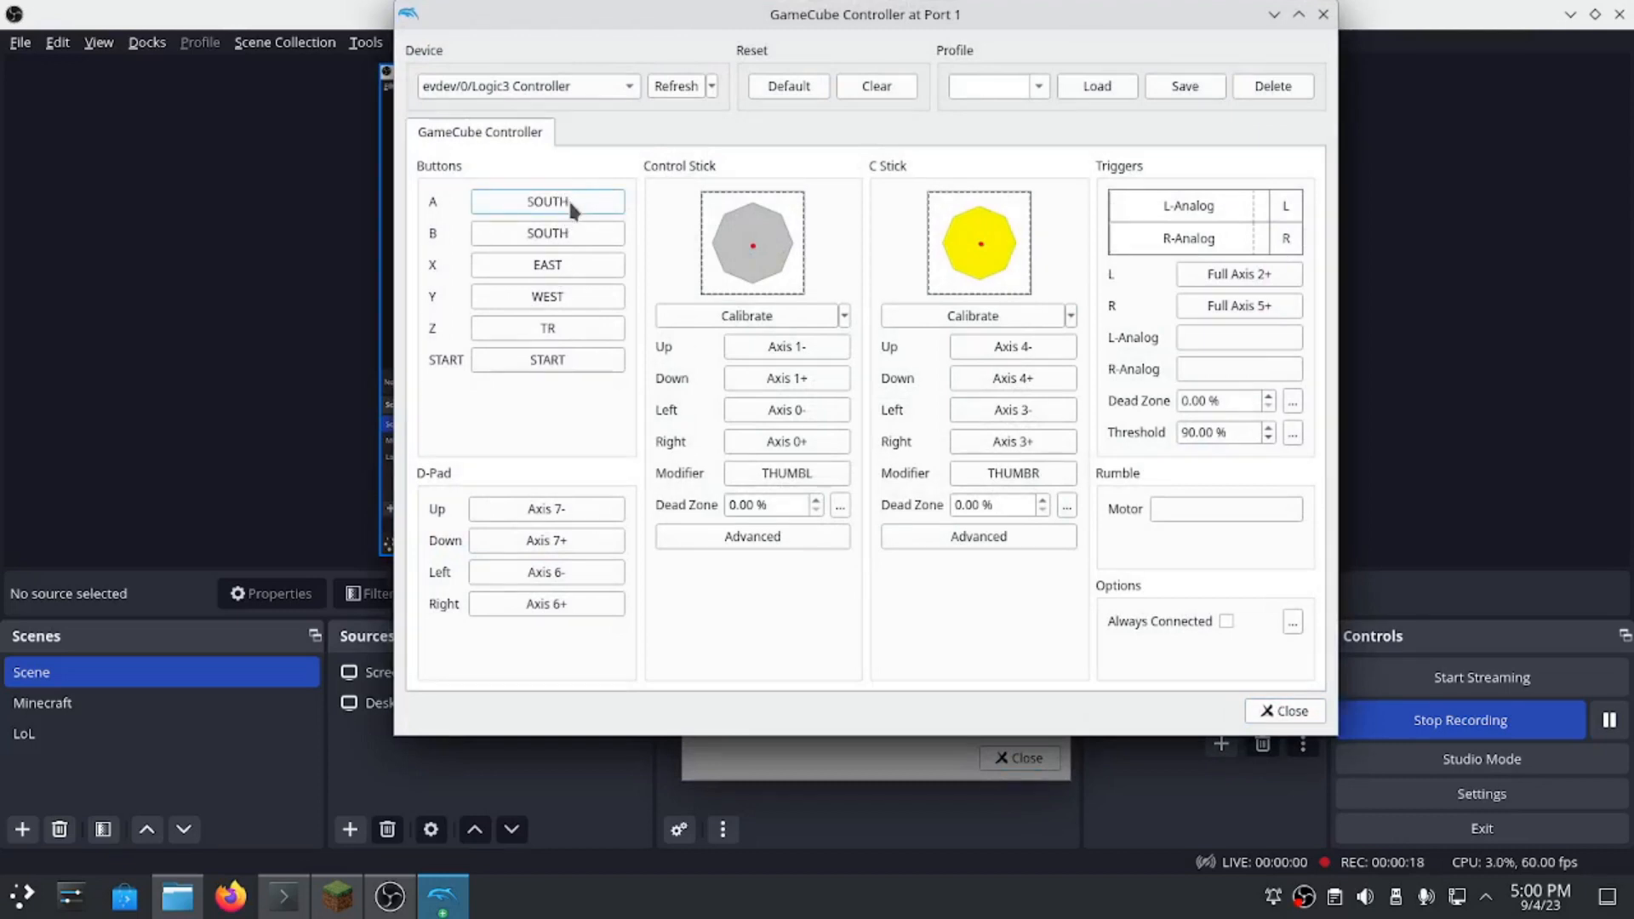
pyautogui.click(546, 233)
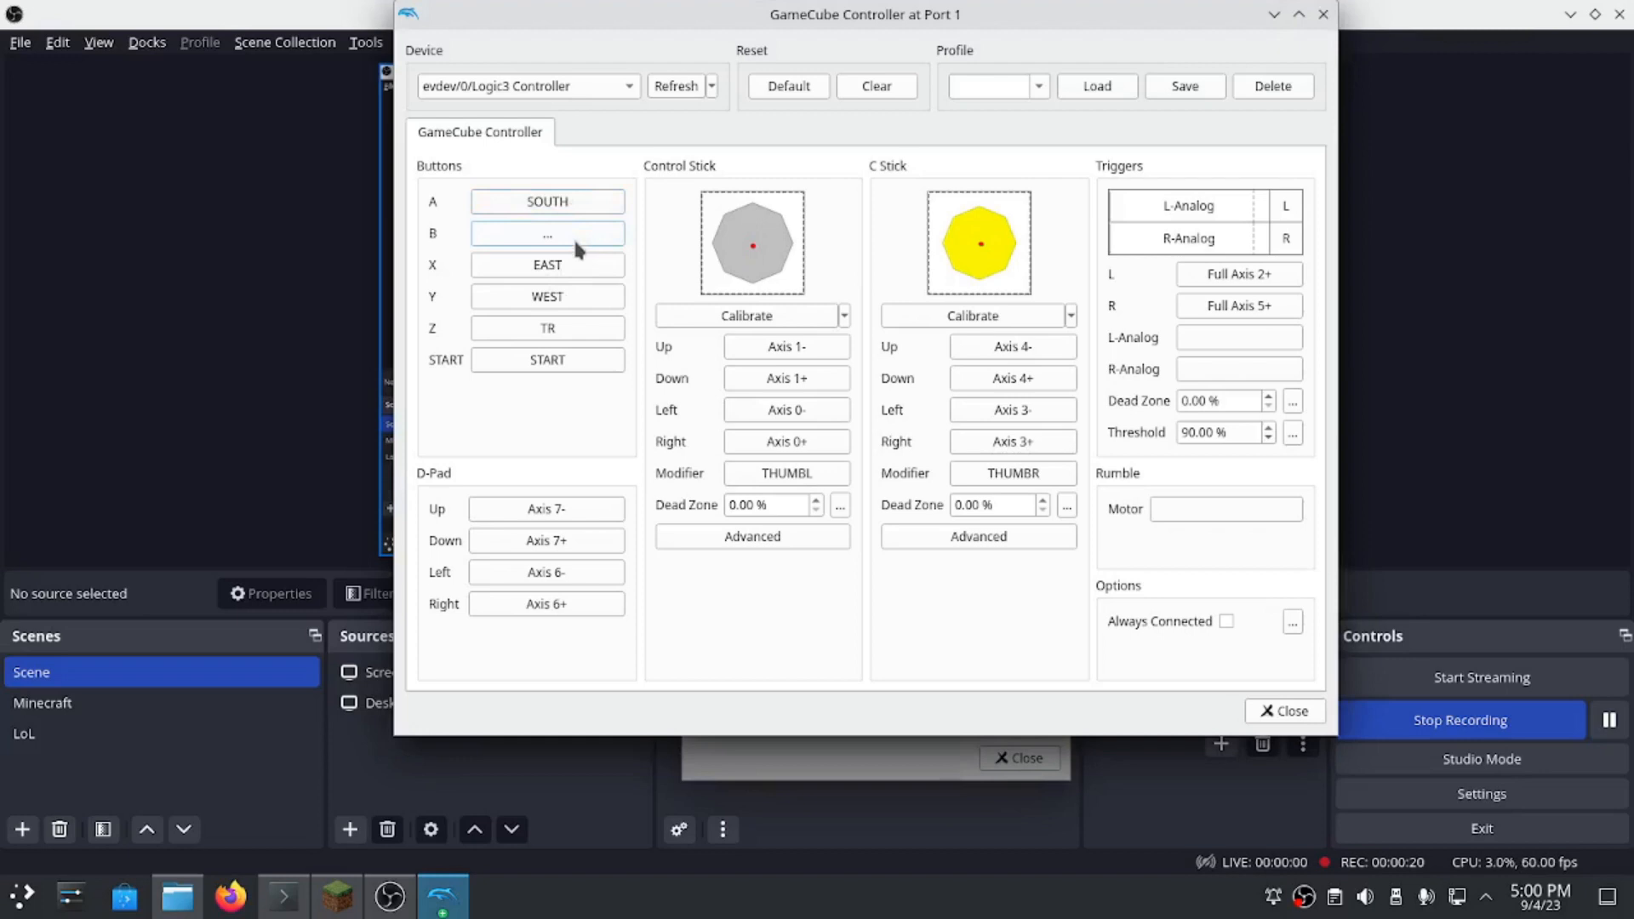
# Load the x360_usb-GS profile, swap A to SOUTH and B to NORTH, save, and close the mapping.
pyautogui.click(546, 233)
pyautogui.write('x360_usb-GS')
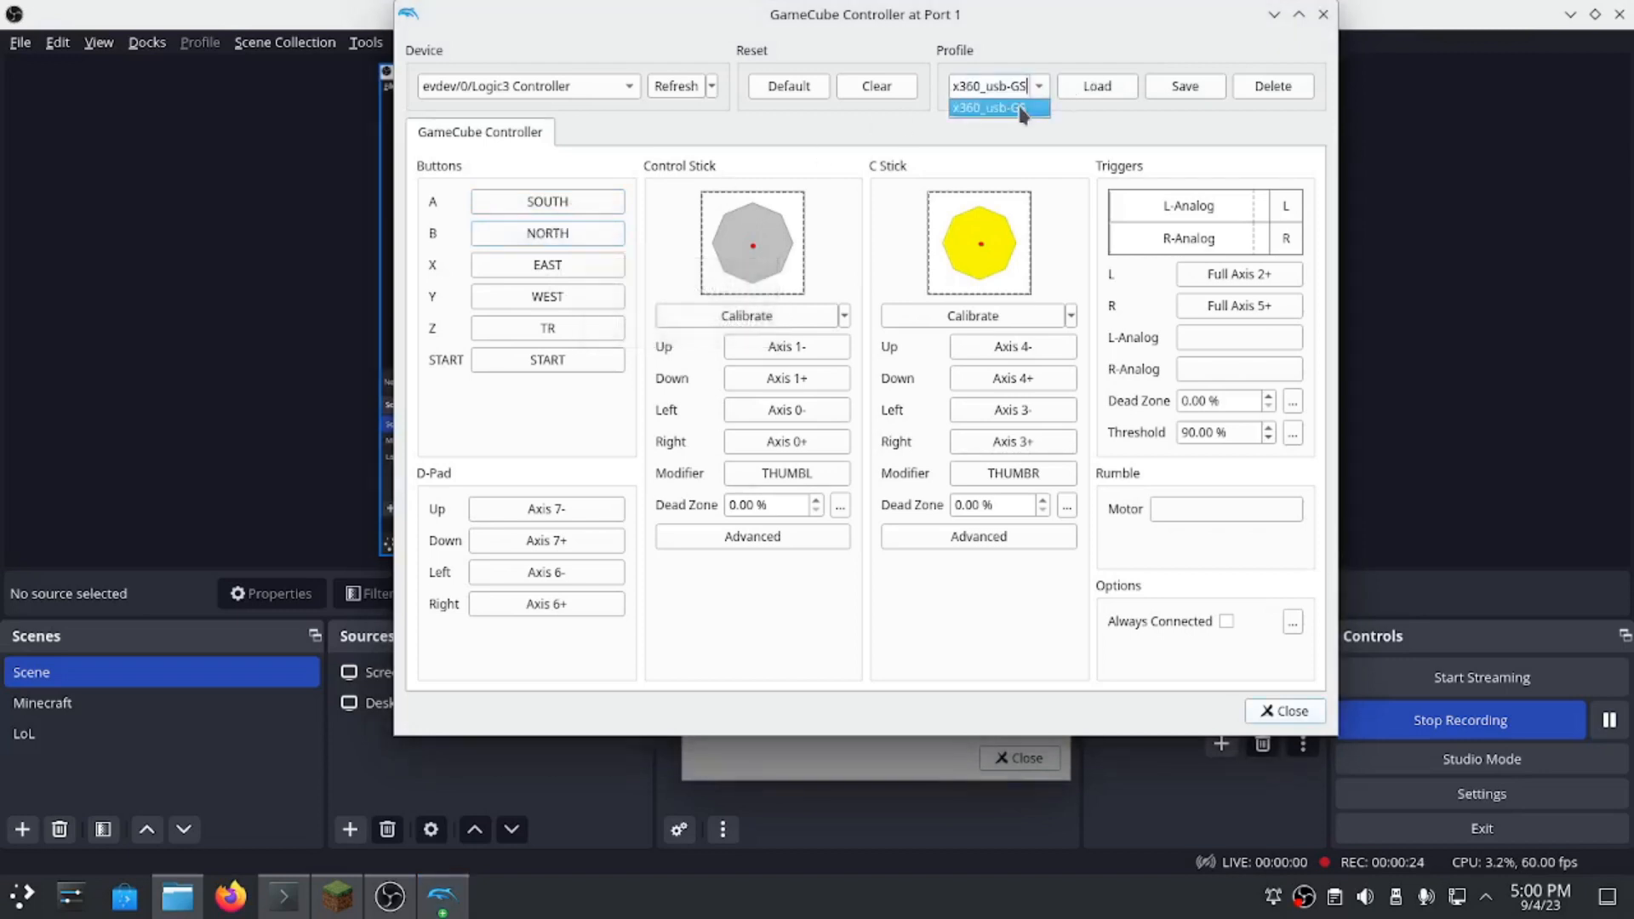
pyautogui.click(993, 107)
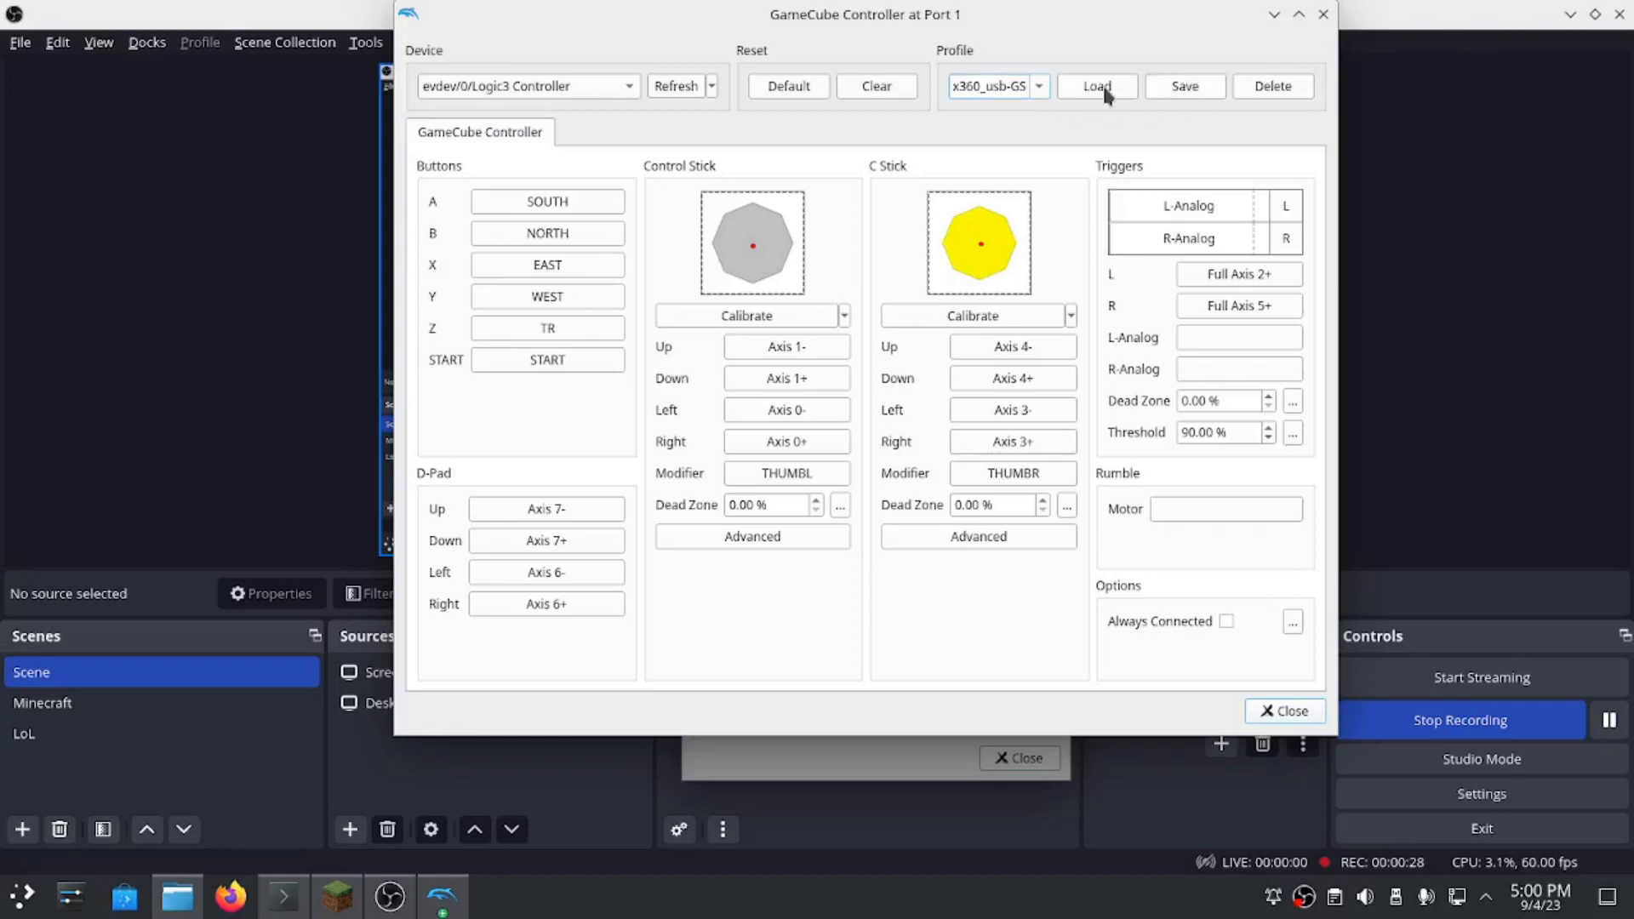
pyautogui.click(547, 200)
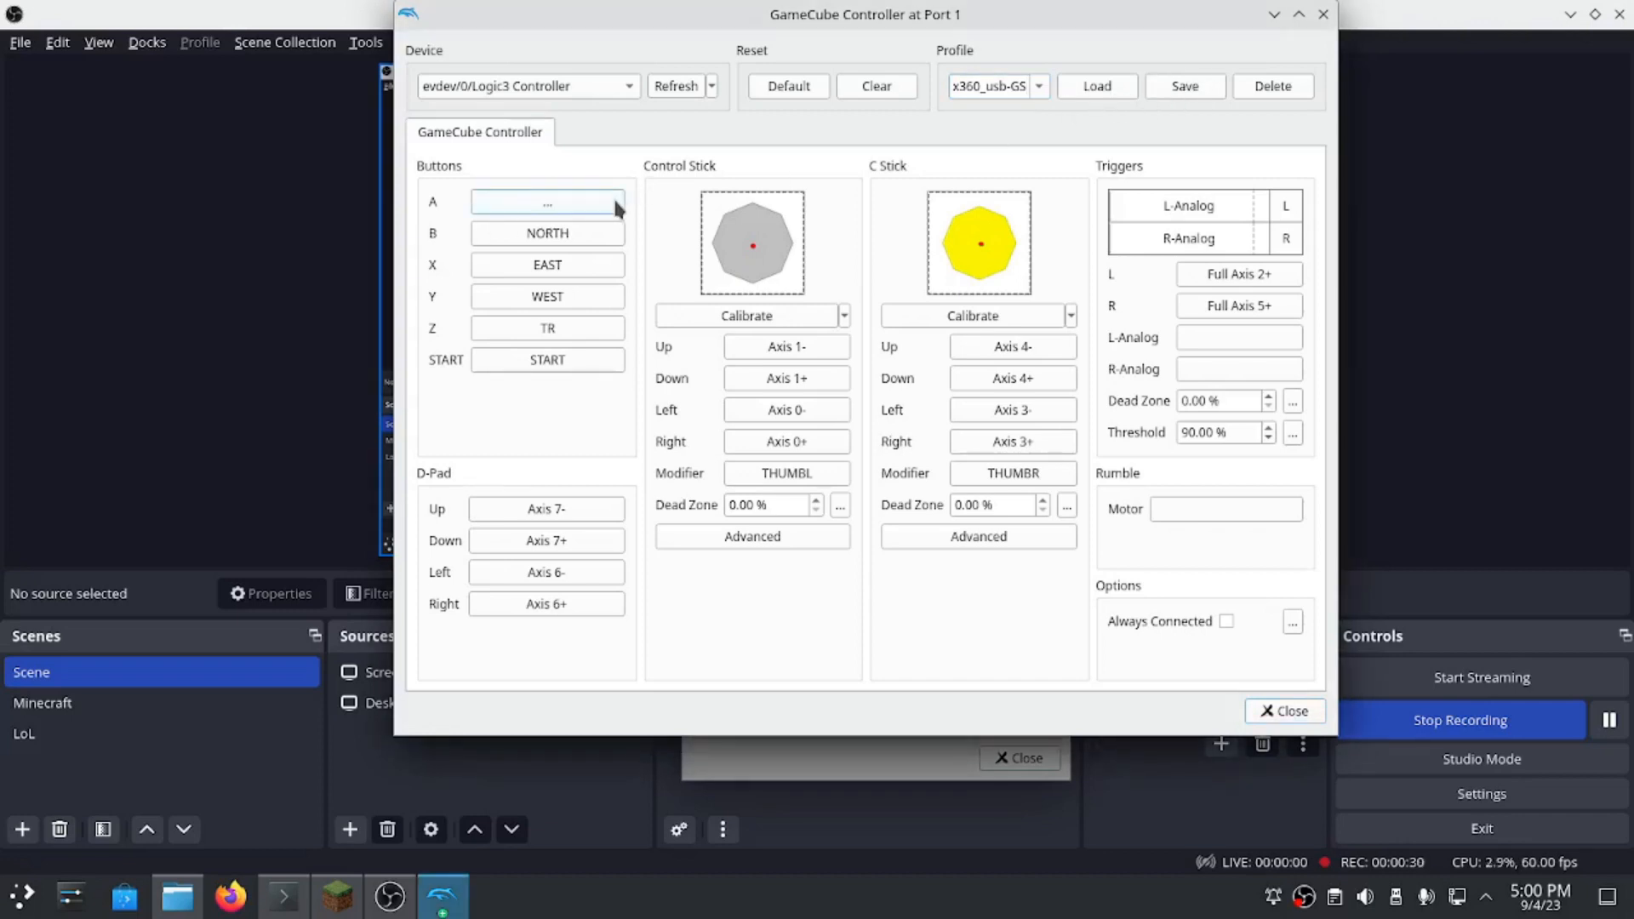
pyautogui.click(546, 201)
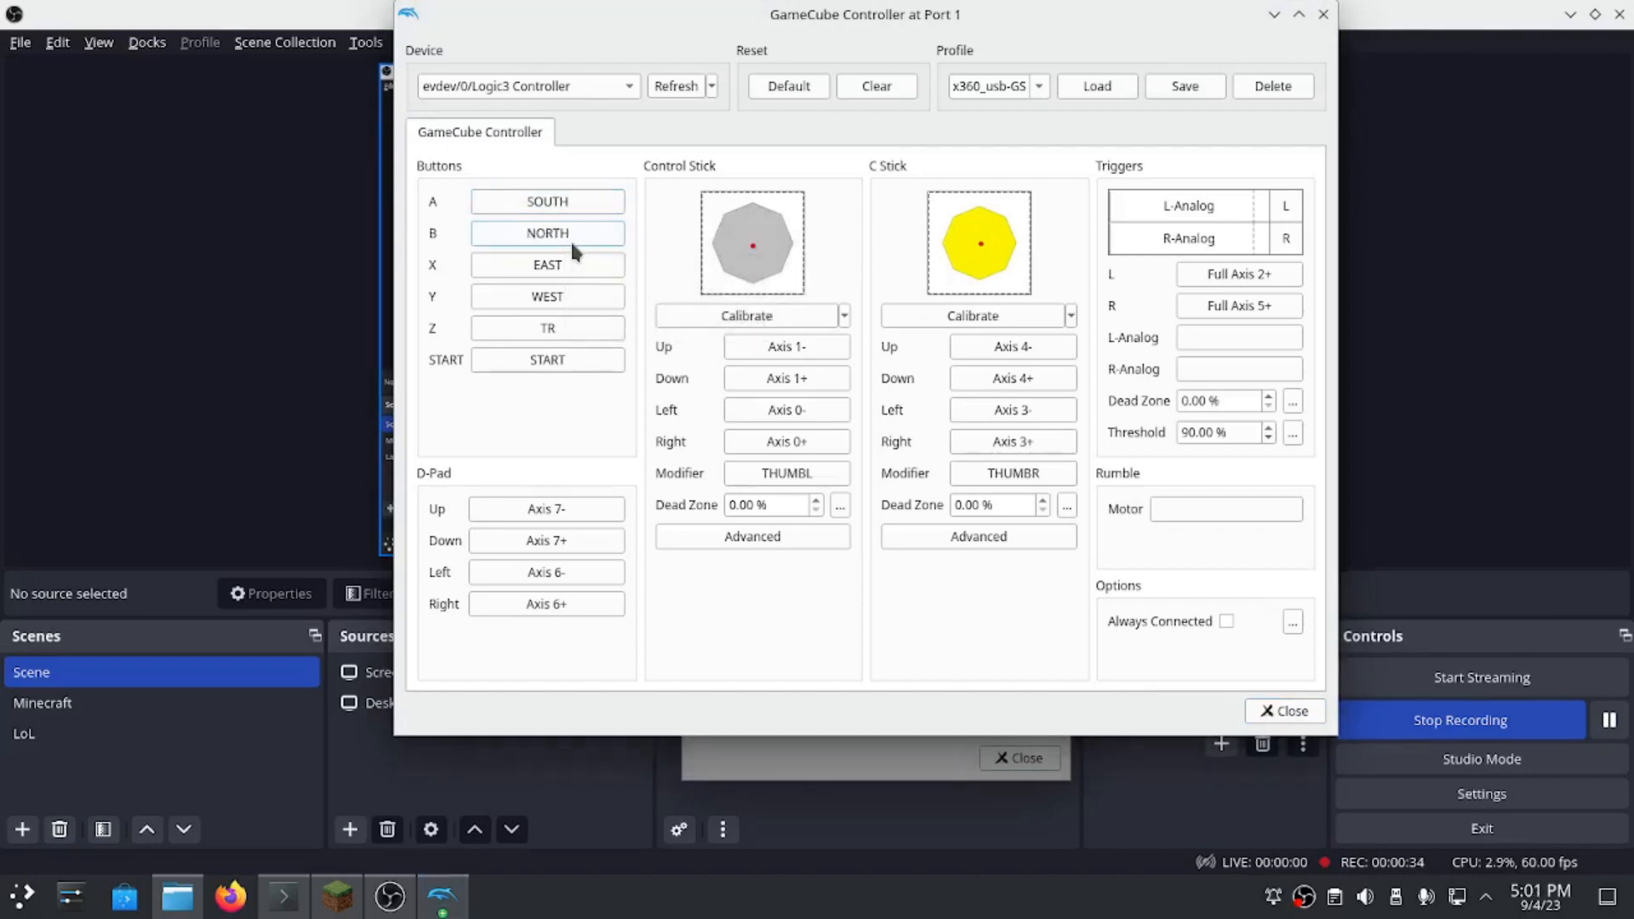
pyautogui.moveTo(1350, 25)
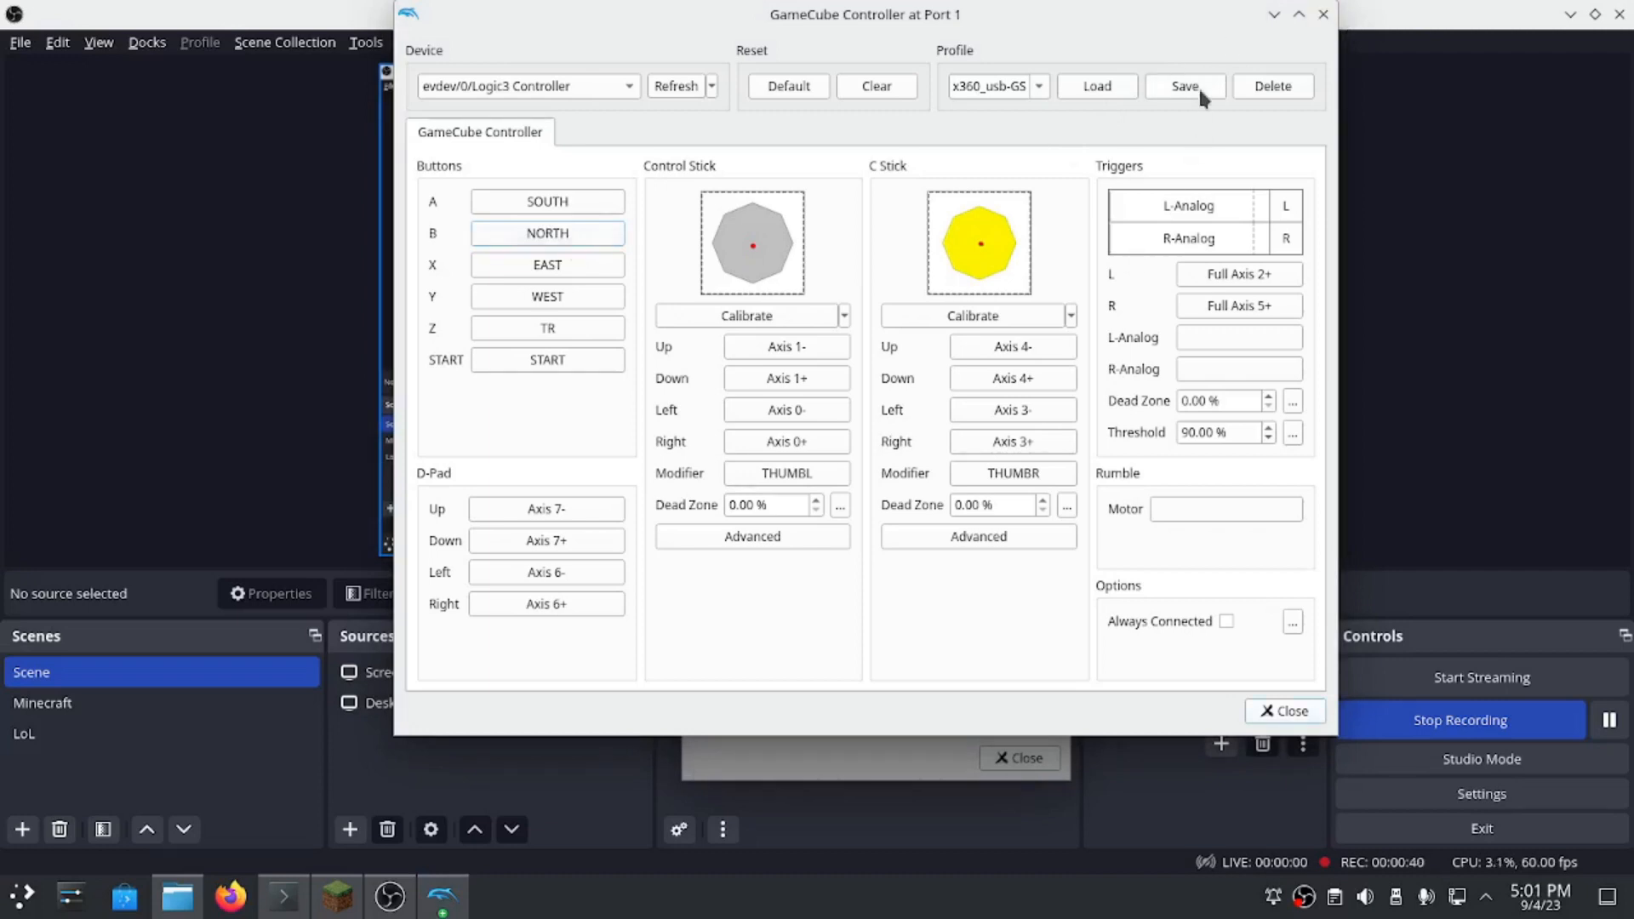
pyautogui.moveTo(1324, 16)
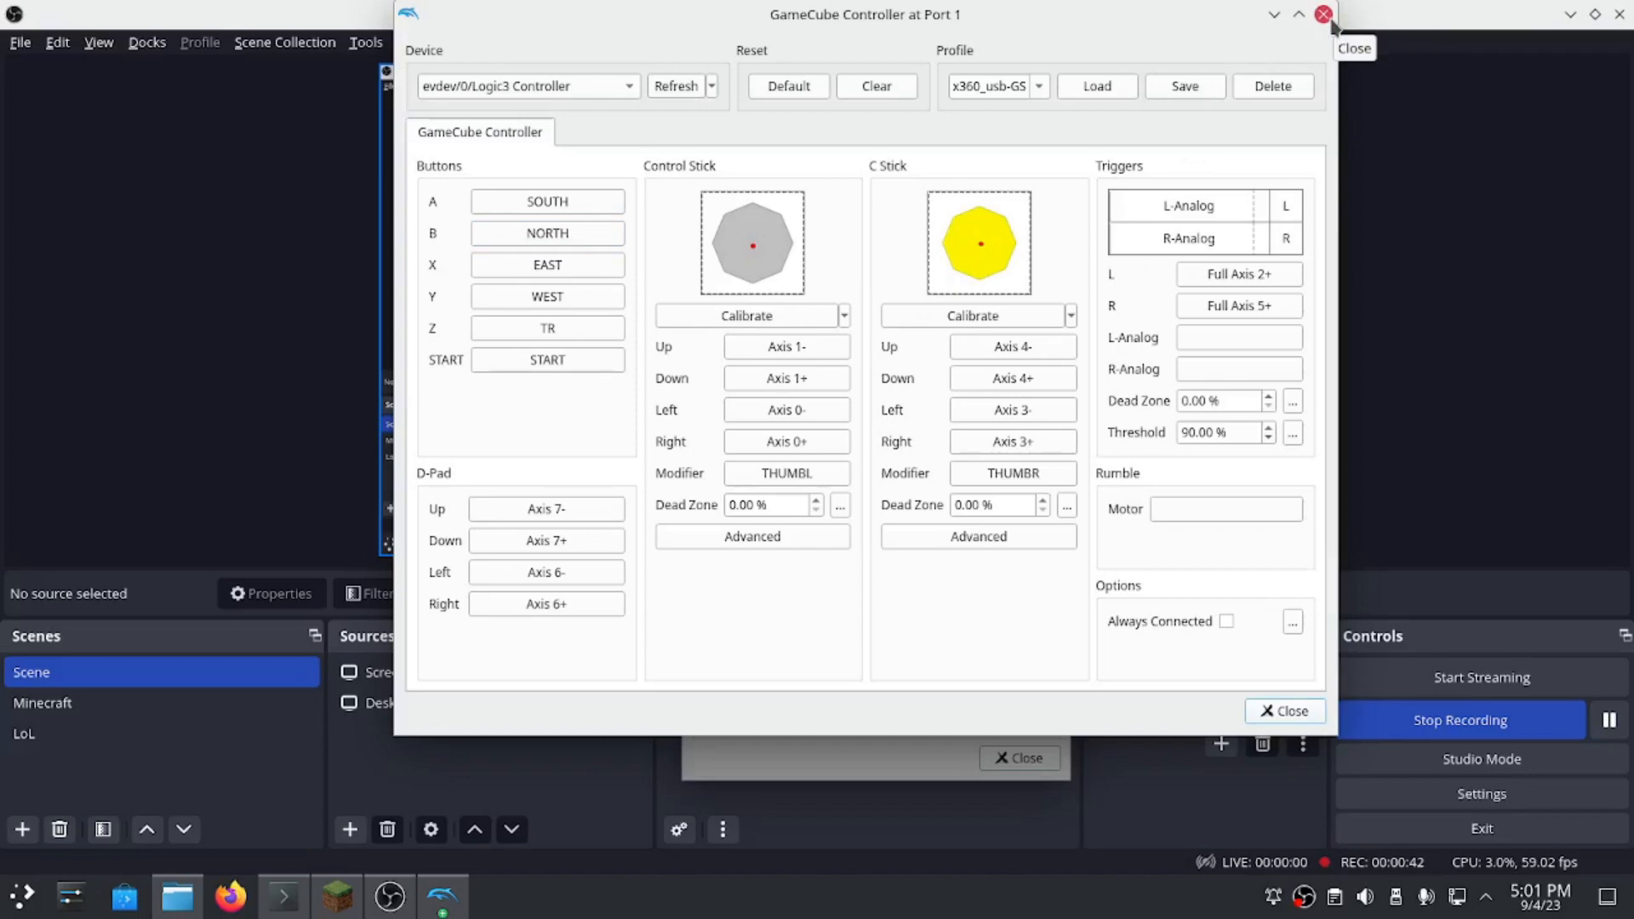
pyautogui.click(1324, 14)
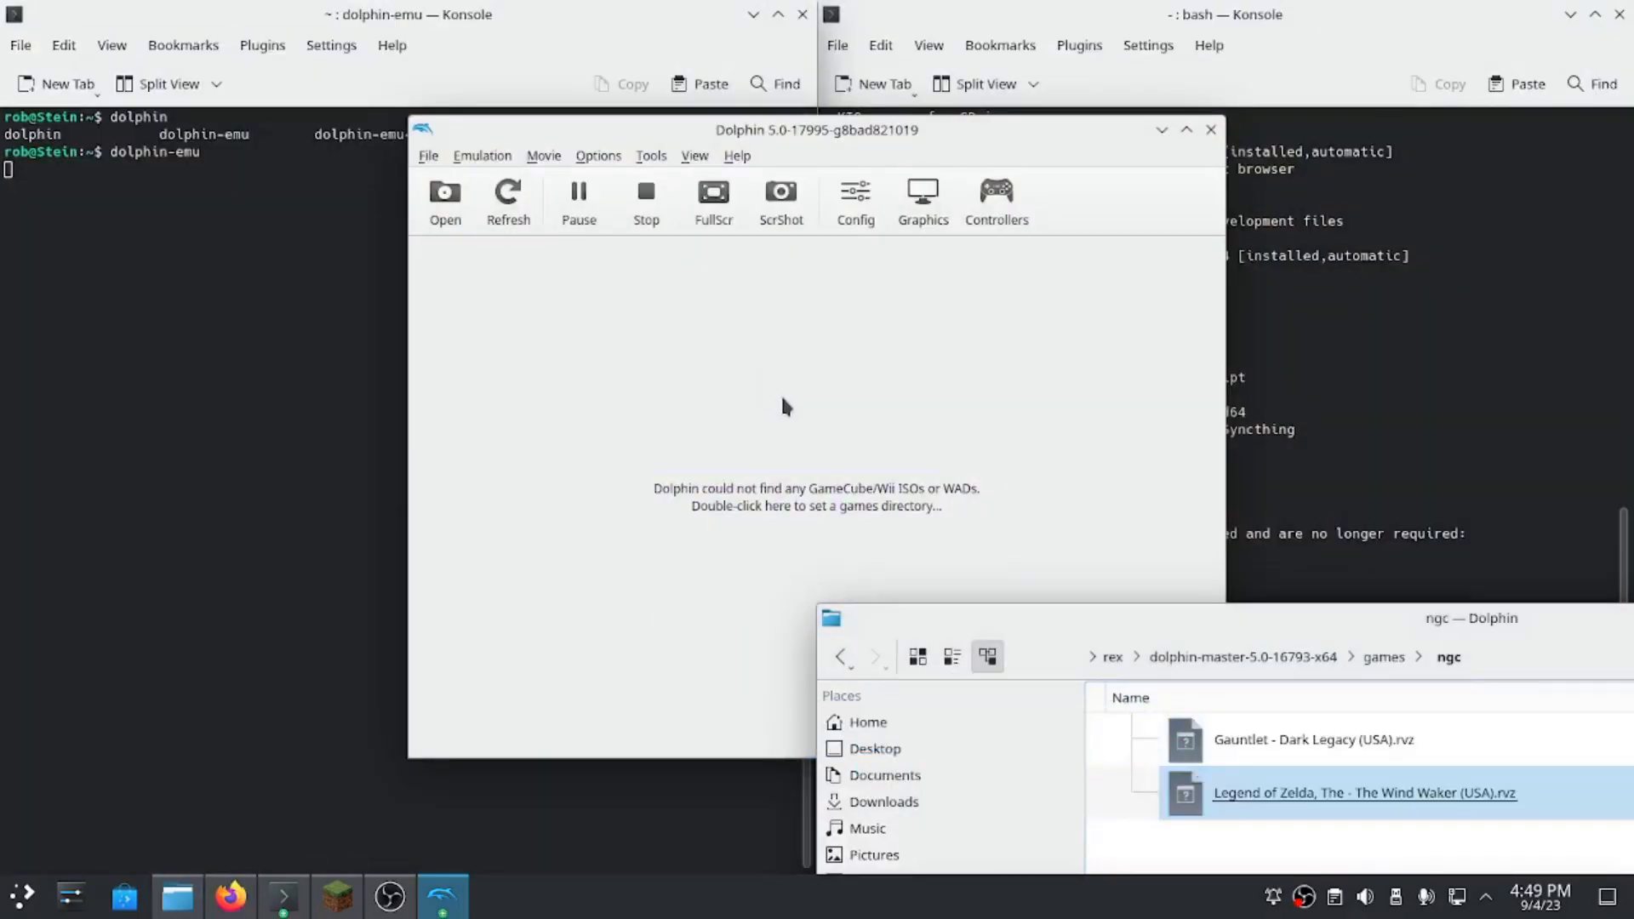
# Launch The Wind Waker, enter a hero name with the controller and confirm END.
pyautogui.doubleClick(1363, 793)
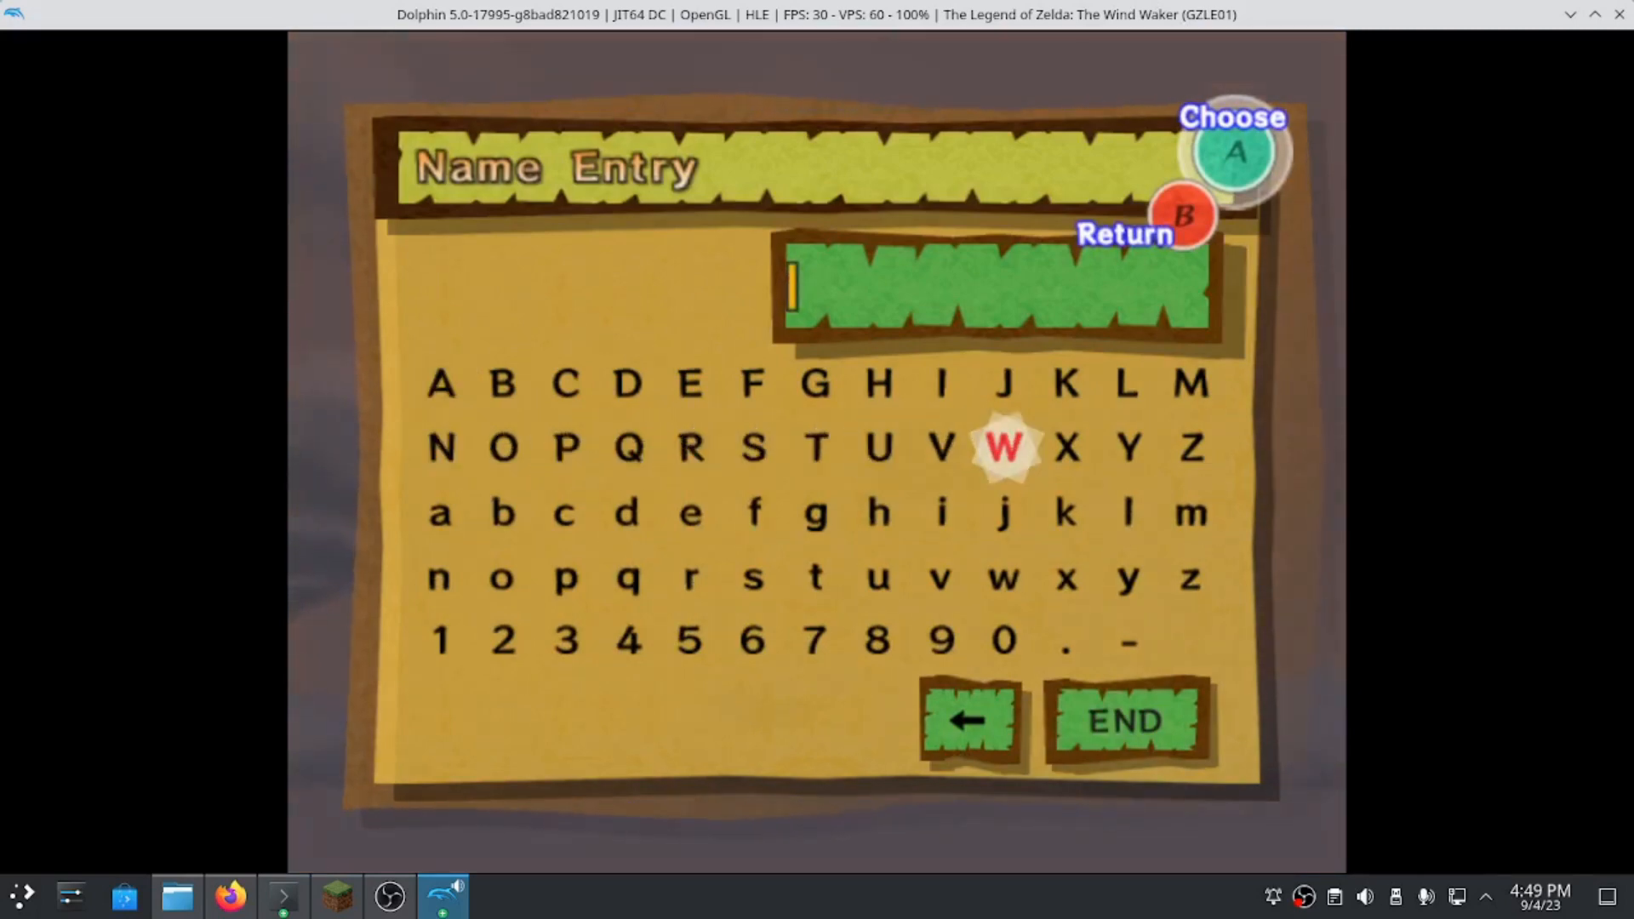
pyautogui.press('Right')
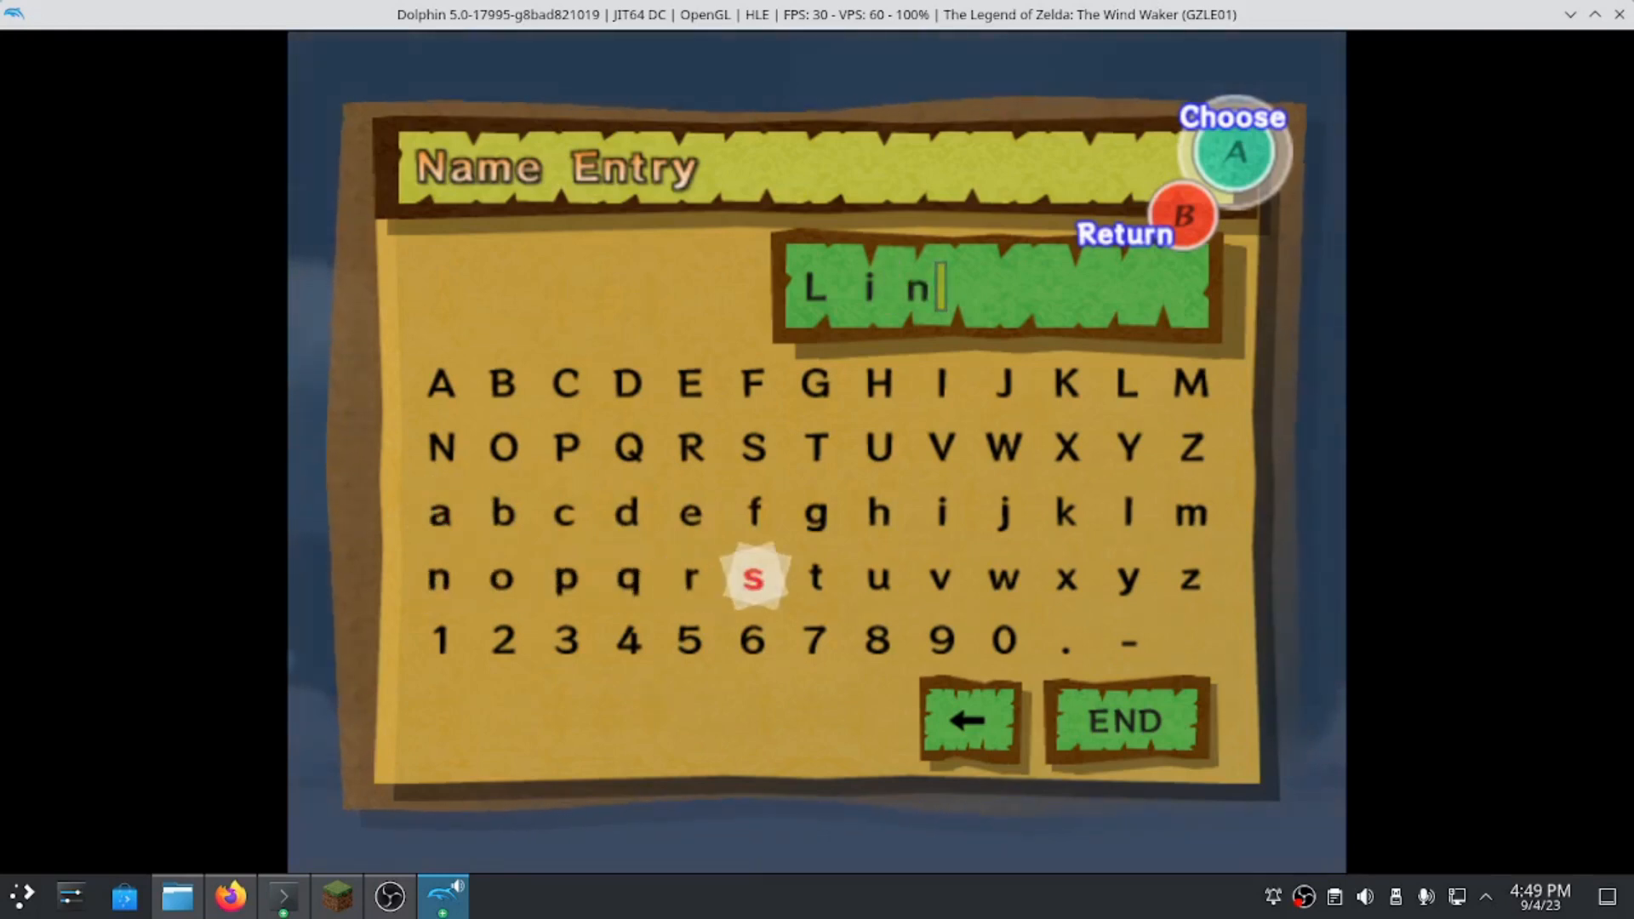
pyautogui.click(815, 577)
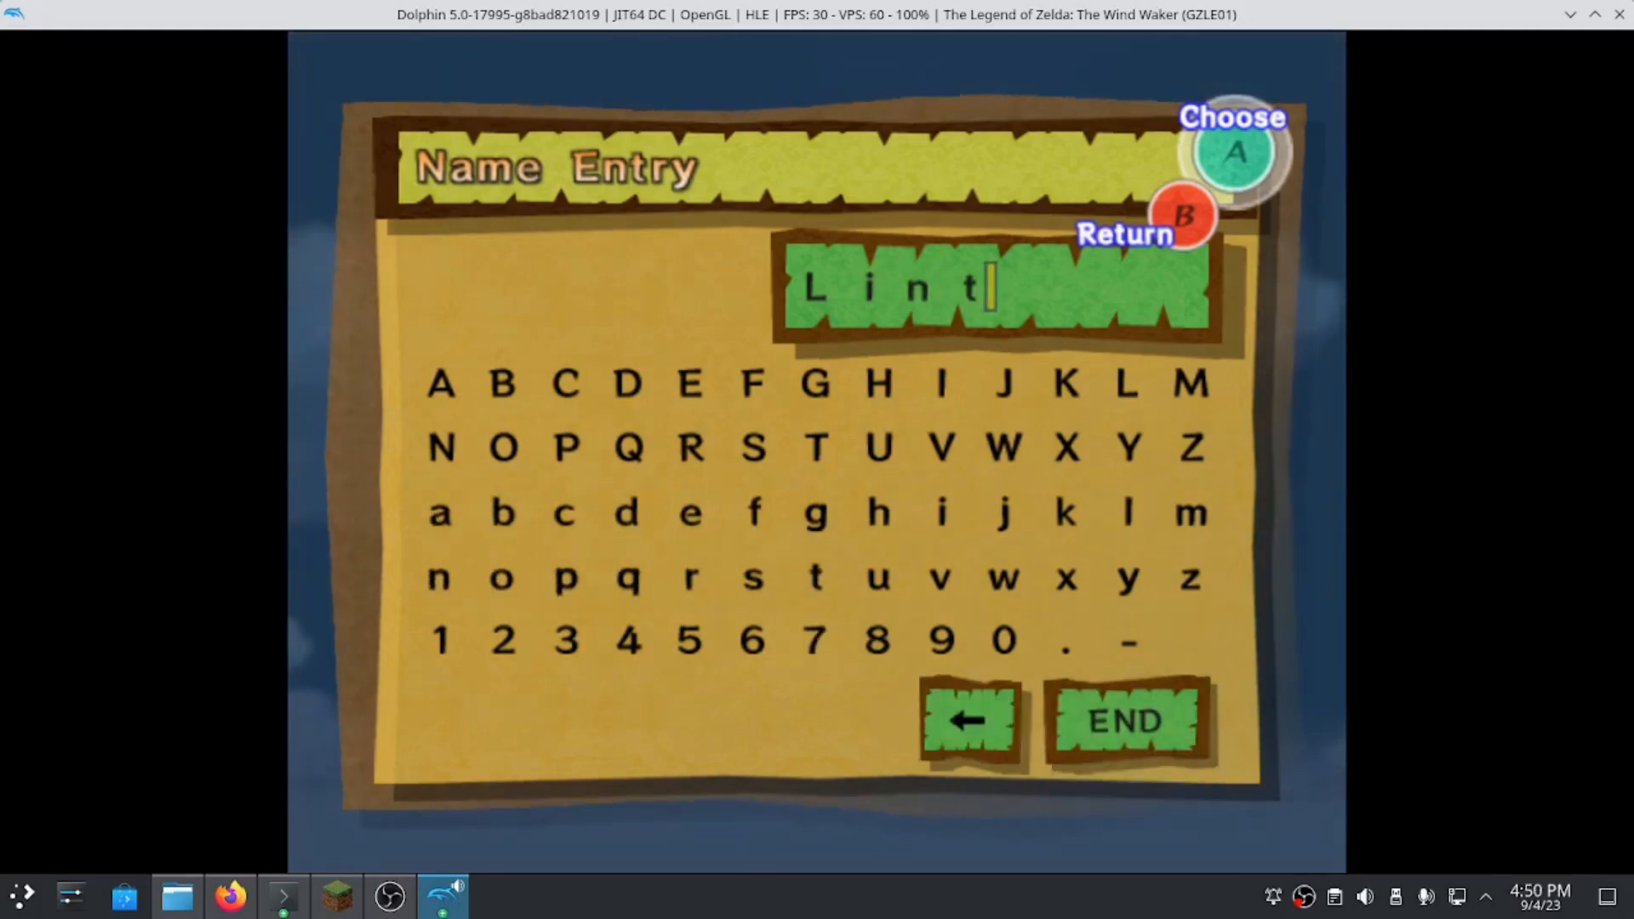
pyautogui.click(1124, 721)
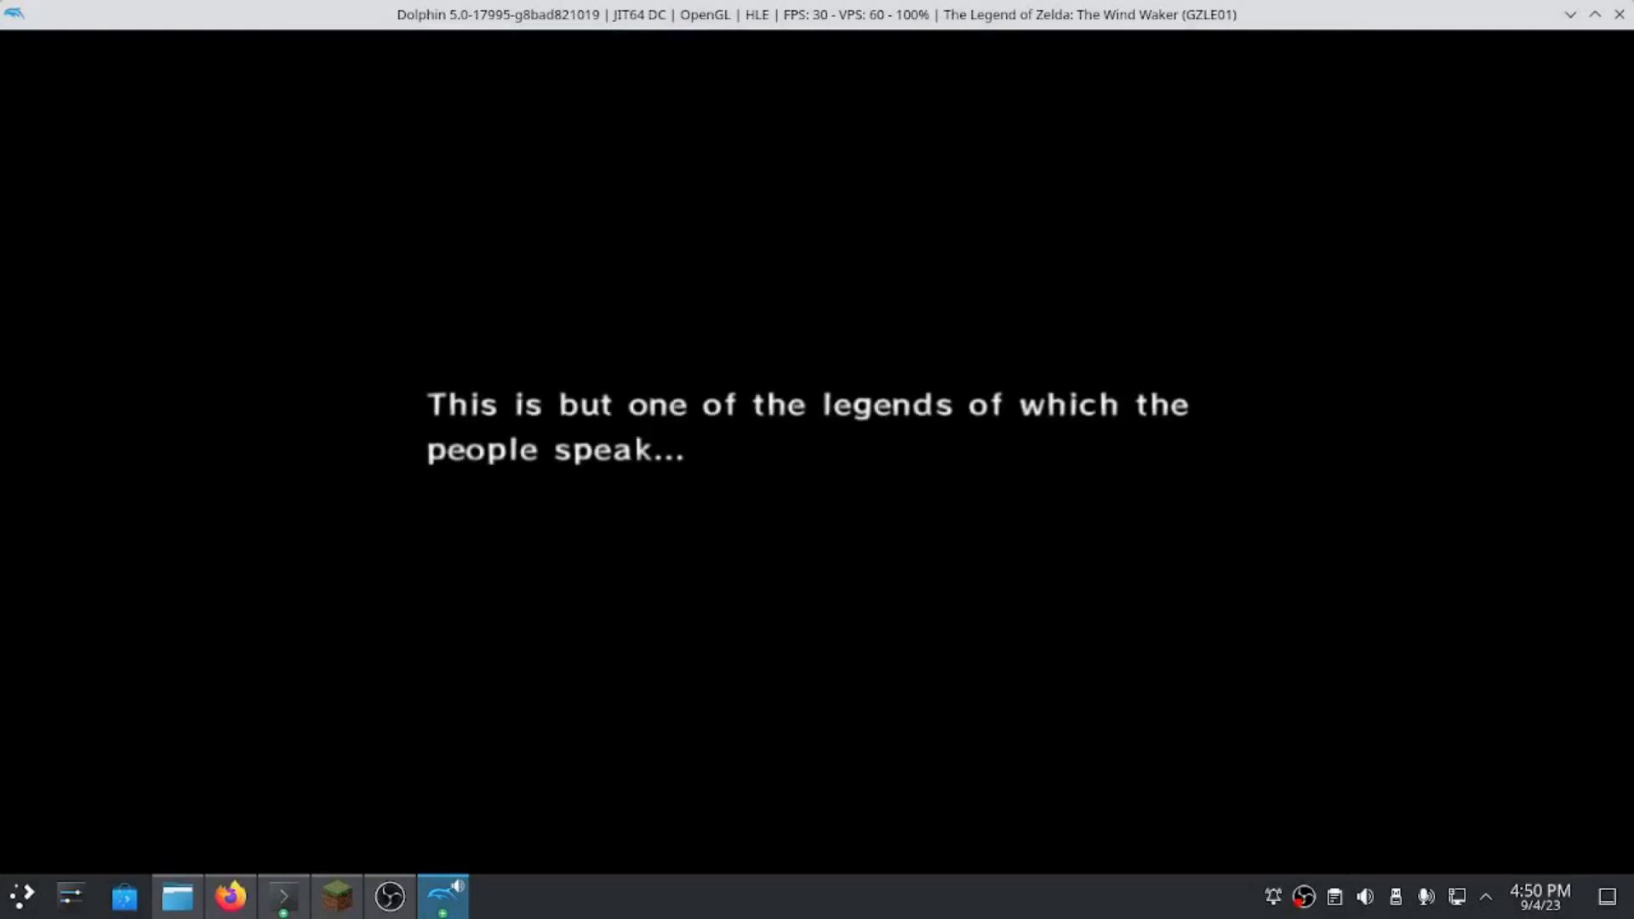